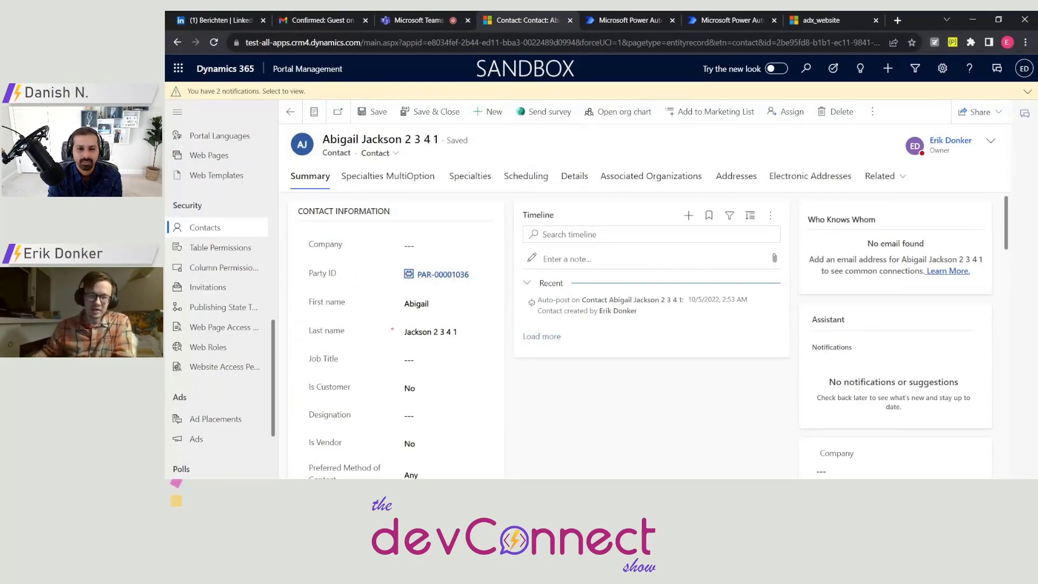
mouse_move(610, 140)
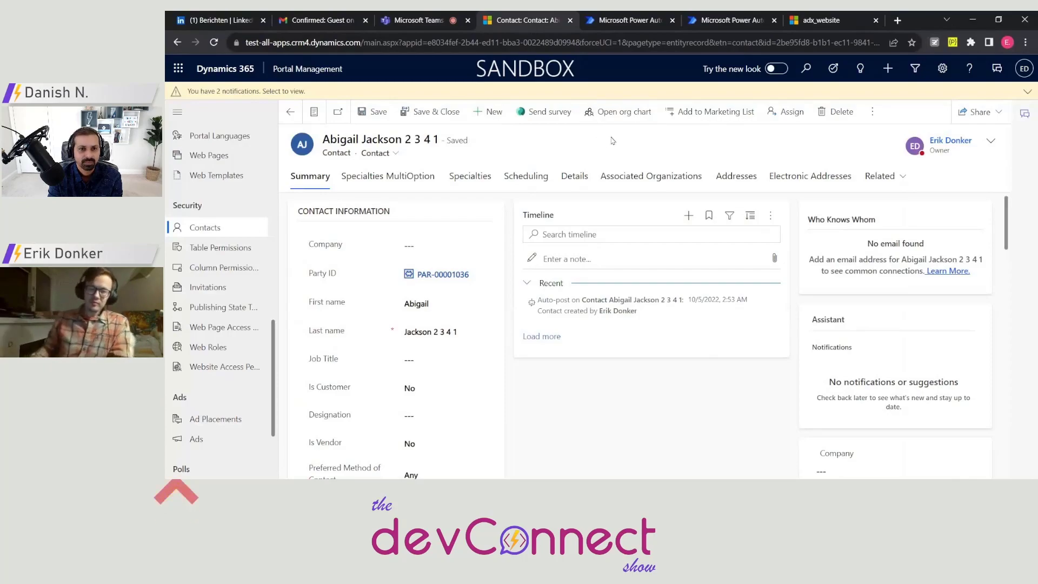
mouse_move(620, 155)
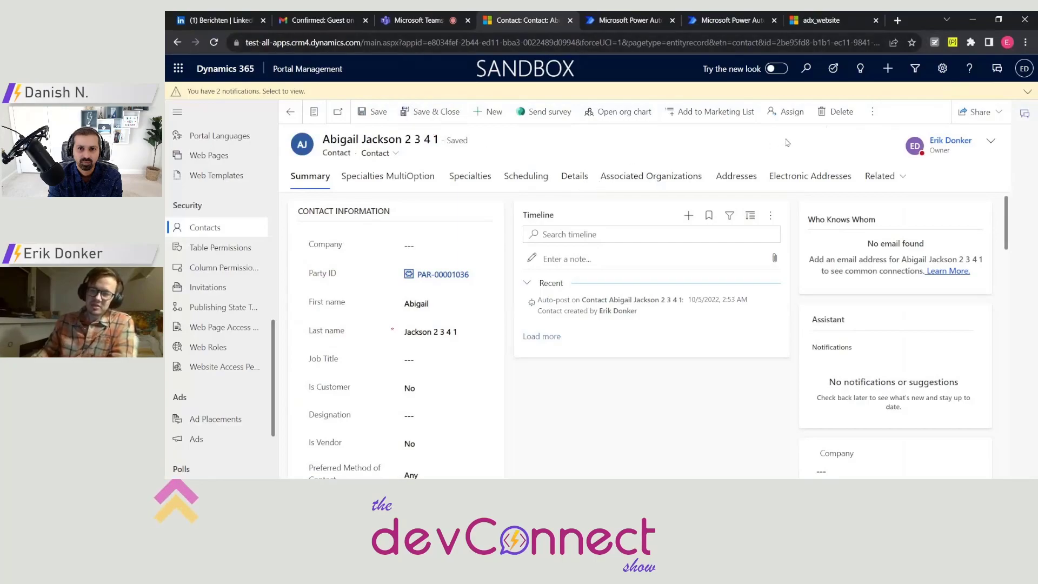
mouse_move(624, 205)
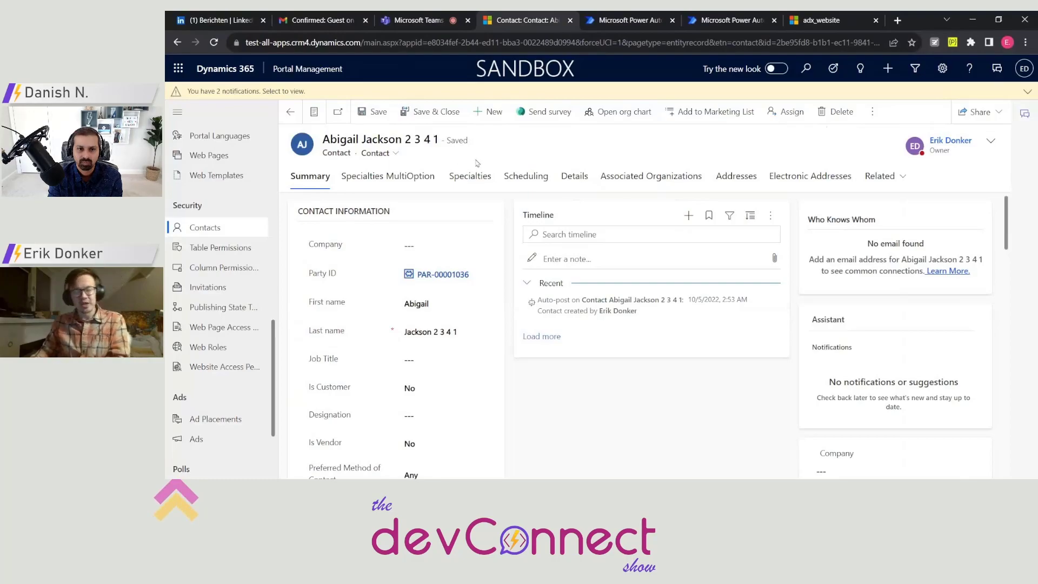
click(440, 274)
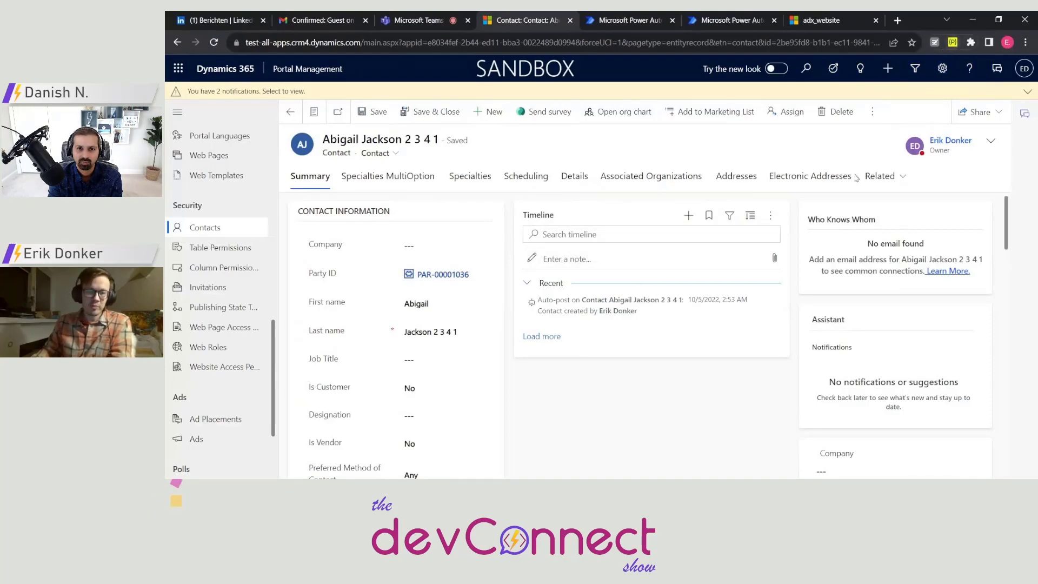
scroll(down, 3)
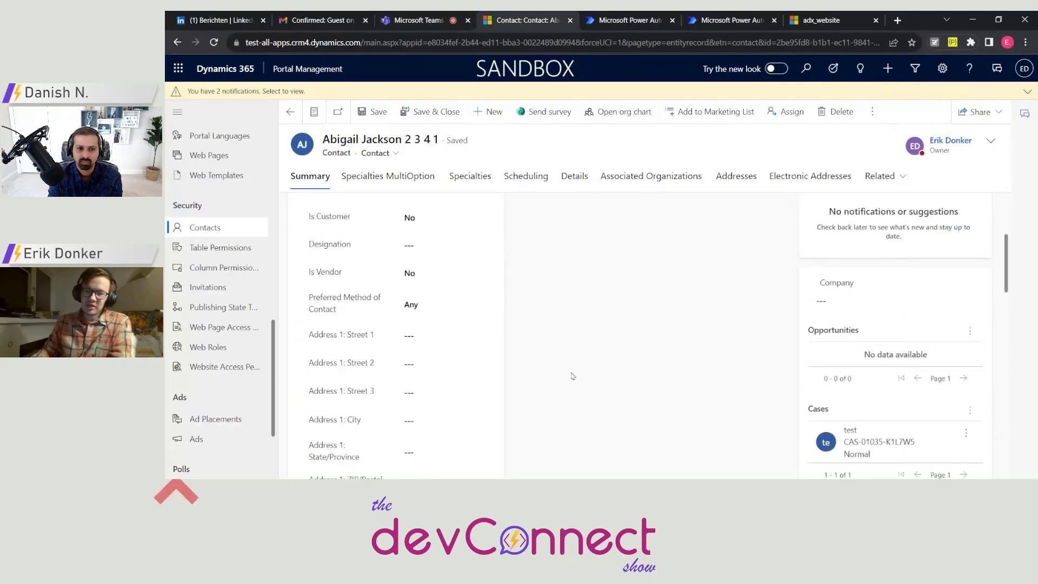
scroll(up, 3)
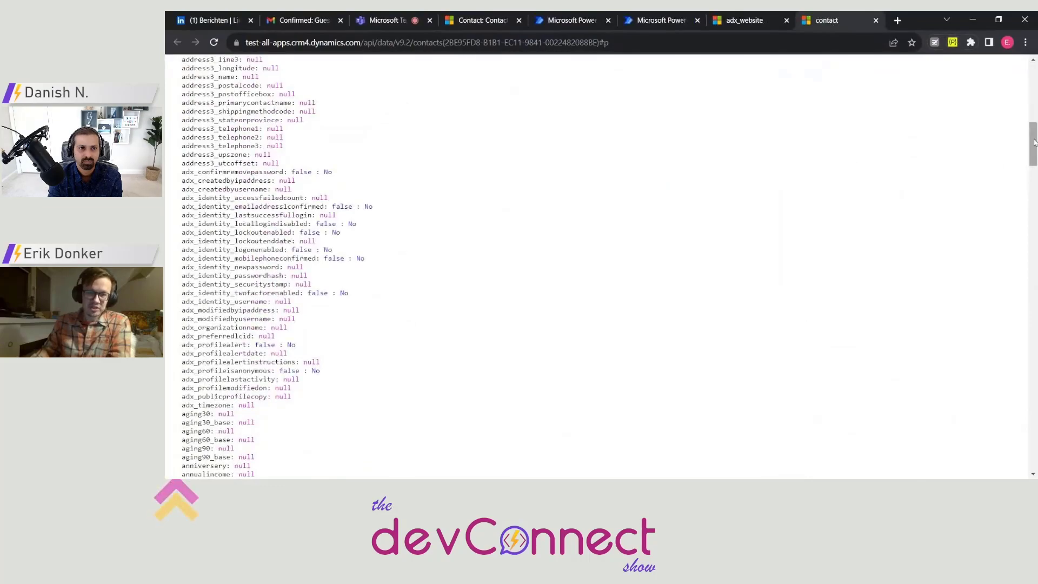
scroll(down, 3)
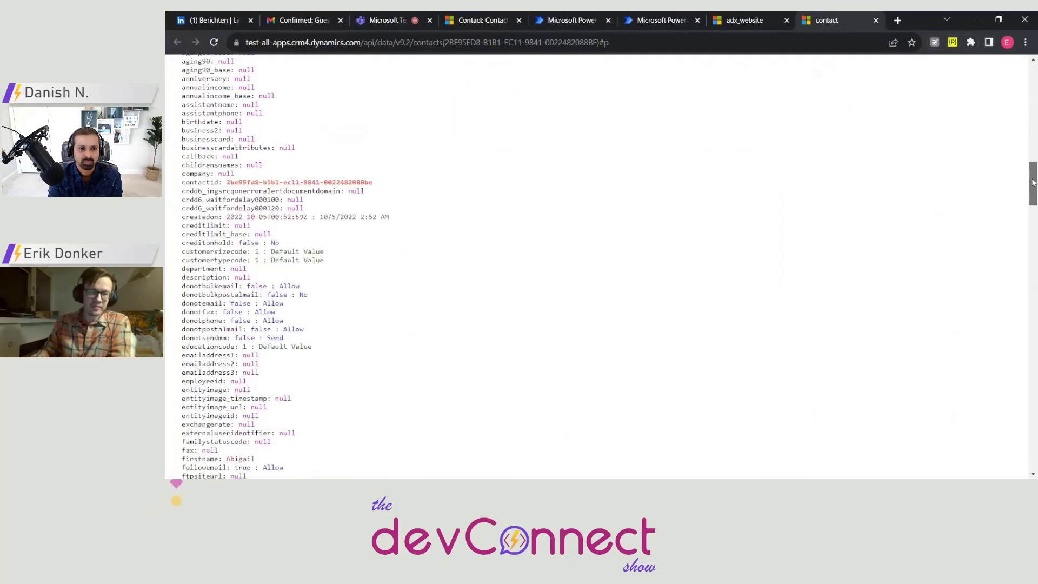
scroll(down, 3)
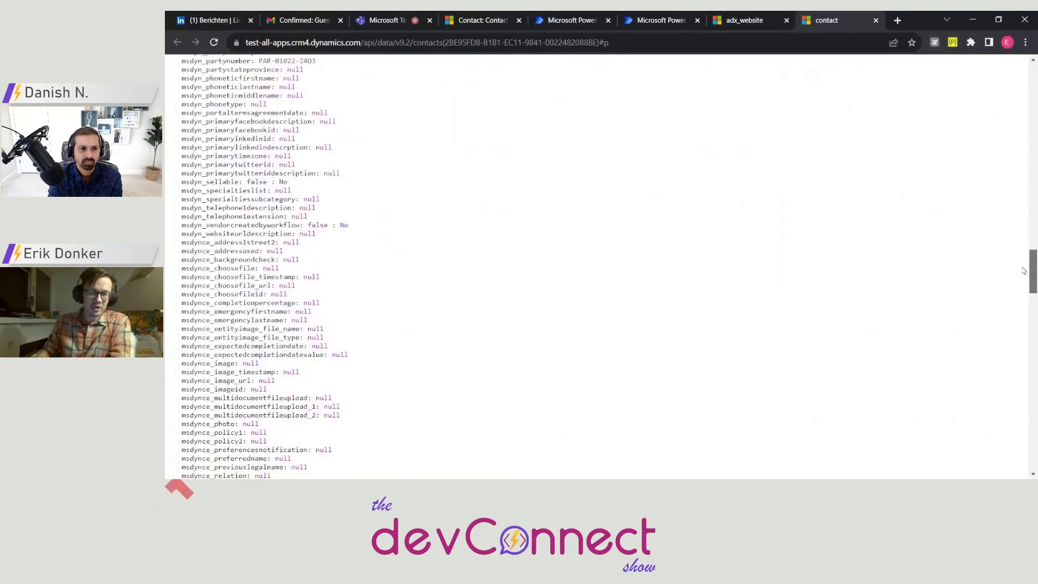
scroll(down, 3)
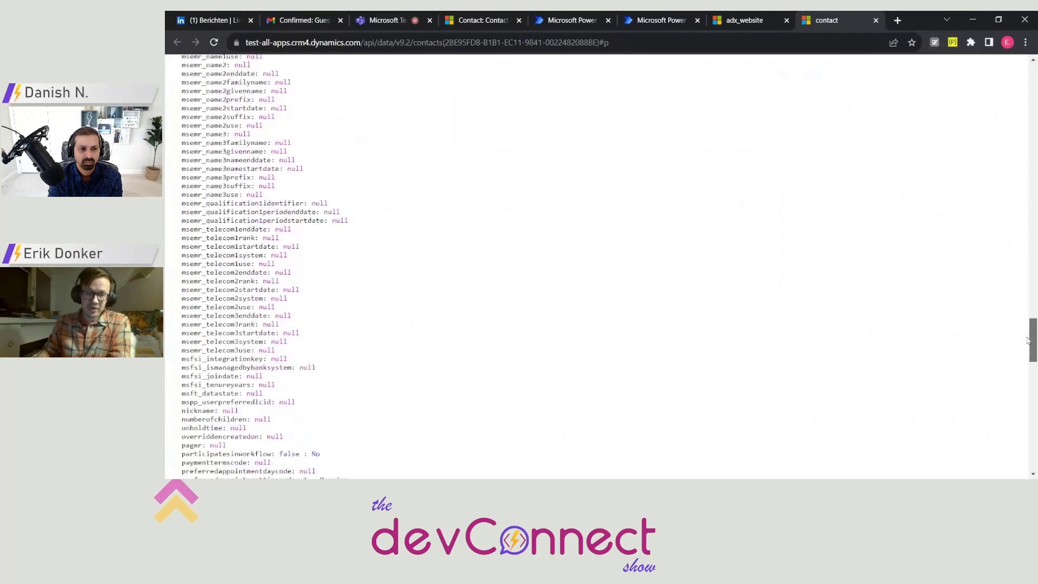
scroll(down, 3)
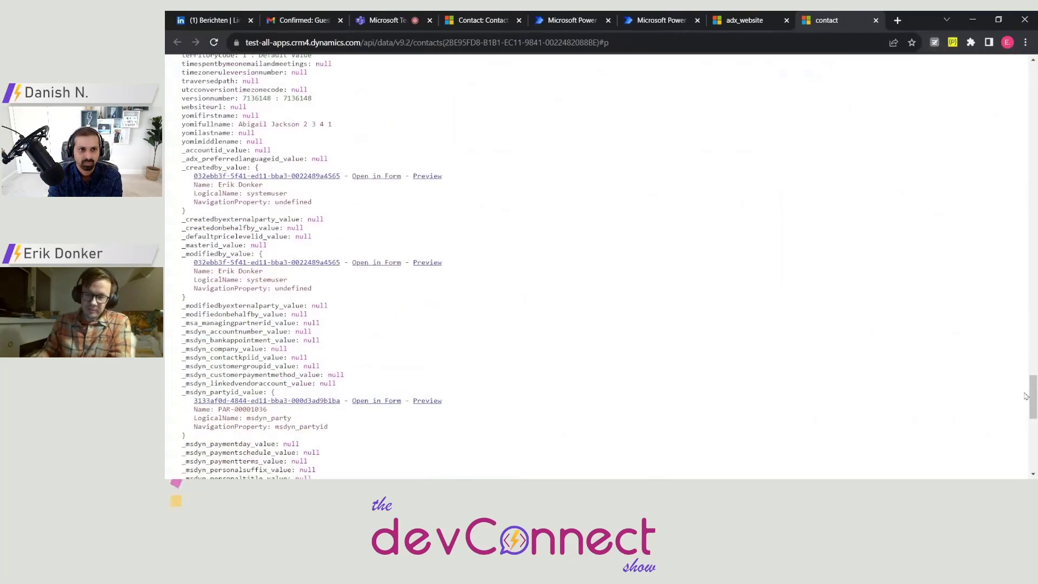
scroll(down, 3)
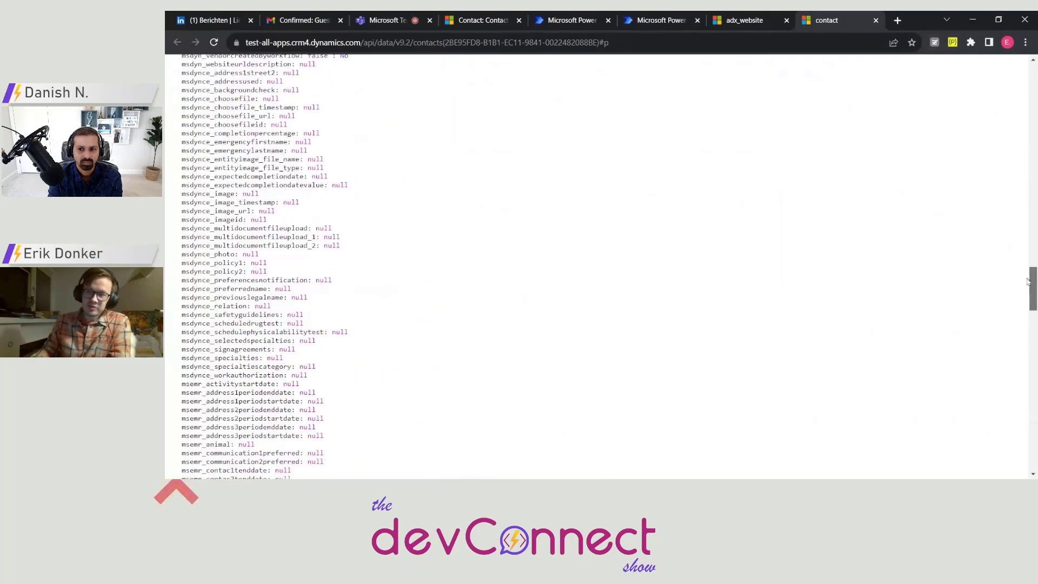
scroll(up, 3)
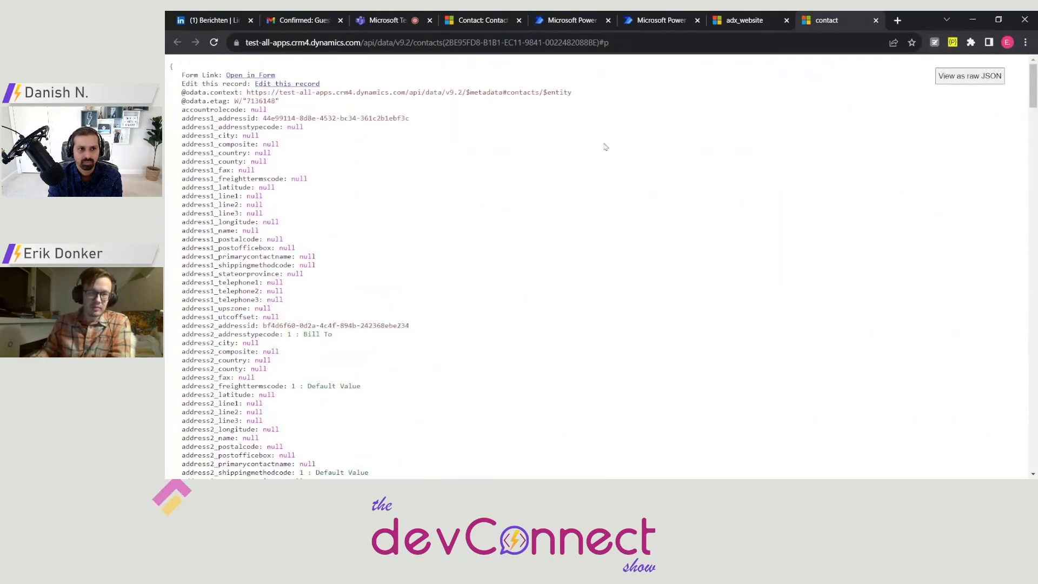
scroll(down, 3)
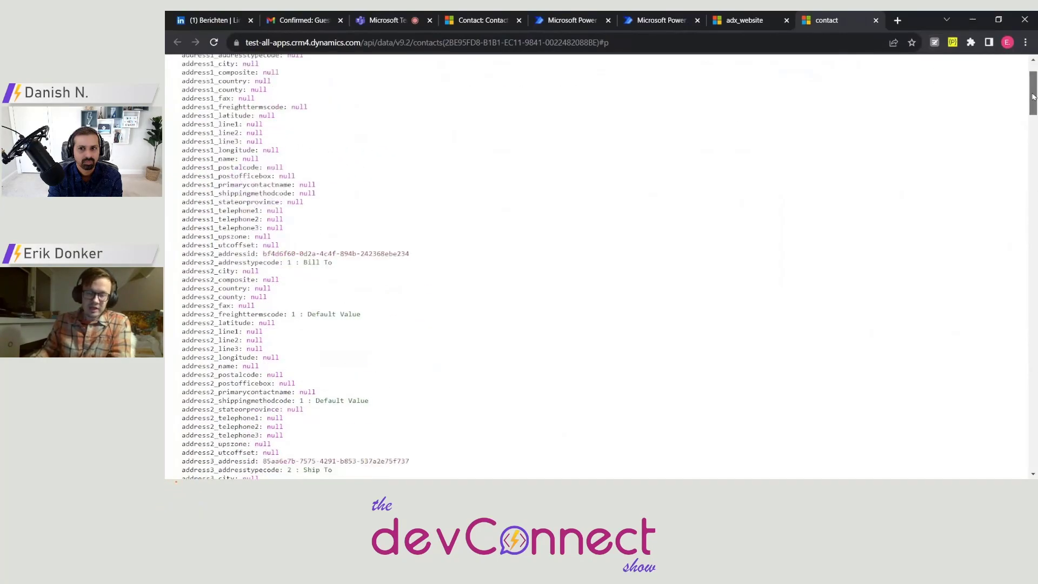
scroll(down, 3)
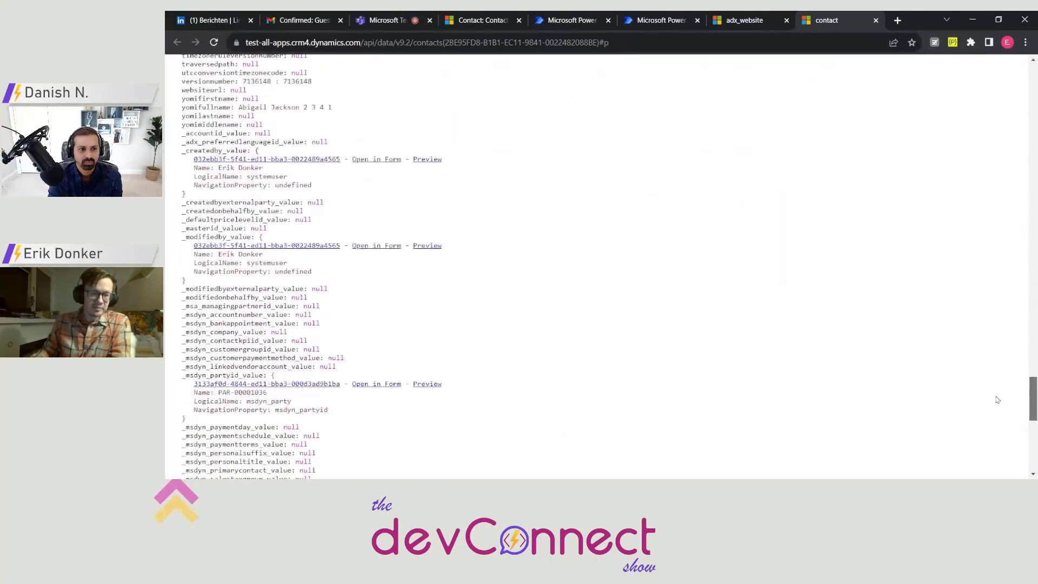
scroll(down, 3)
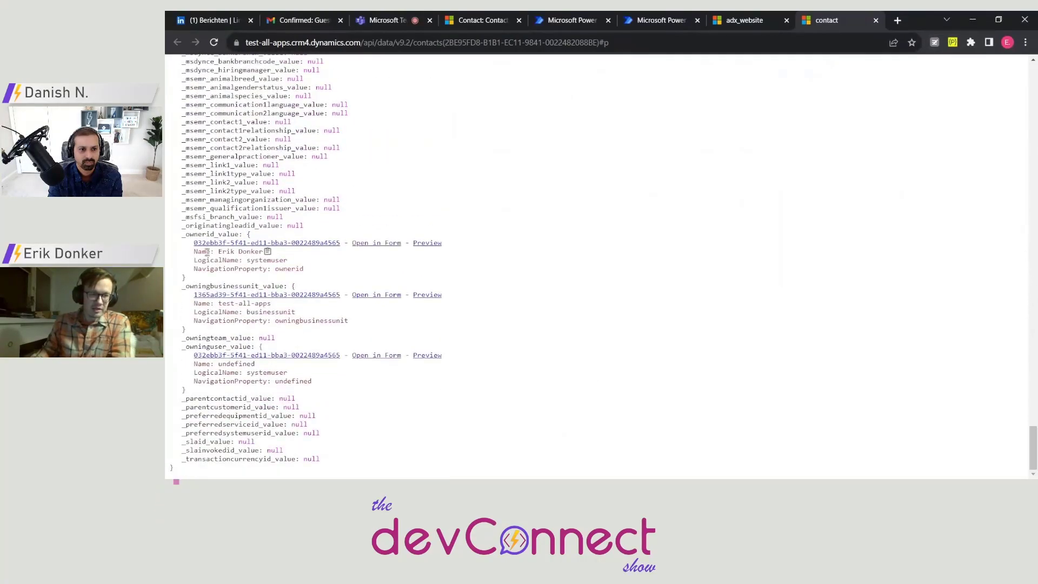
scroll(up, 3)
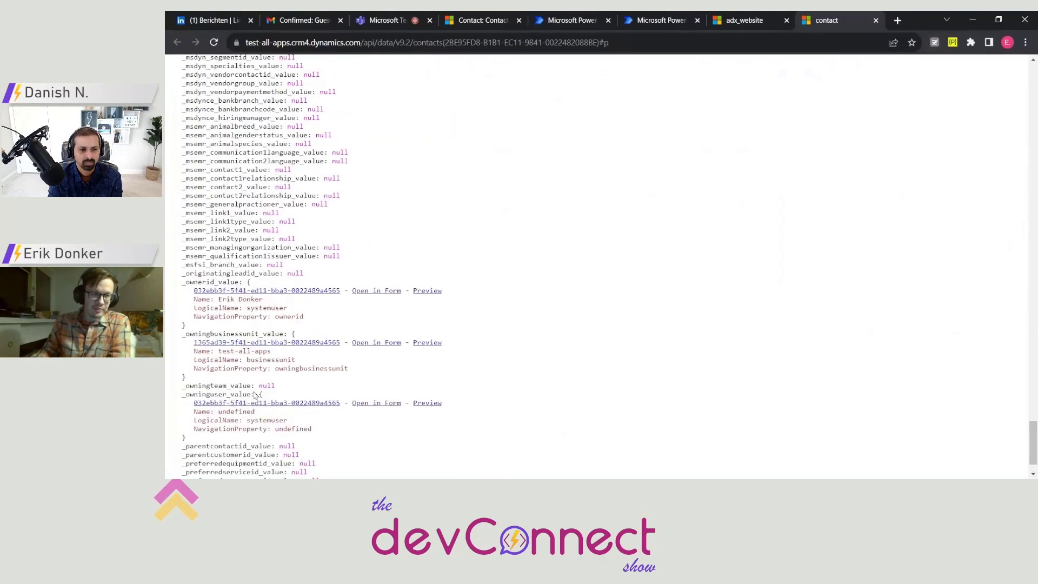
scroll(up, 3)
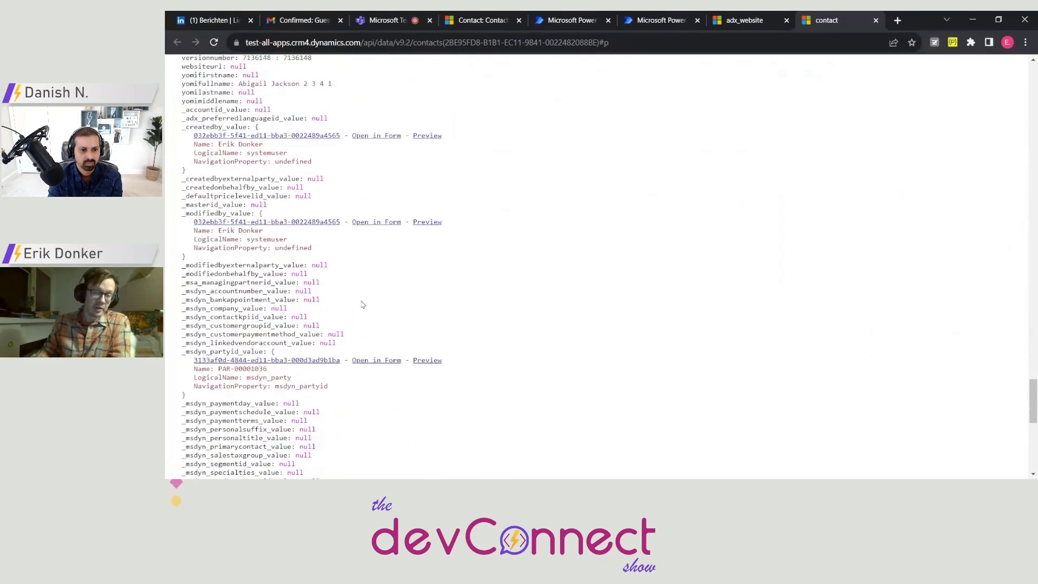
scroll(up, 3)
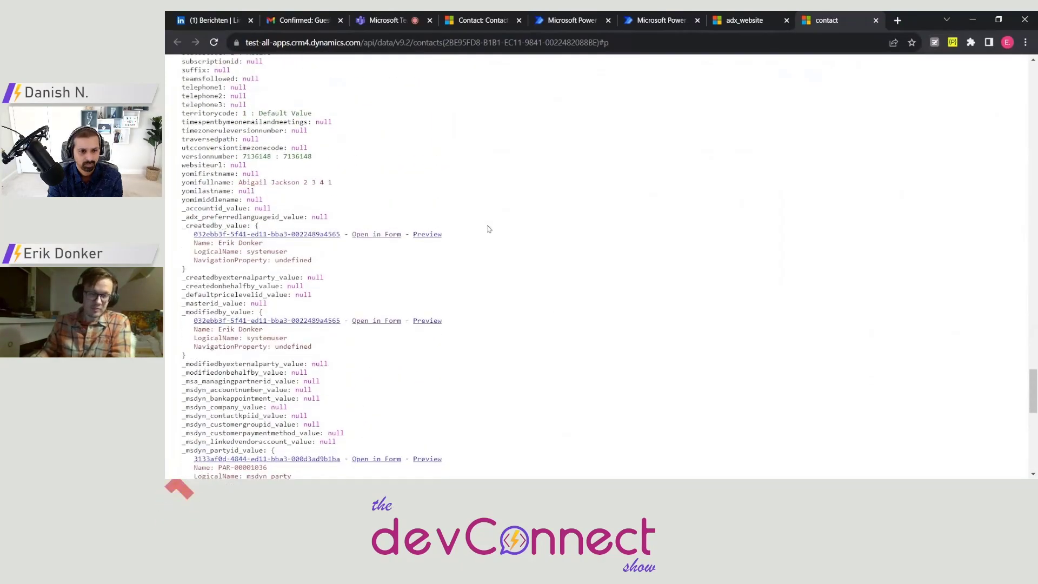
scroll(up, 3)
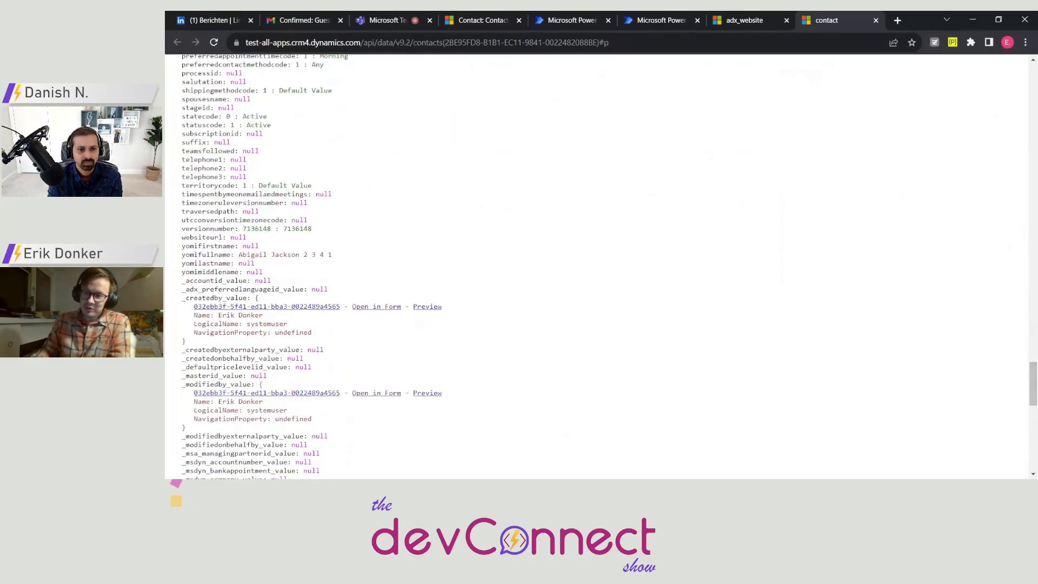
scroll(up, 3)
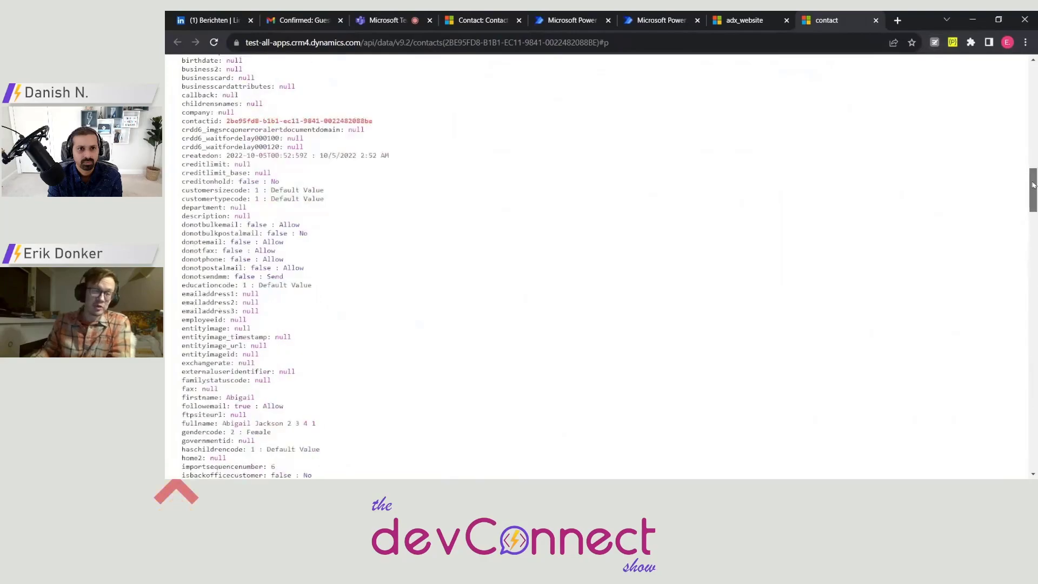
scroll(up, 3)
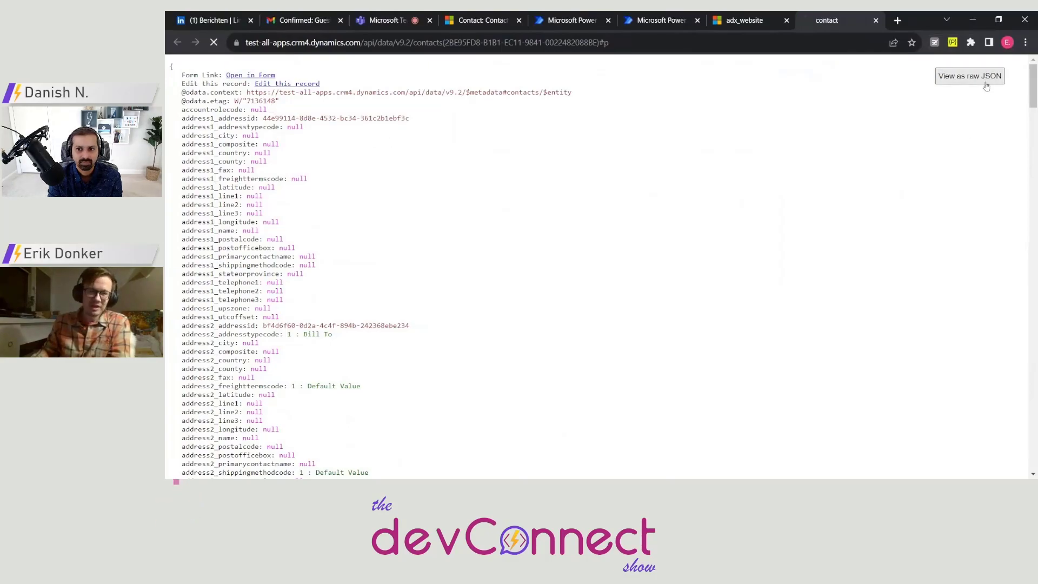
click(969, 76)
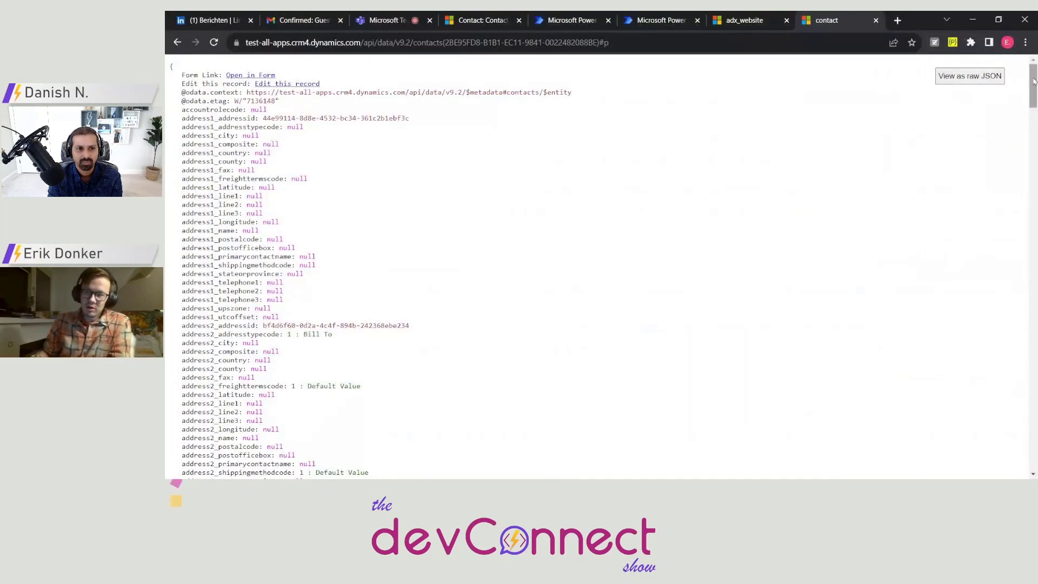
scroll(up, 3)
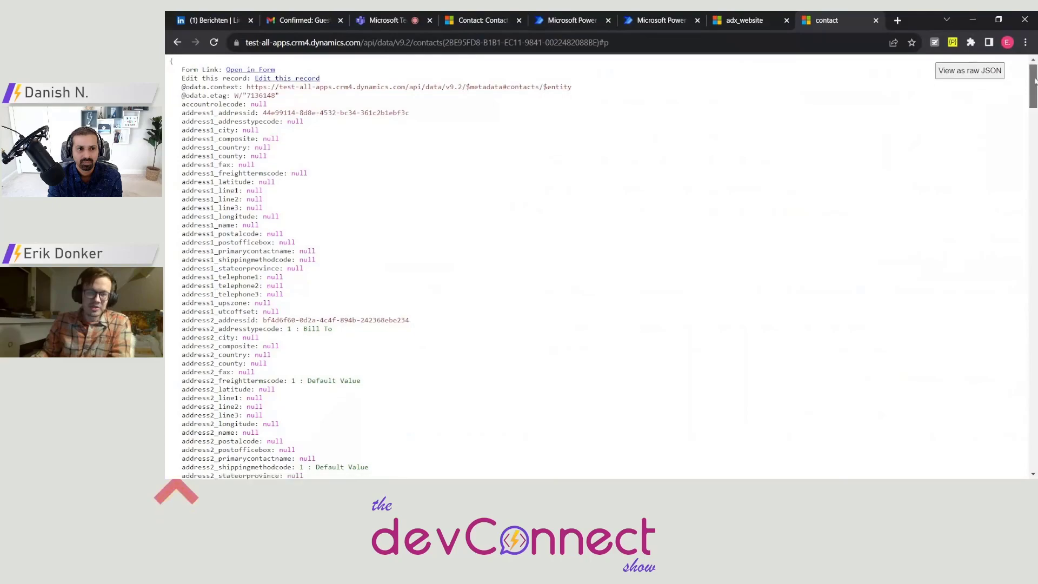
scroll(up, 3)
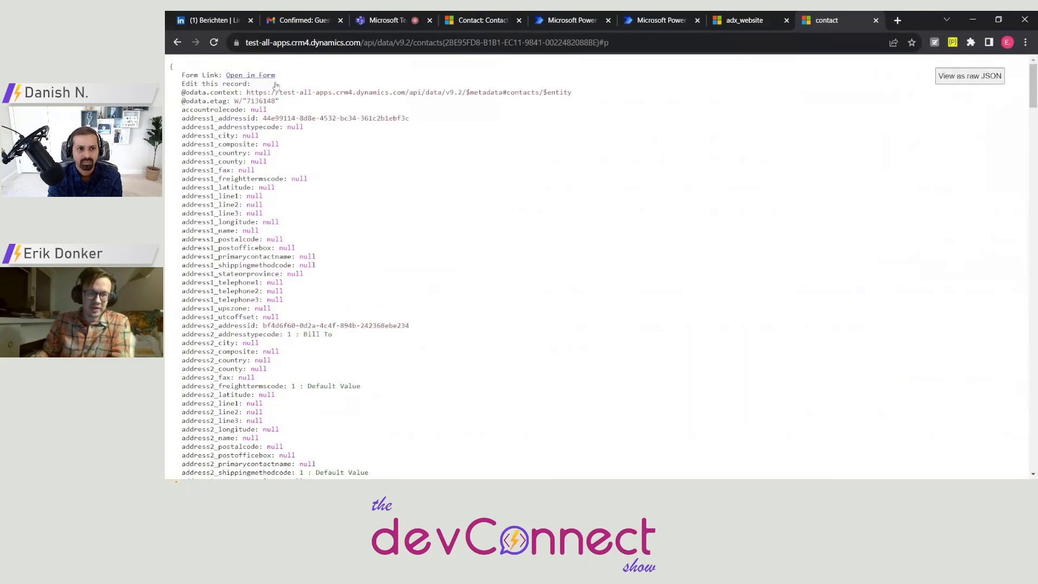
- Make the contact editable and set a new preferred appointment time and day Tuesday
click(214, 83)
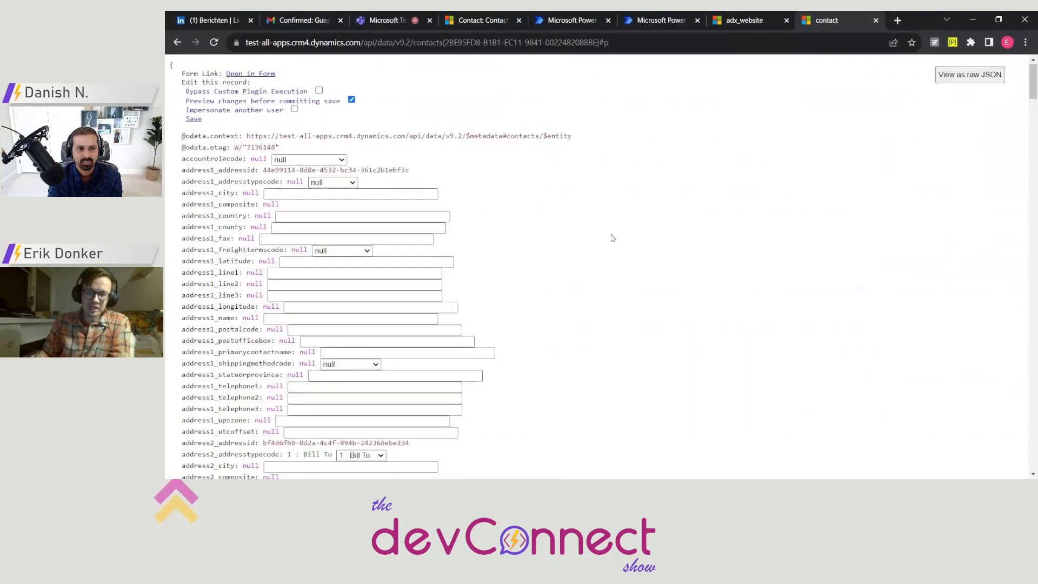
scroll(down, 3)
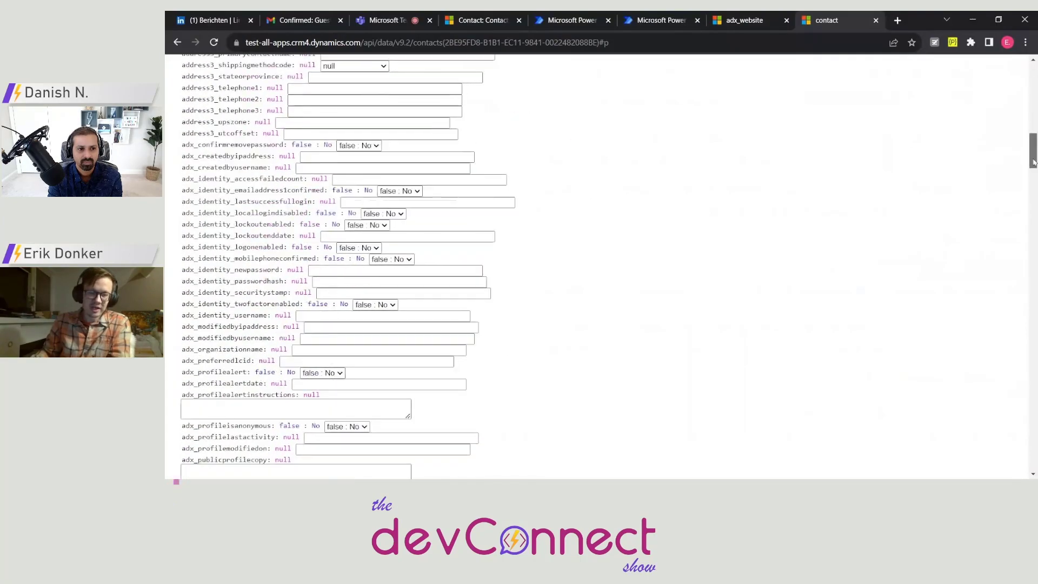
scroll(down, 3)
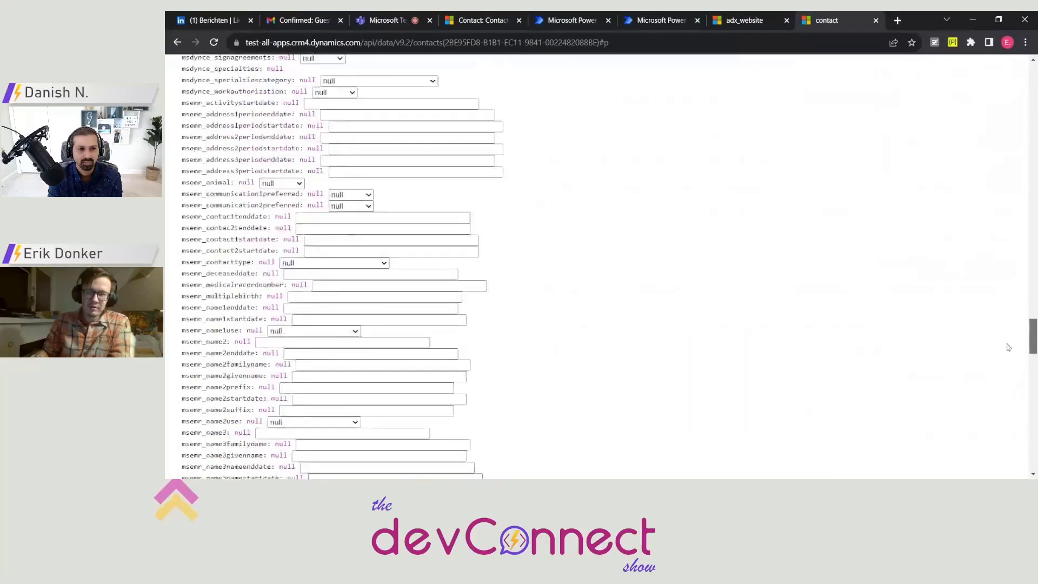
scroll(down, 3)
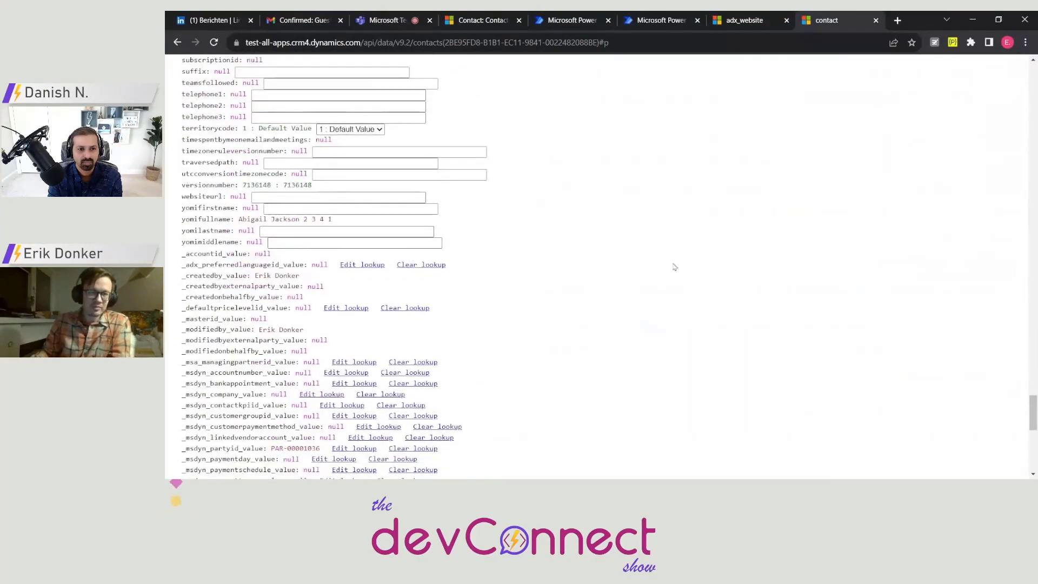
scroll(up, 3)
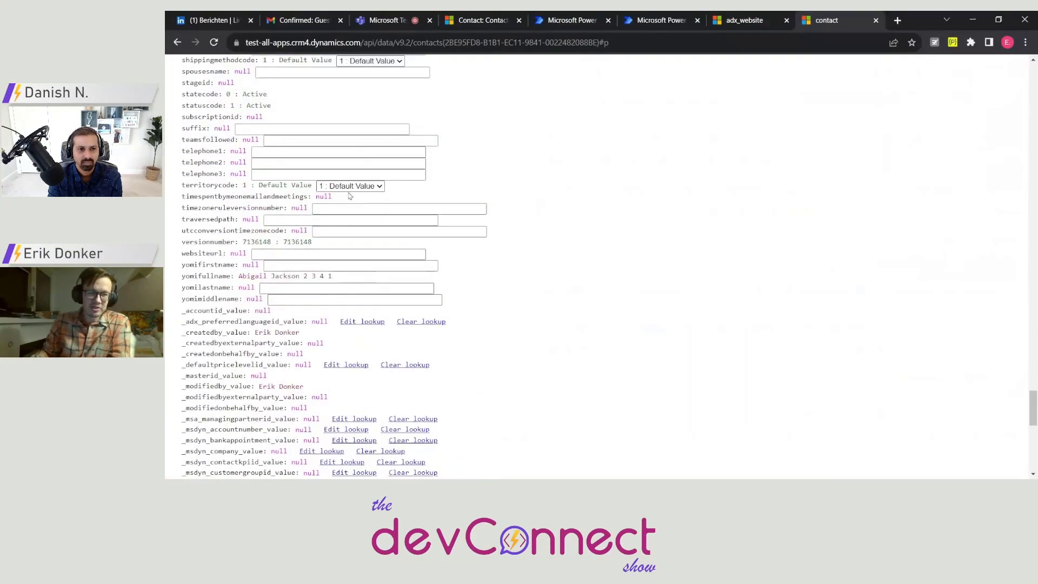
scroll(up, 3)
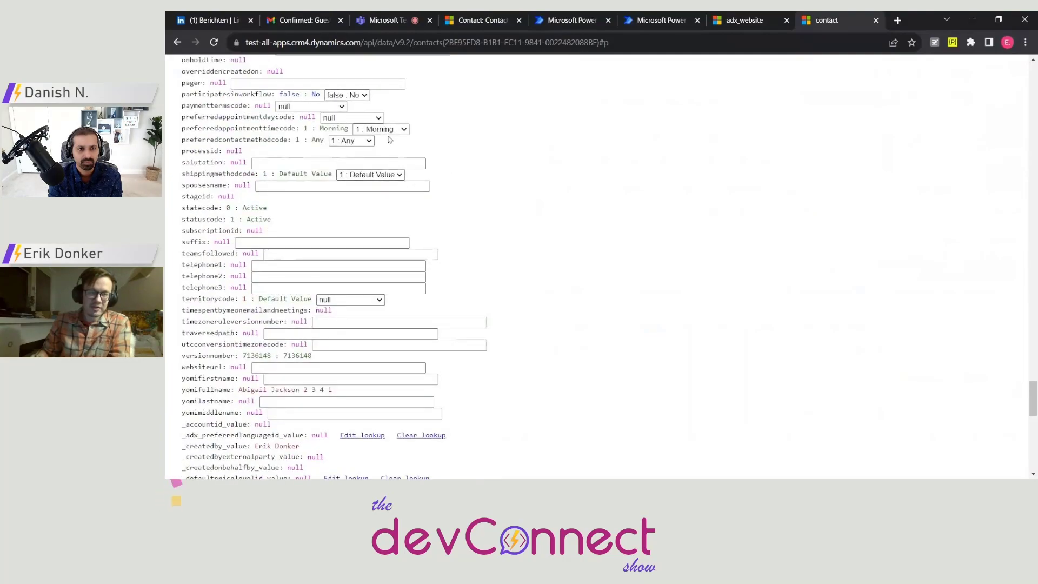
click(381, 129)
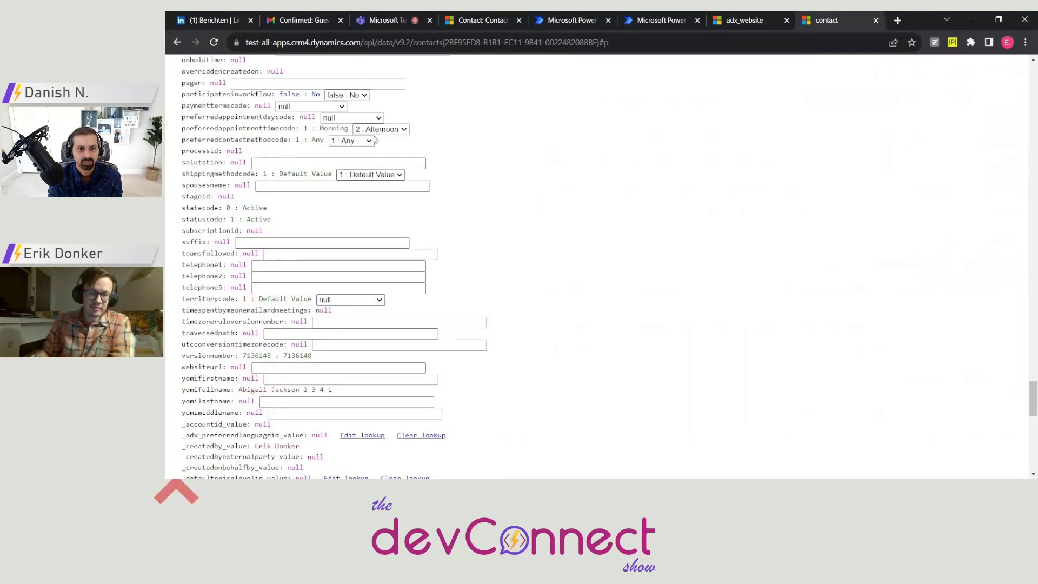
click(381, 128)
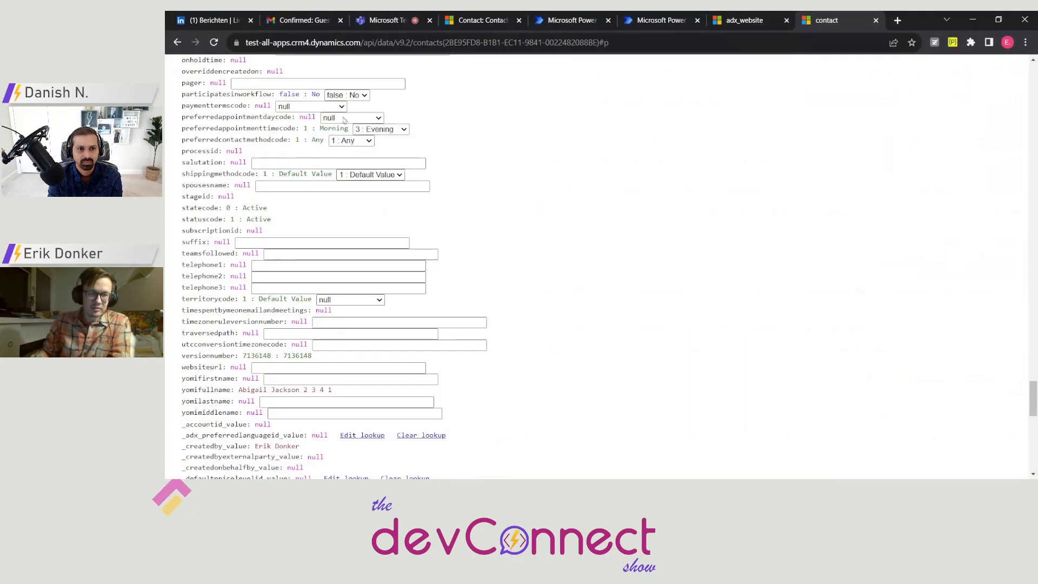
- Enter pager 'test 123' and nickname 'very wow!' on the contact
scroll(up, 3)
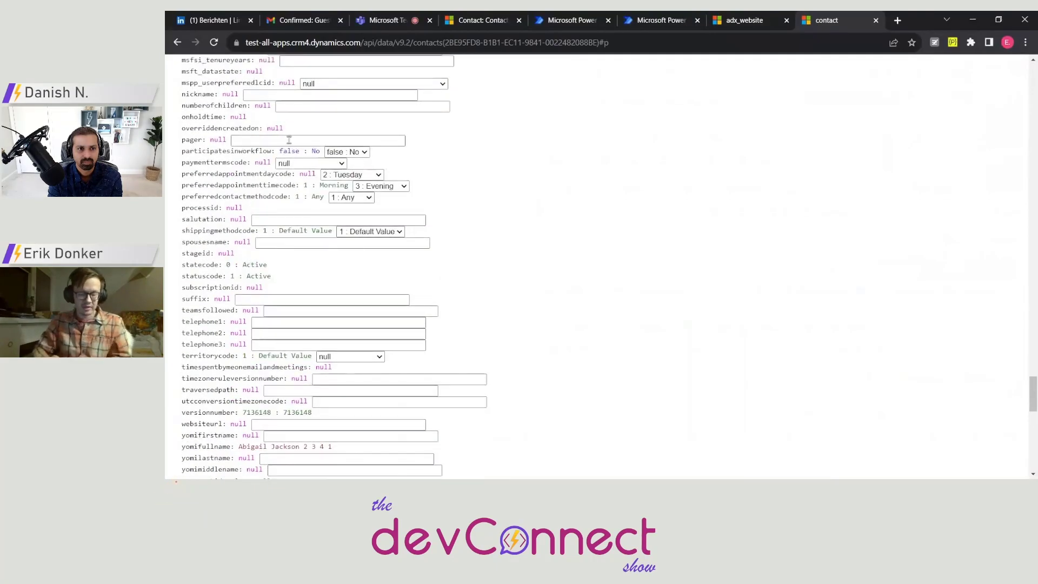
text(test 123)
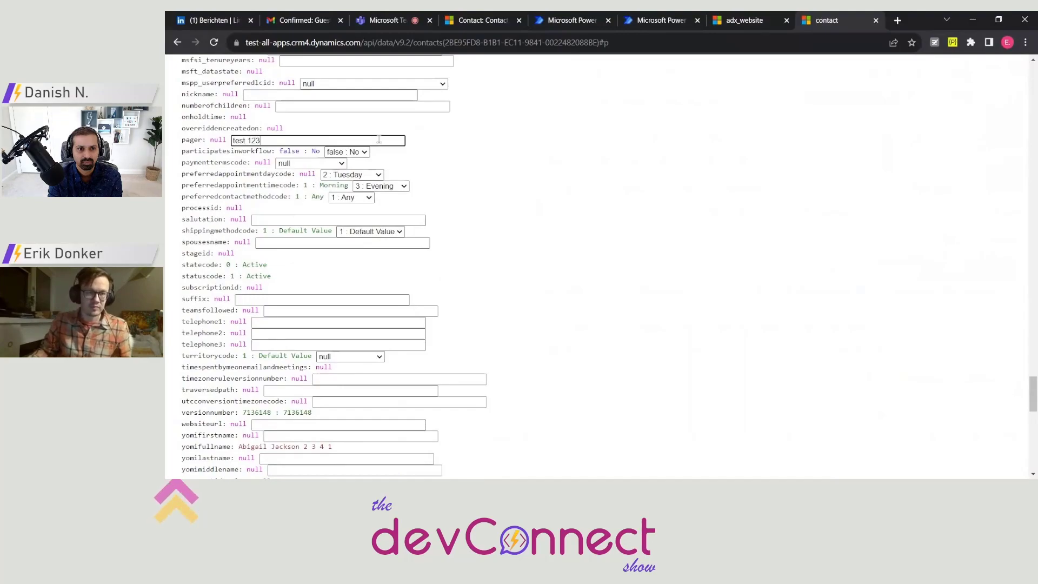
text(very)
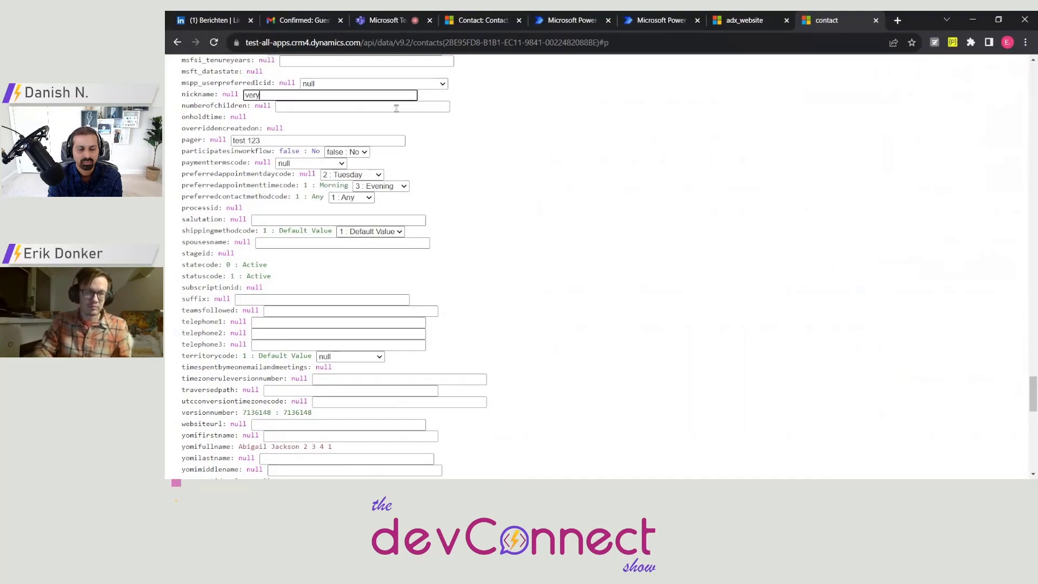
text(wow!)
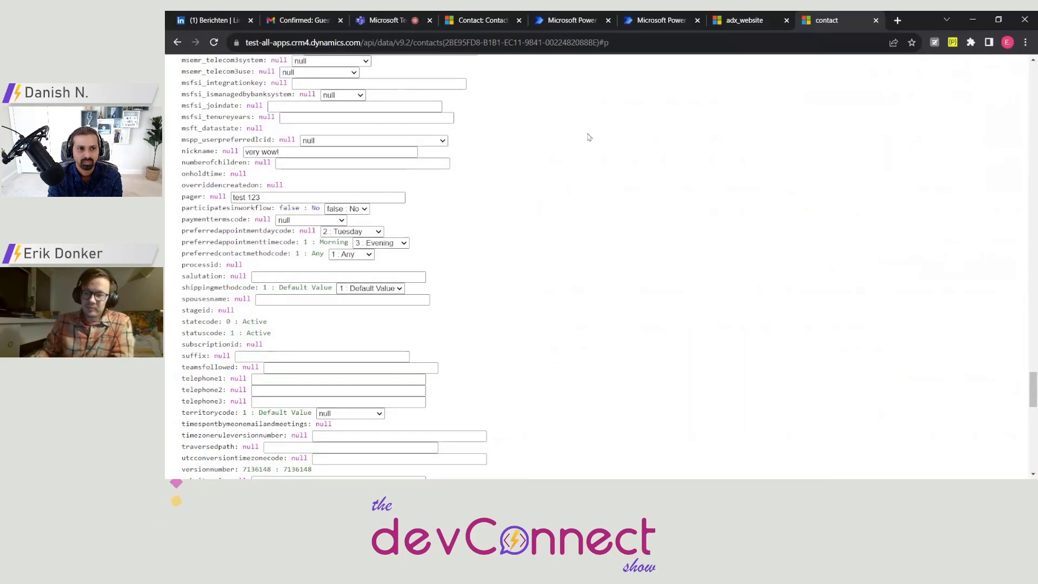
- Enable 'Preview changes before committing save' and save to show the pending changes
scroll(up, 3)
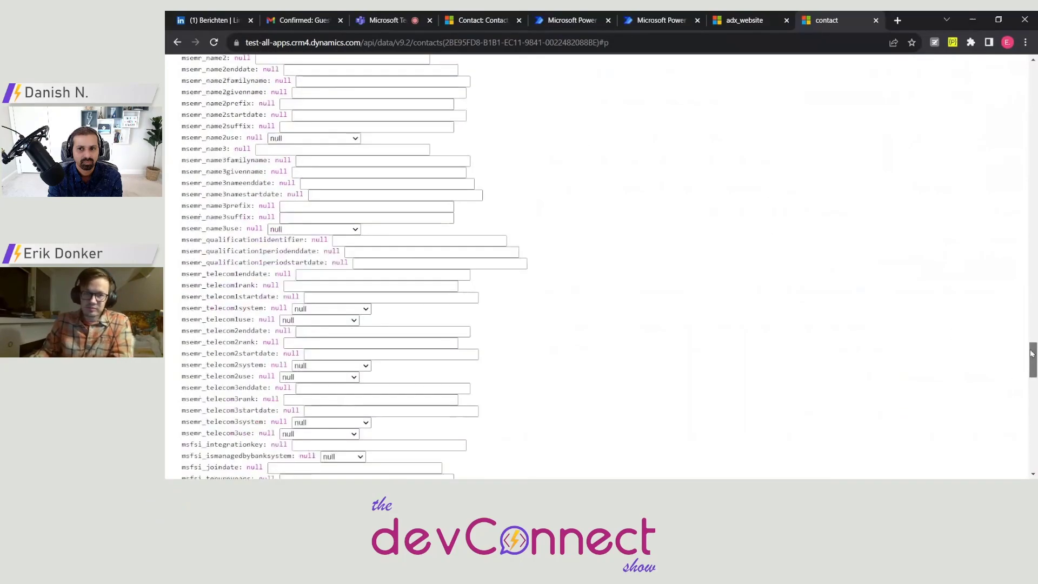
scroll(up, 3)
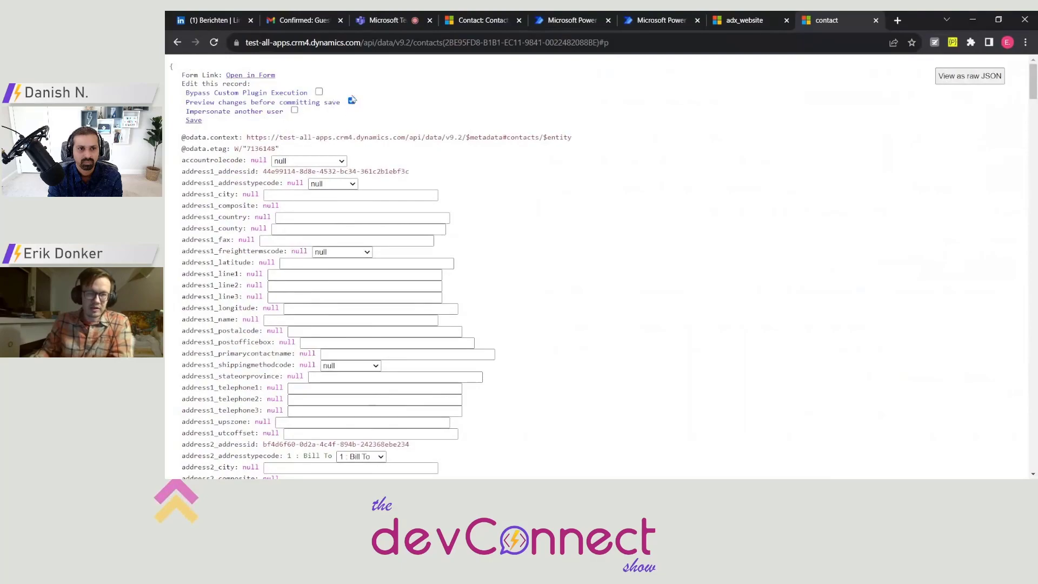
click(351, 102)
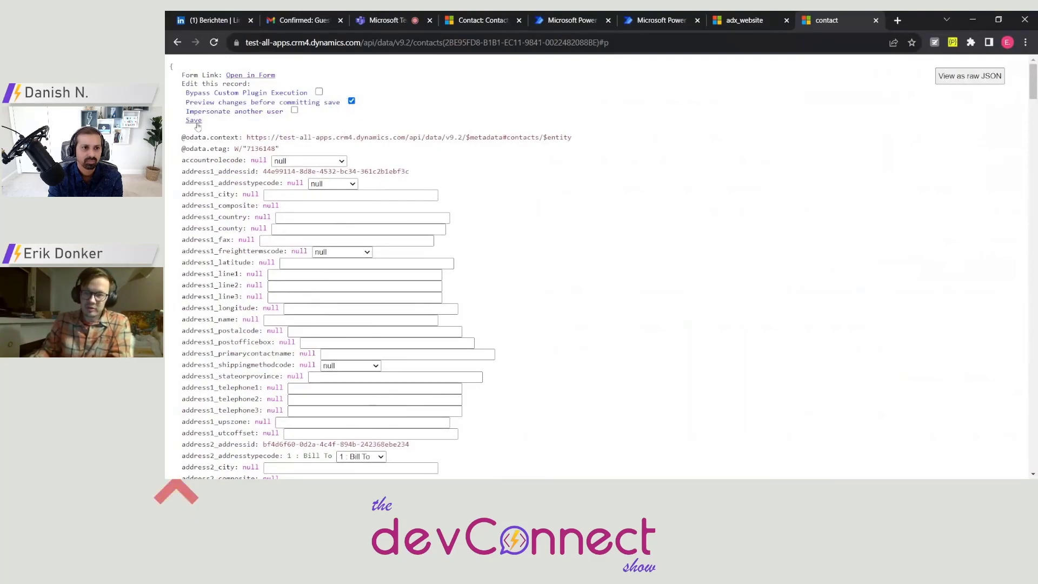
click(194, 120)
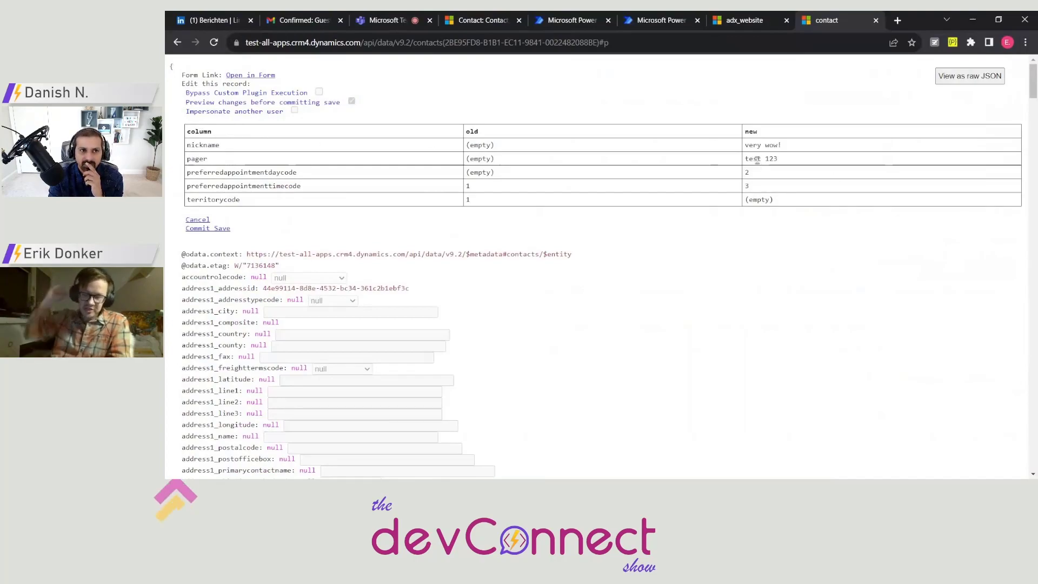
mouse_move(674, 159)
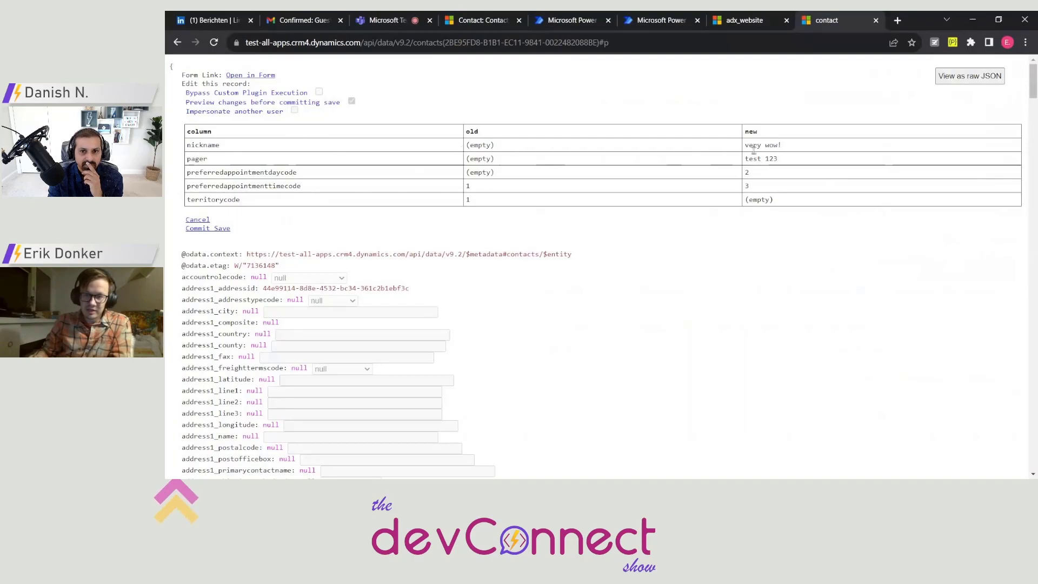
mouse_move(643, 205)
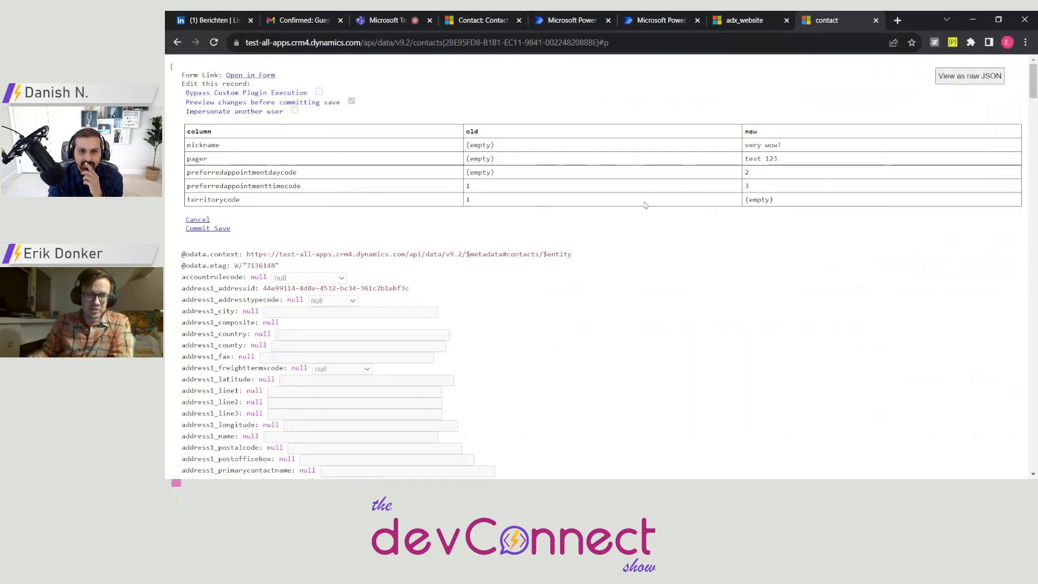
mouse_move(638, 295)
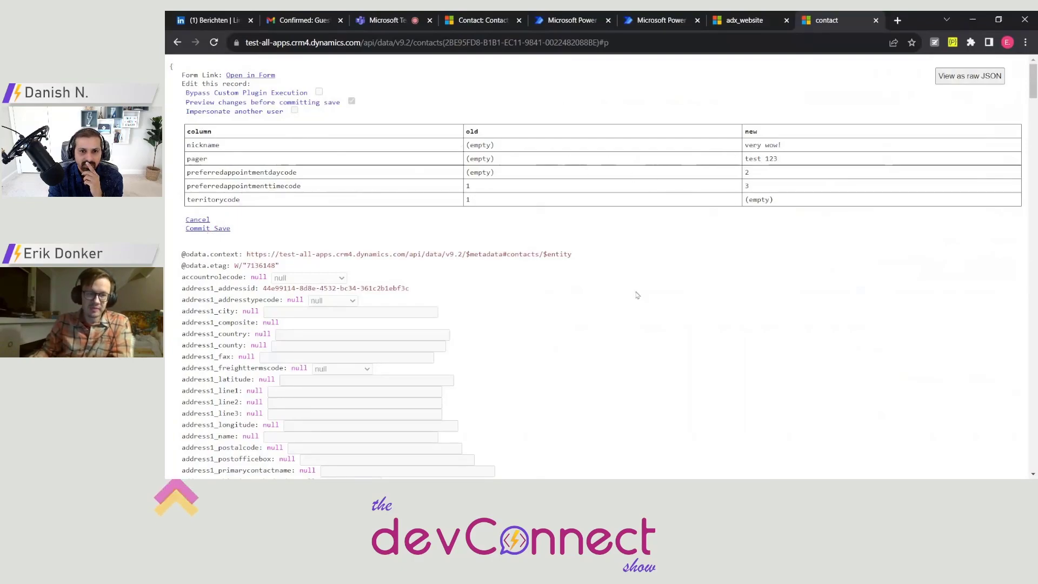
mouse_move(577, 276)
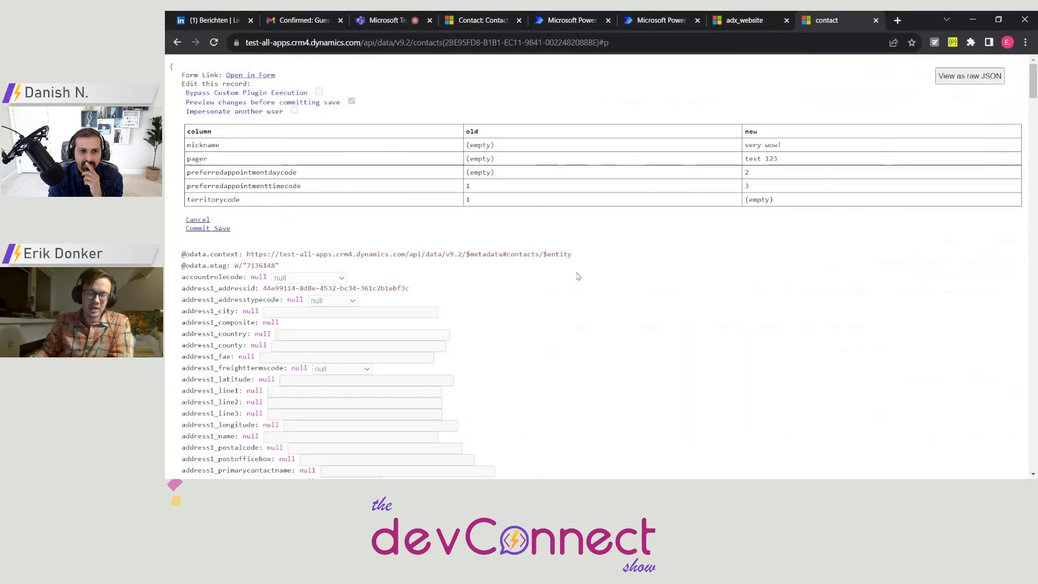
mouse_move(329, 228)
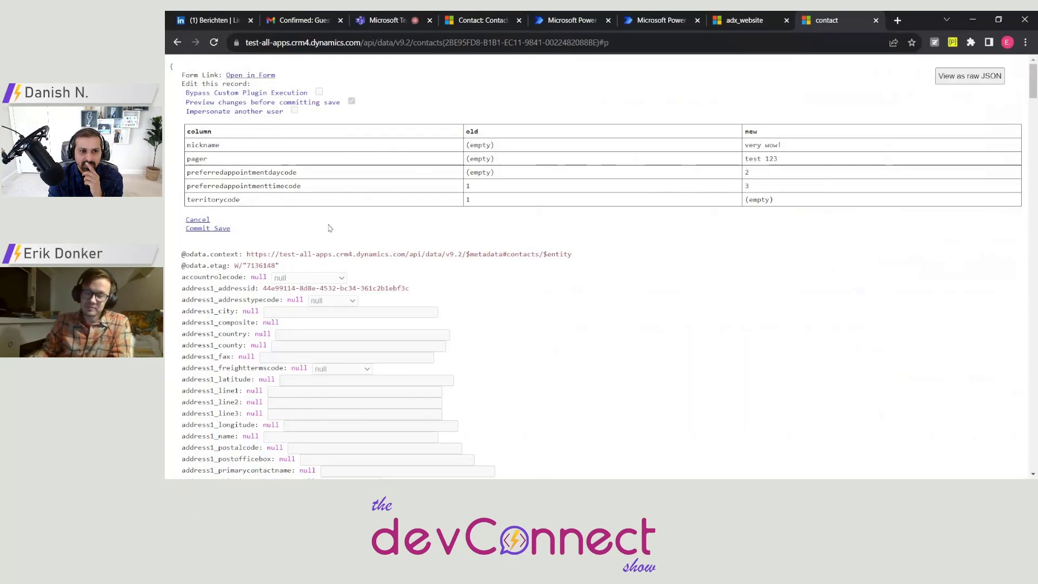
- Commit the pending changes and put the contact back into edit mode
click(207, 228)
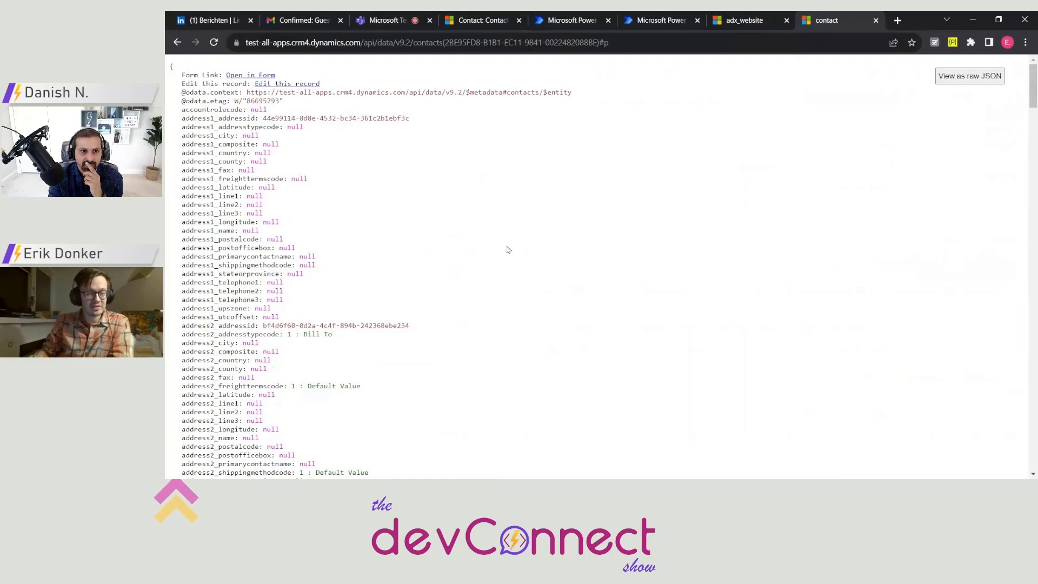
mouse_move(942, 100)
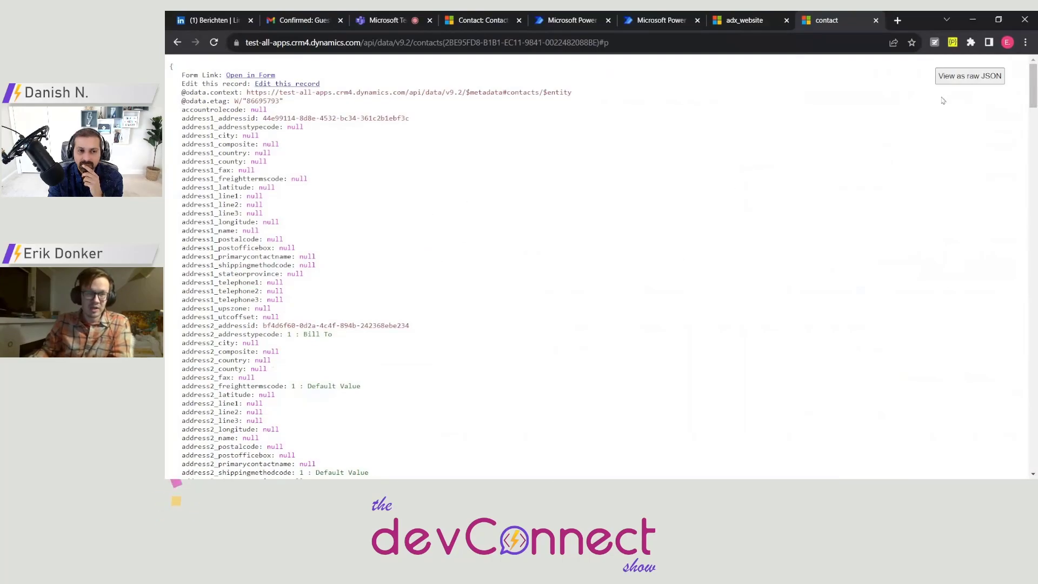
click(287, 84)
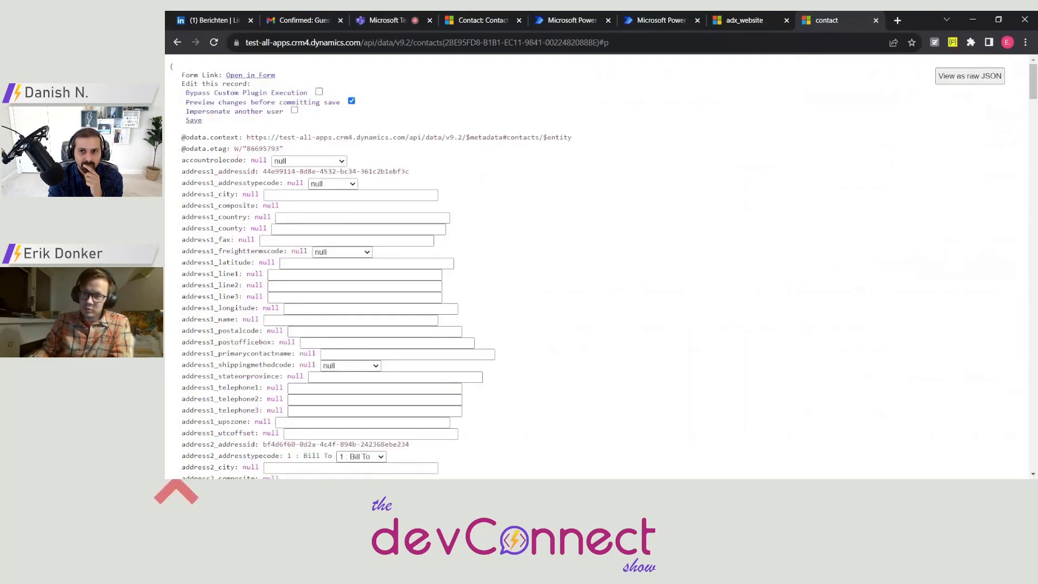
scroll(down, 3)
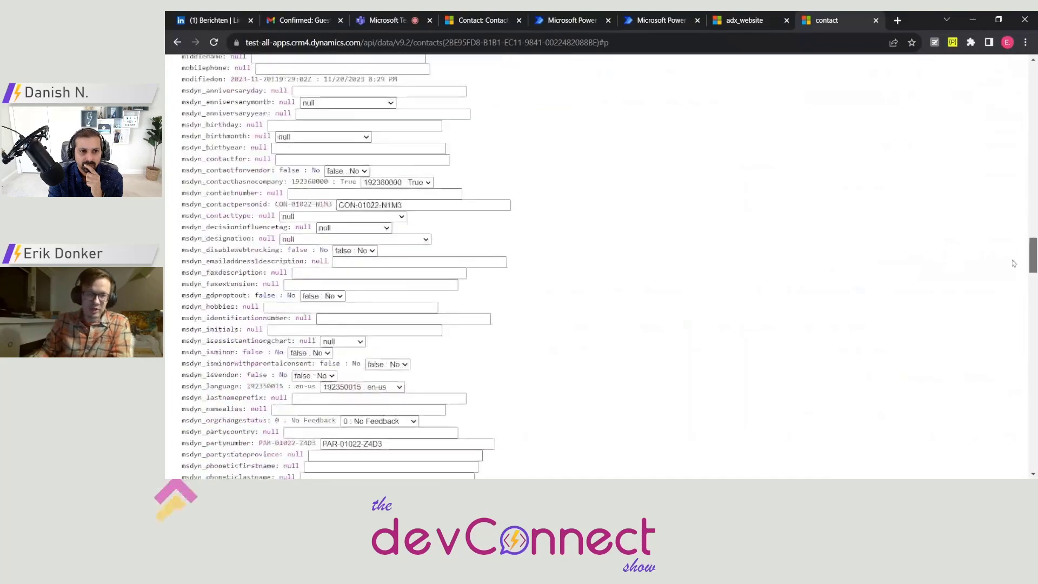
scroll(down, 3)
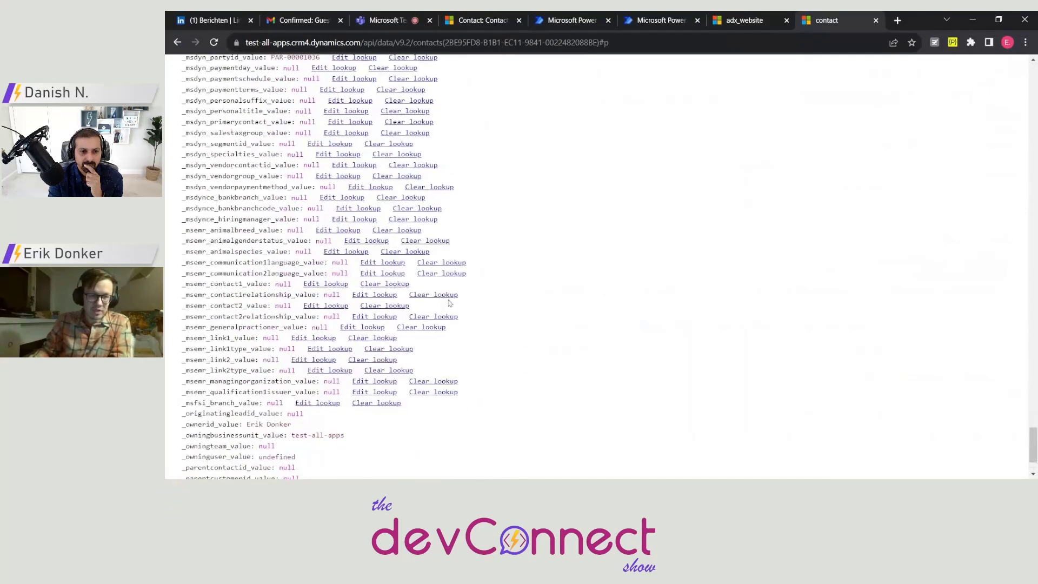
scroll(down, 3)
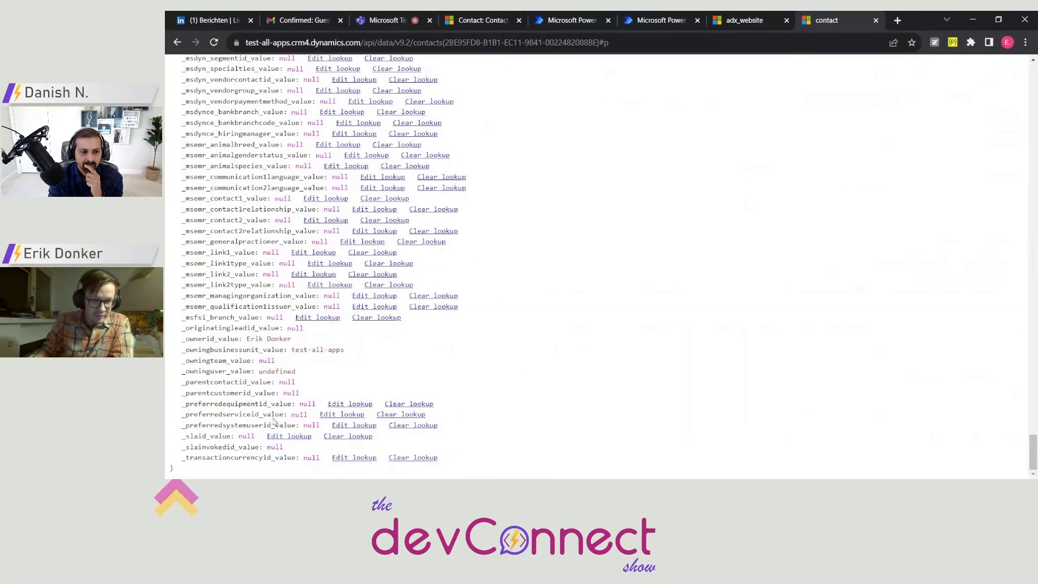
- Start editing the _preferredsystemuserid_value lookup, showing its table and record id inputs
double_click(228, 425)
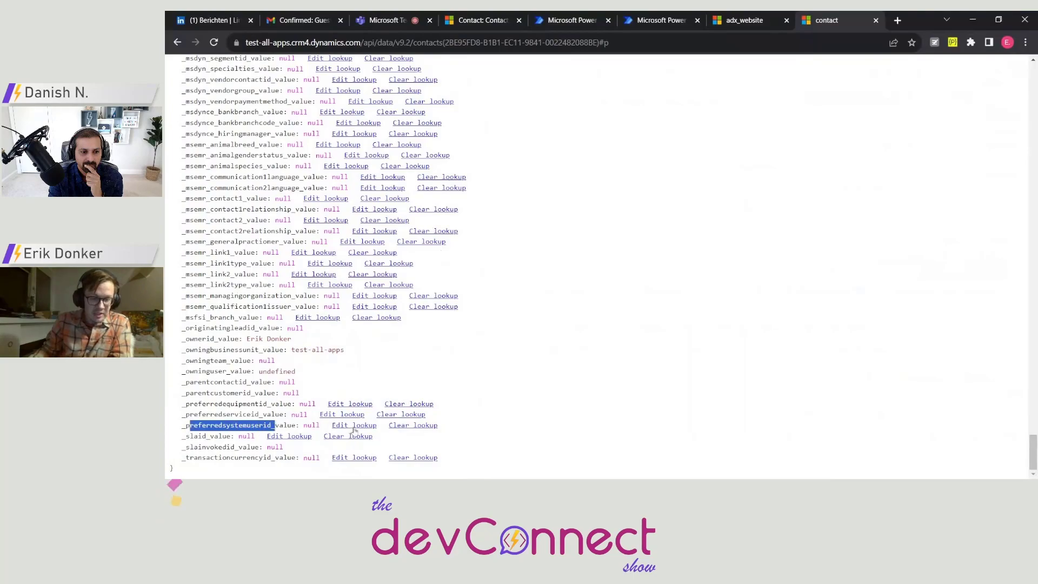
click(353, 424)
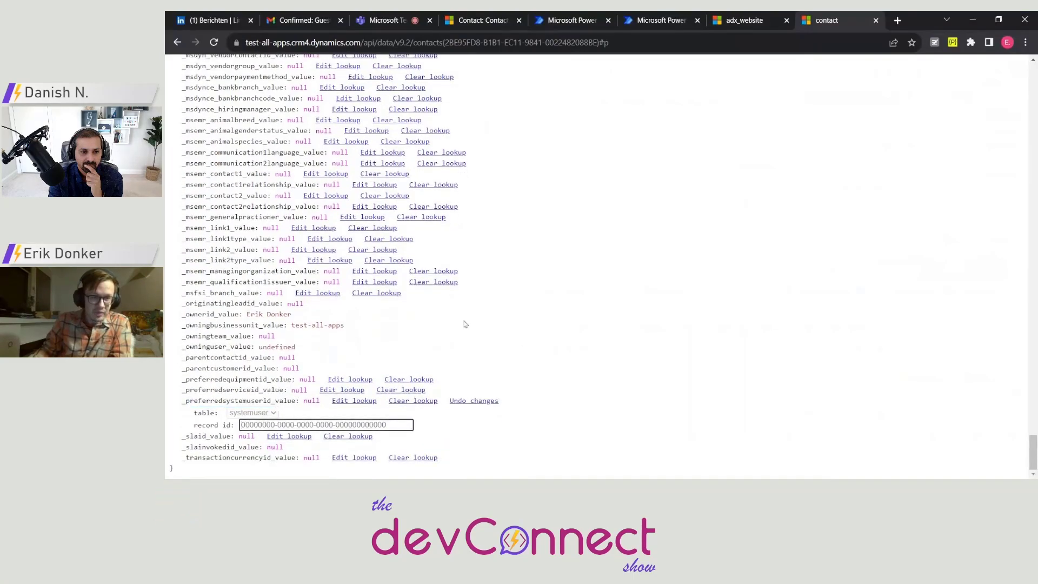
scroll(up, 3)
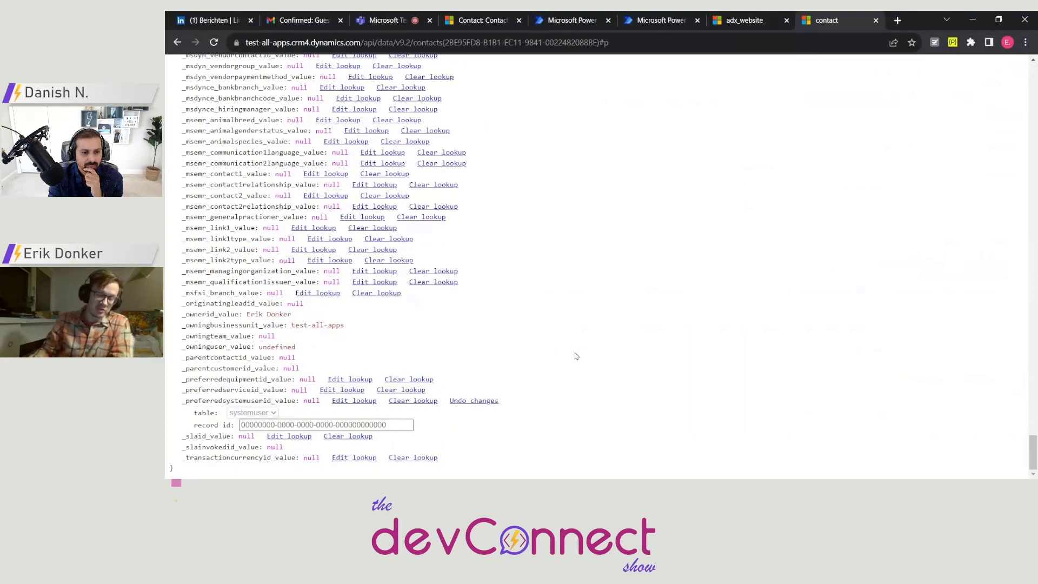
mouse_move(572, 354)
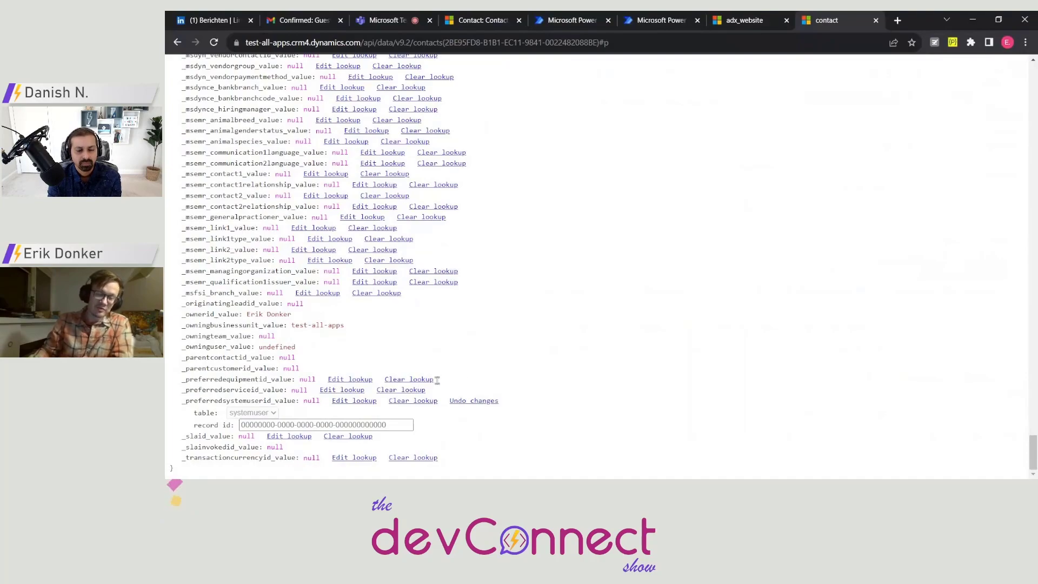
mouse_move(685, 410)
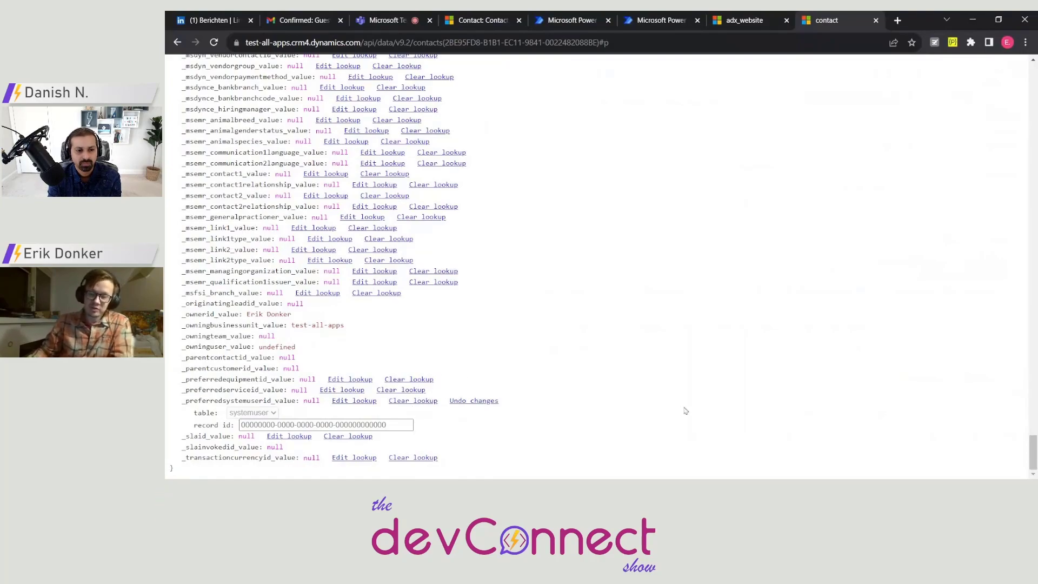
mouse_move(514, 427)
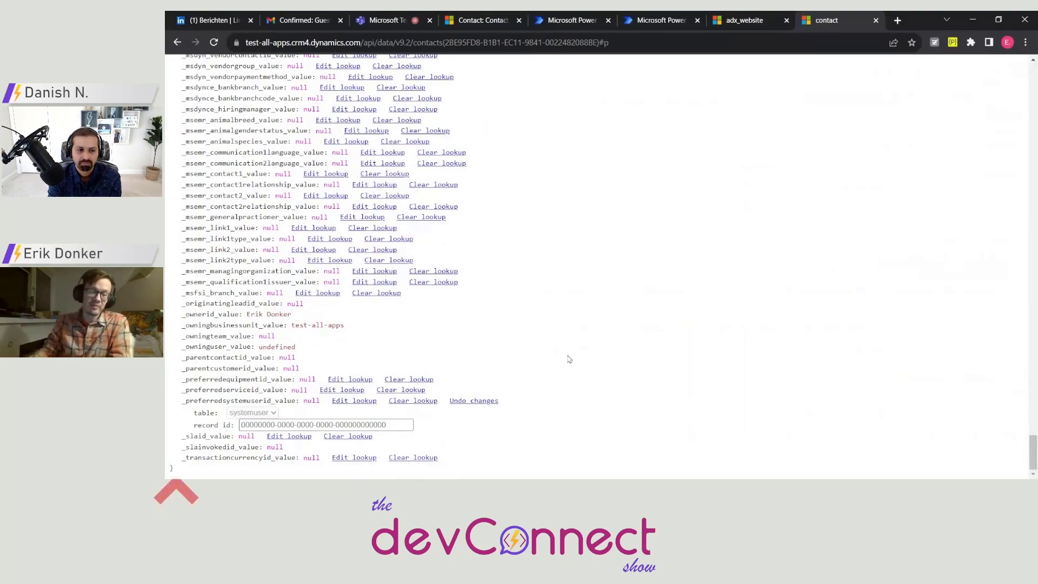
mouse_move(591, 358)
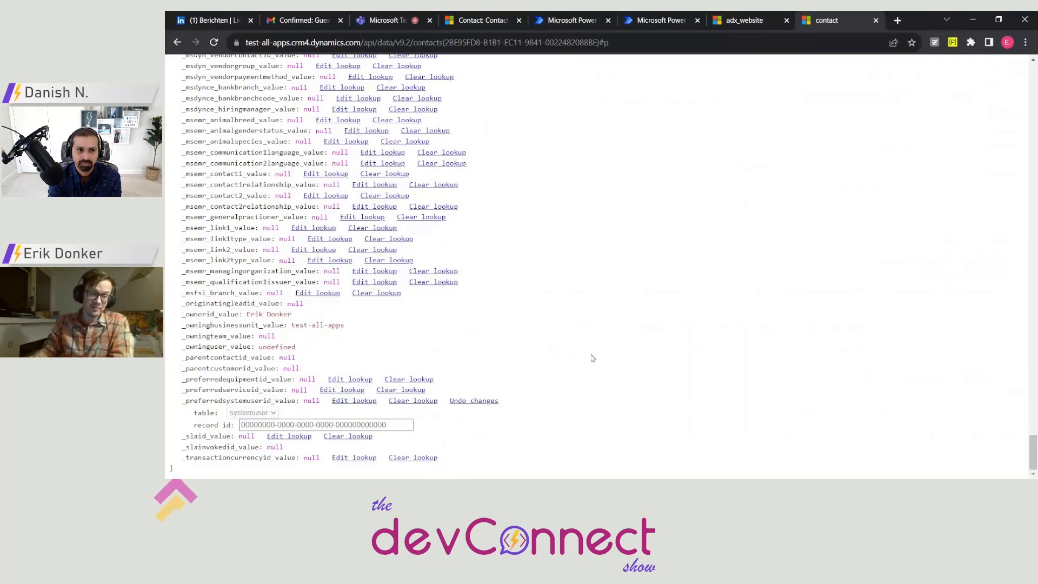
- Scroll back to the top of the contact's edit page showing the committed values
scroll(up, 3)
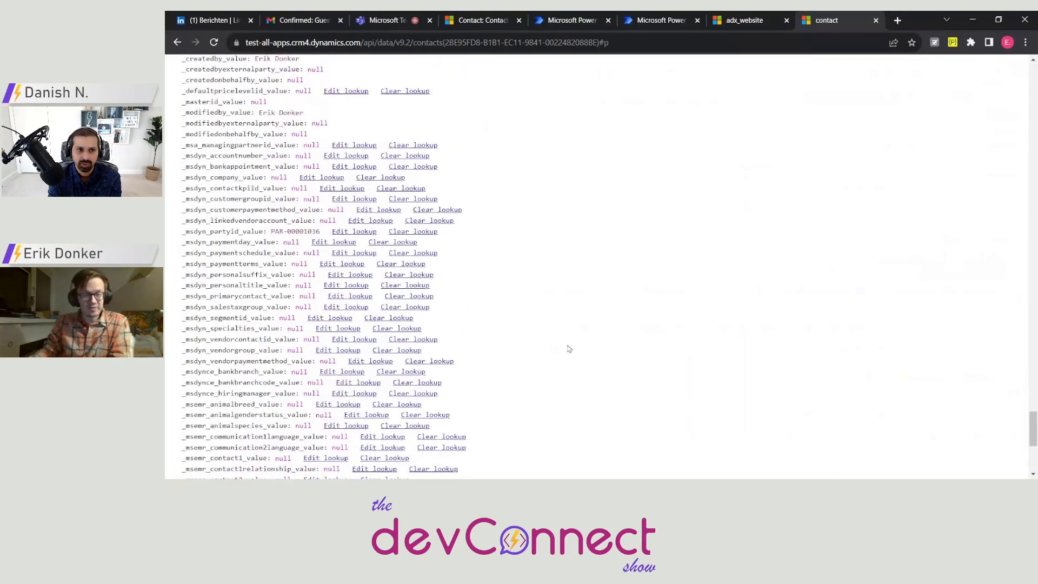
scroll(up, 3)
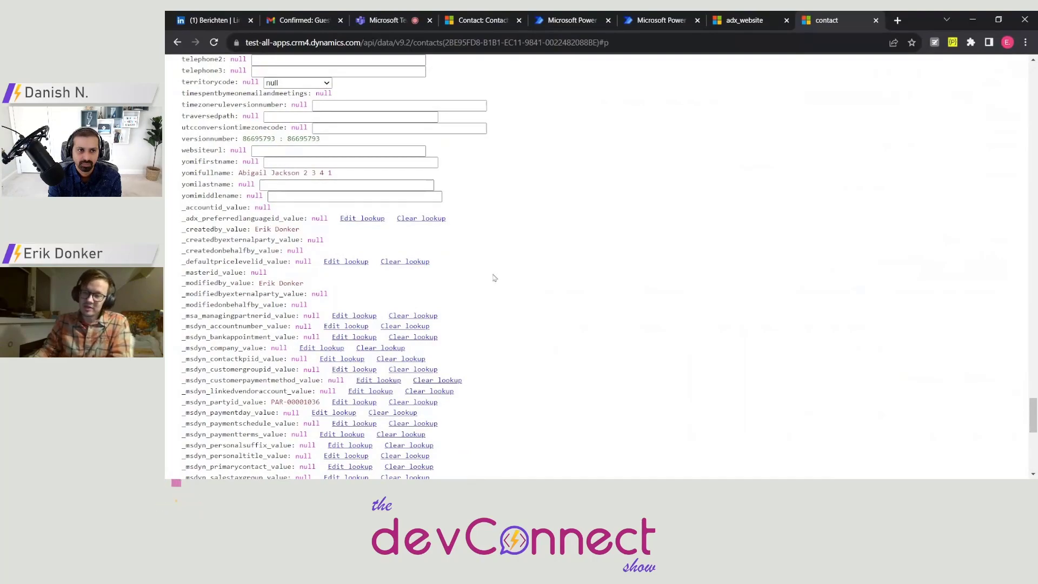
scroll(up, 3)
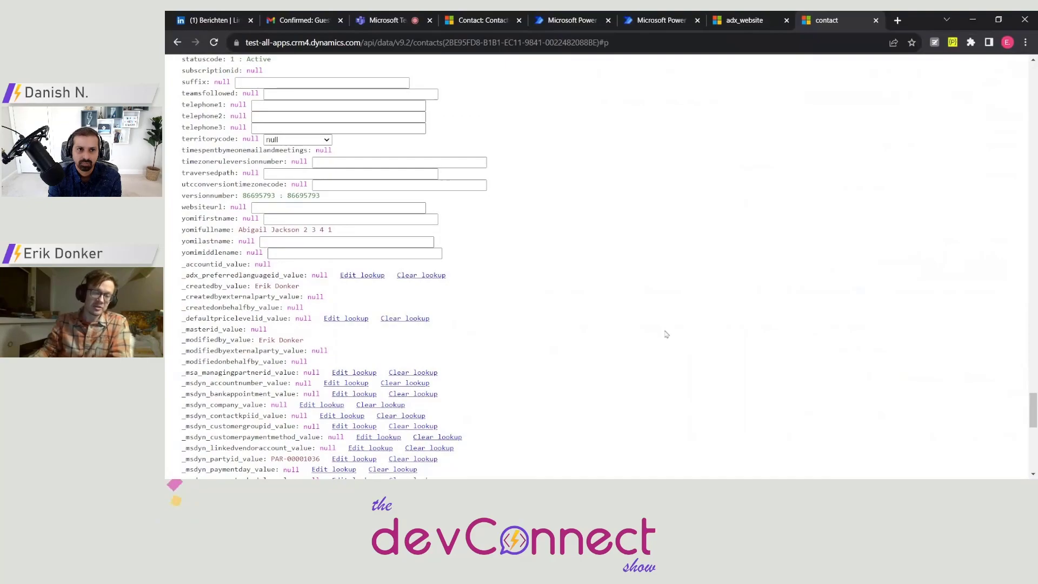
mouse_move(646, 336)
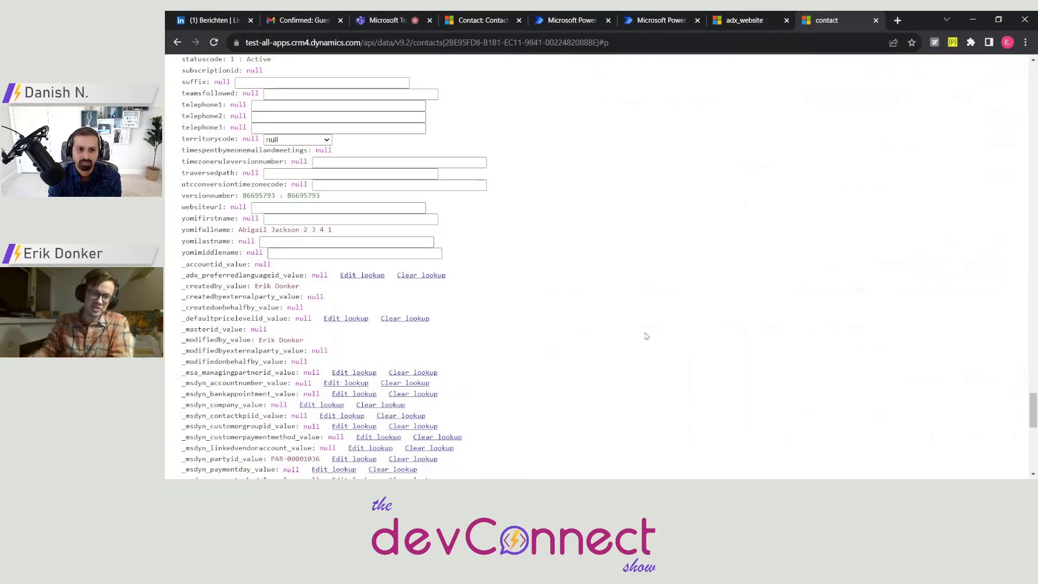
scroll(up, 3)
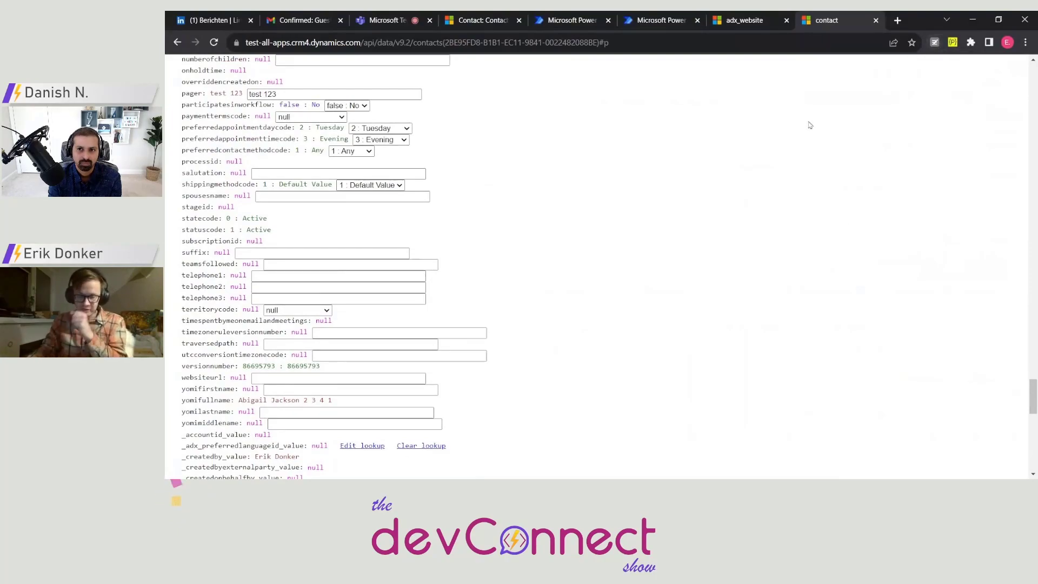
mouse_move(605, 240)
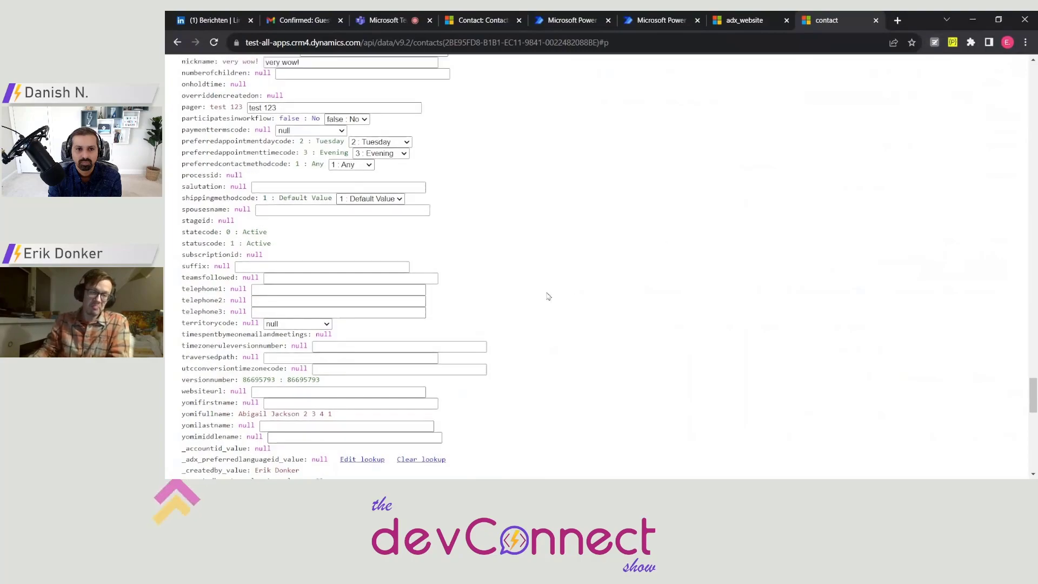
scroll(up, 3)
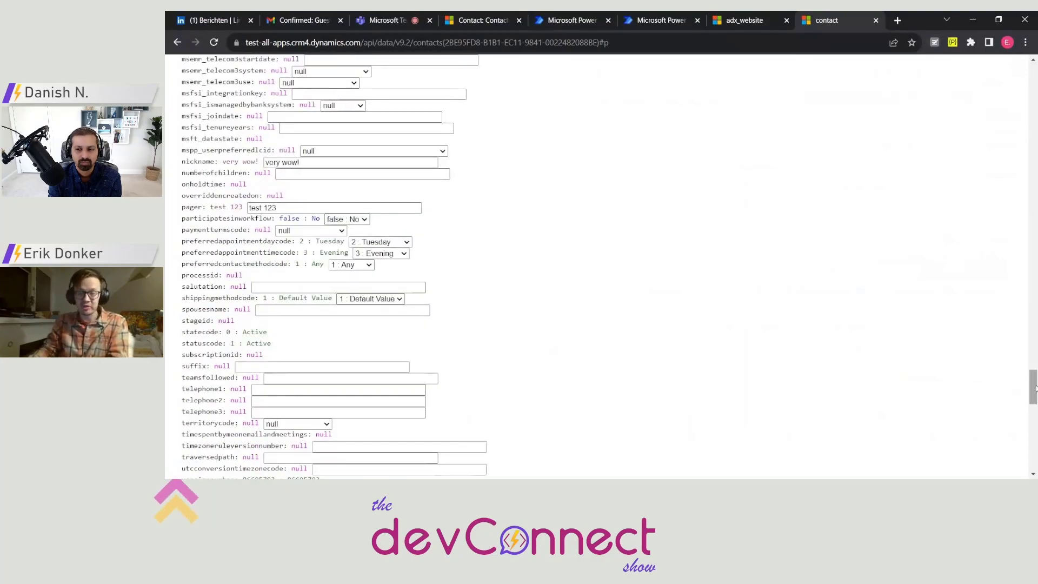
scroll(up, 3)
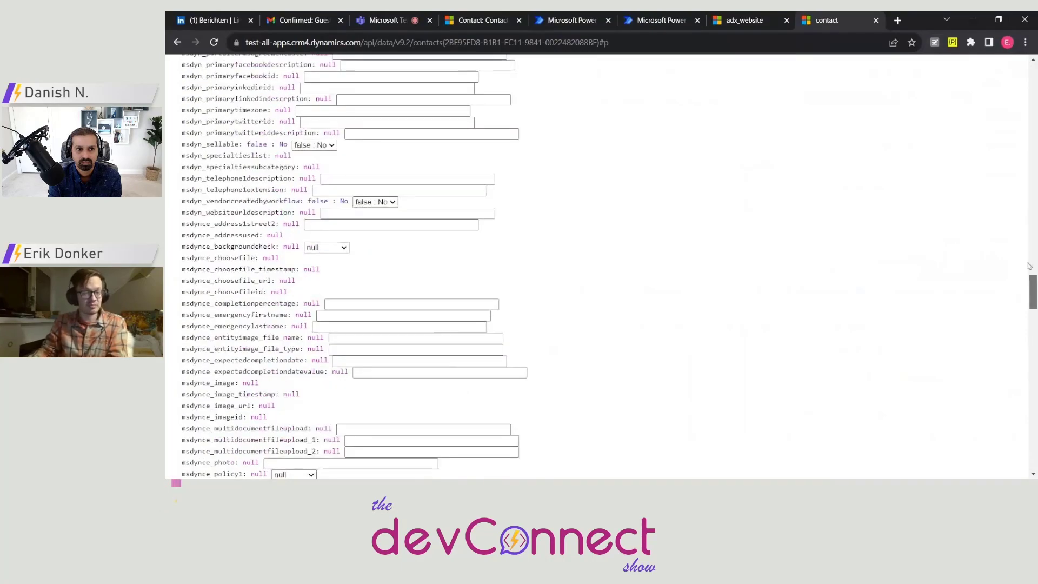
scroll(up, 3)
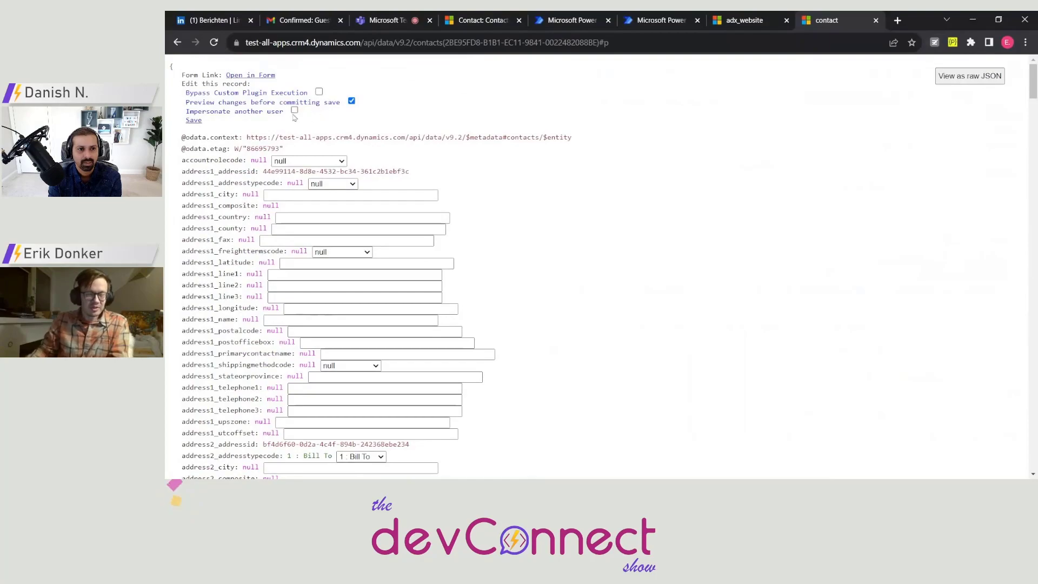
mouse_move(518, 158)
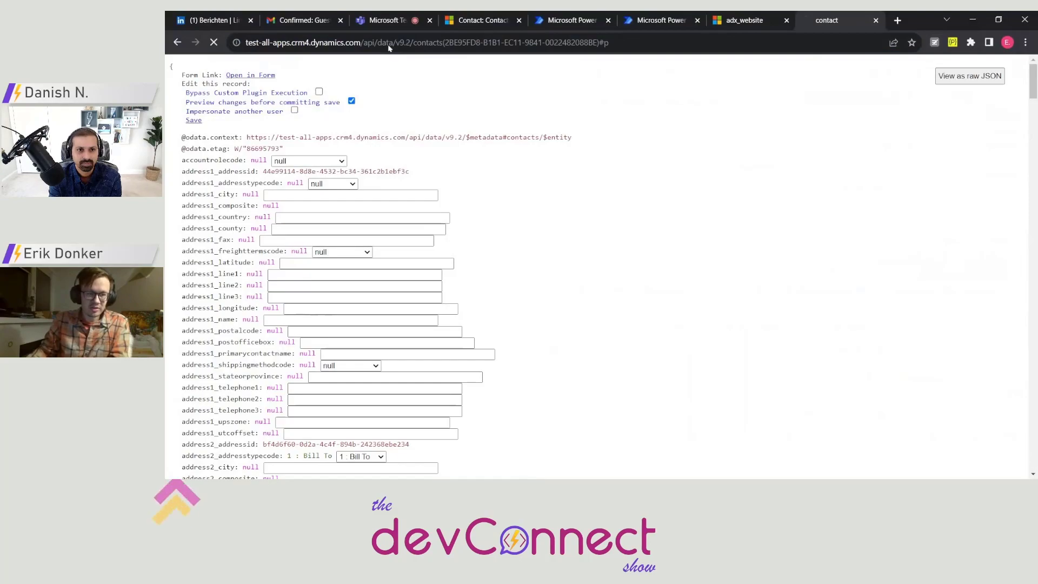
- Select the _createdby_value user GUID to copy it, then return to the top
scroll(down, 3)
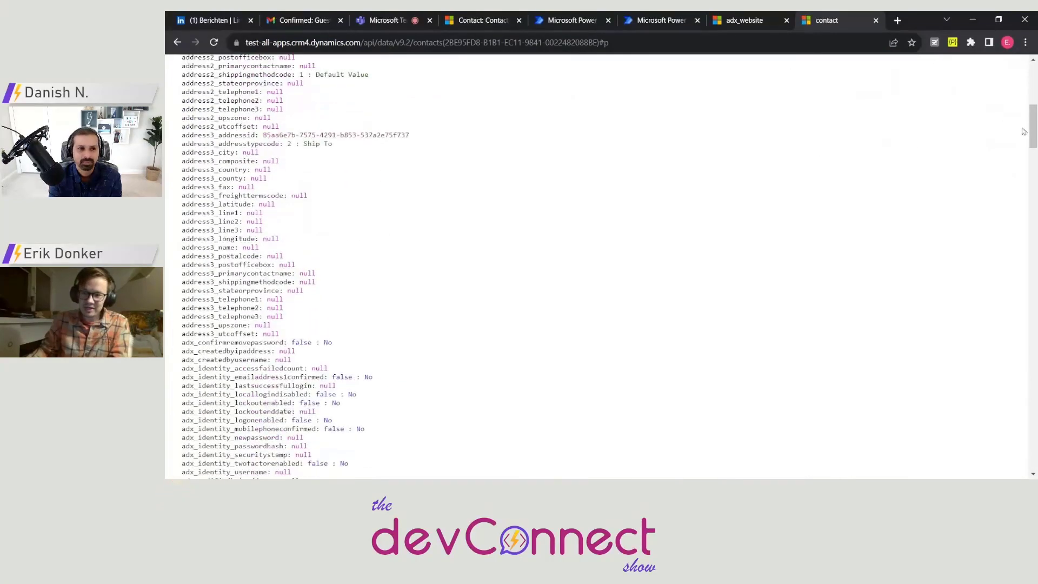
scroll(down, 3)
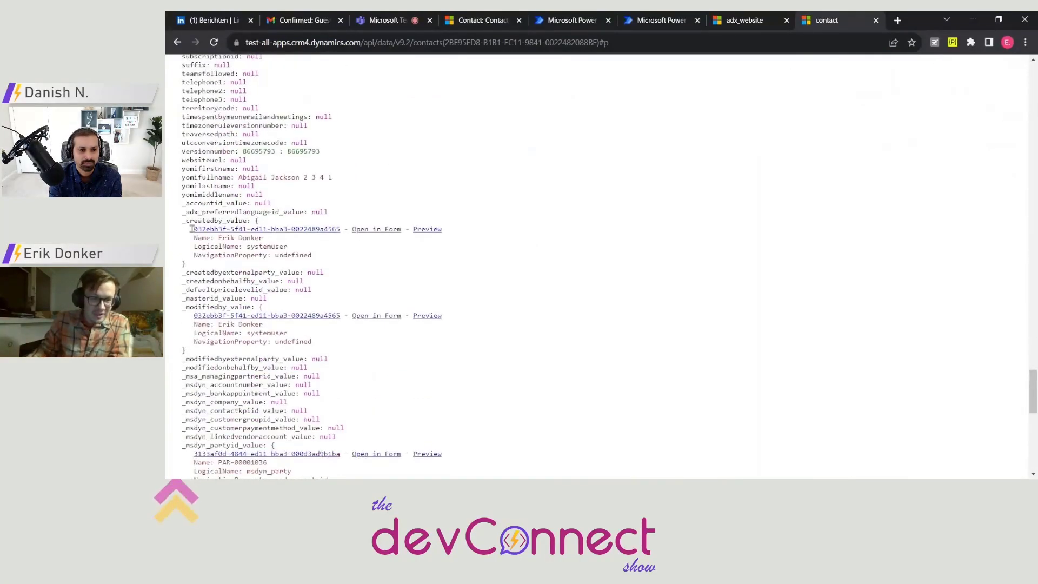
double_click(266, 230)
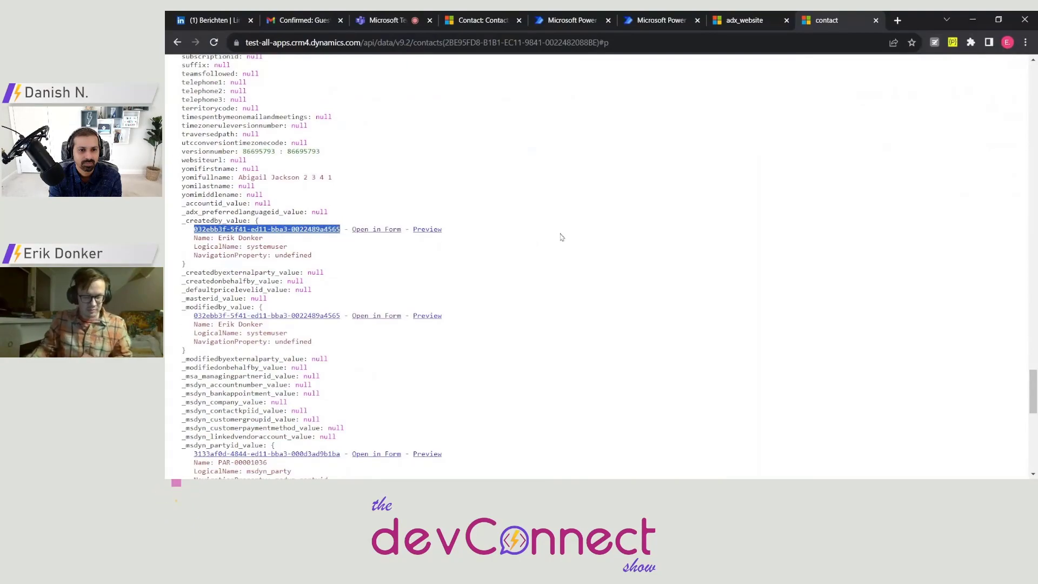
mouse_move(1028, 363)
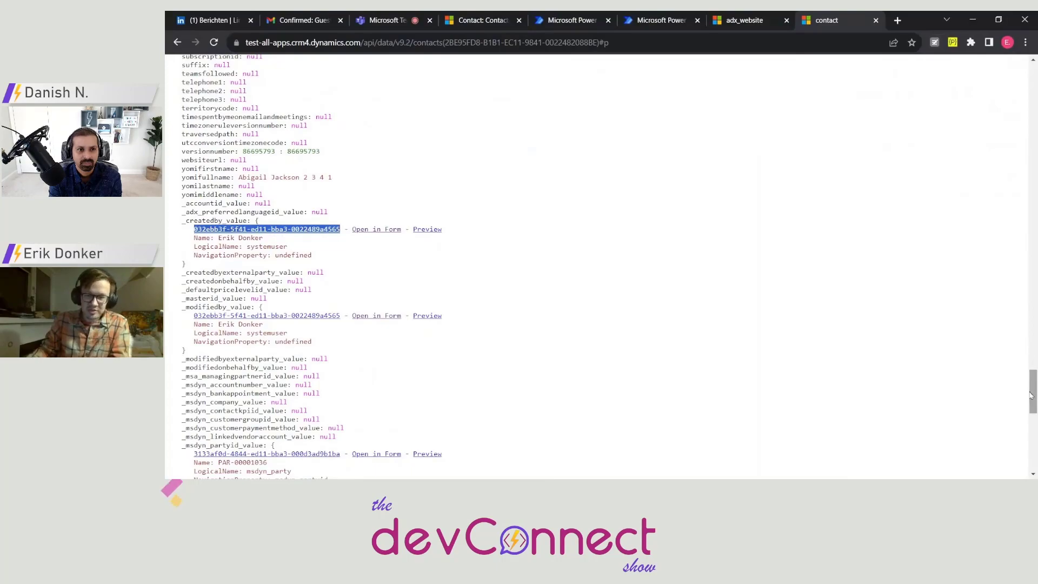
scroll(up, 3)
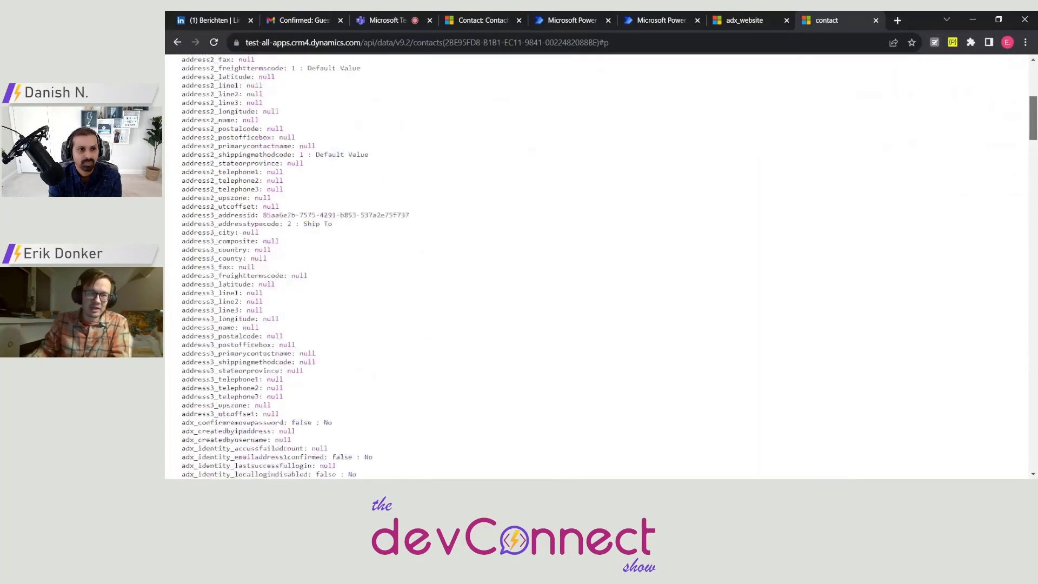
scroll(up, 3)
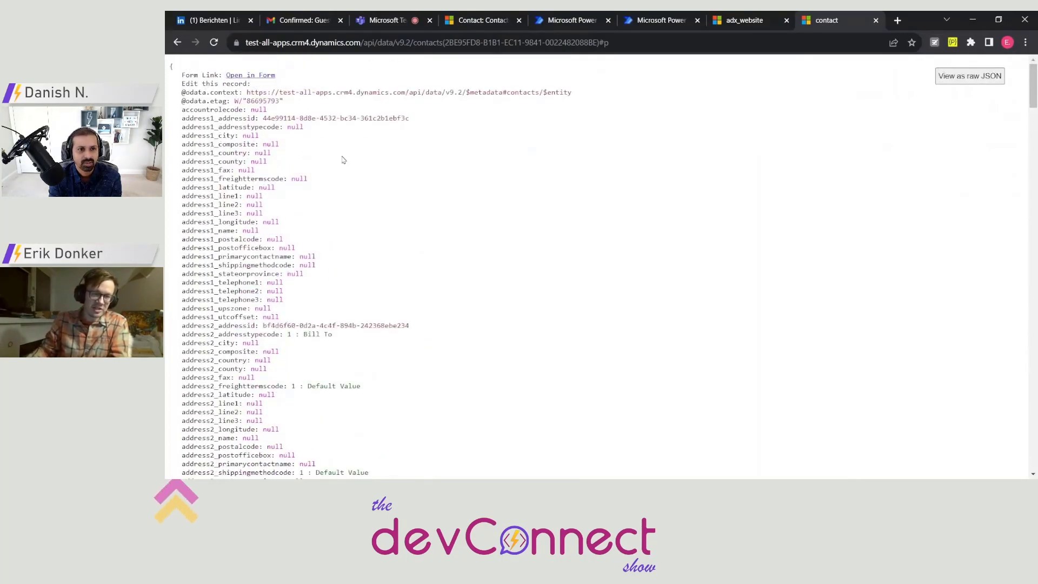
click(211, 84)
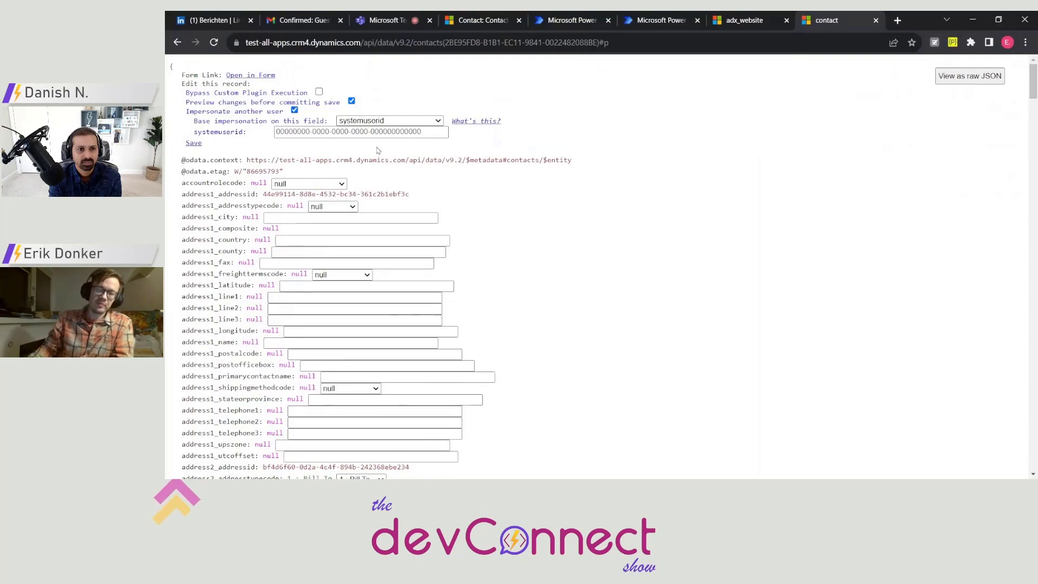
mouse_move(358, 150)
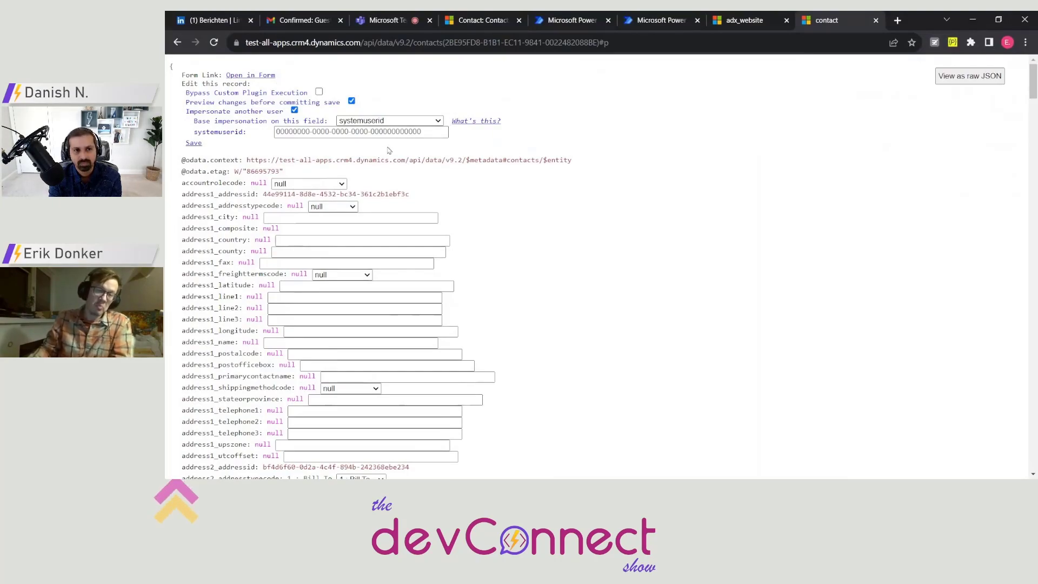
click(361, 131)
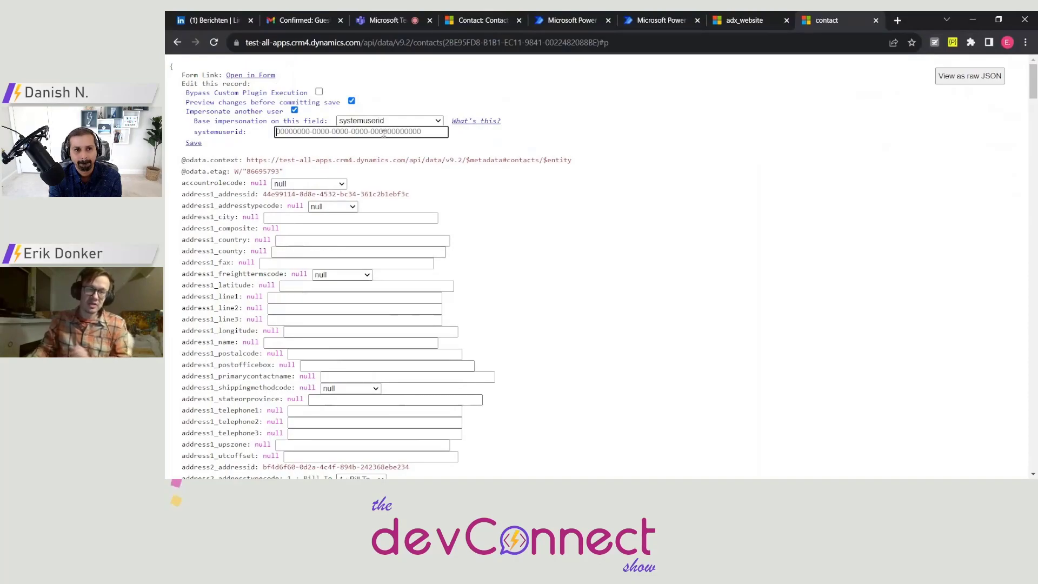
text(032ebb3f-5f41-ed11-bba3-0022489a4565)
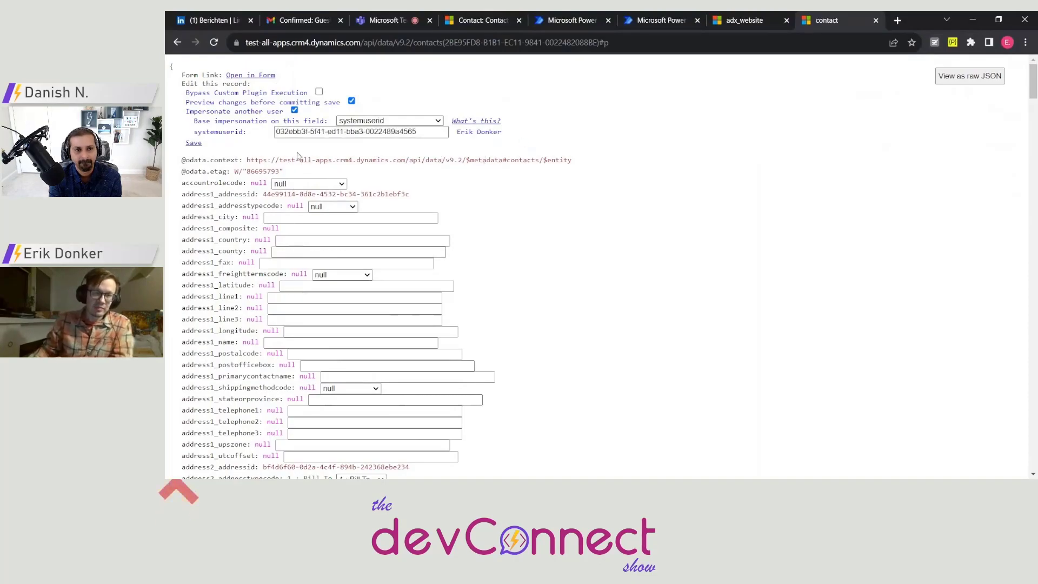
triple_click(360, 132)
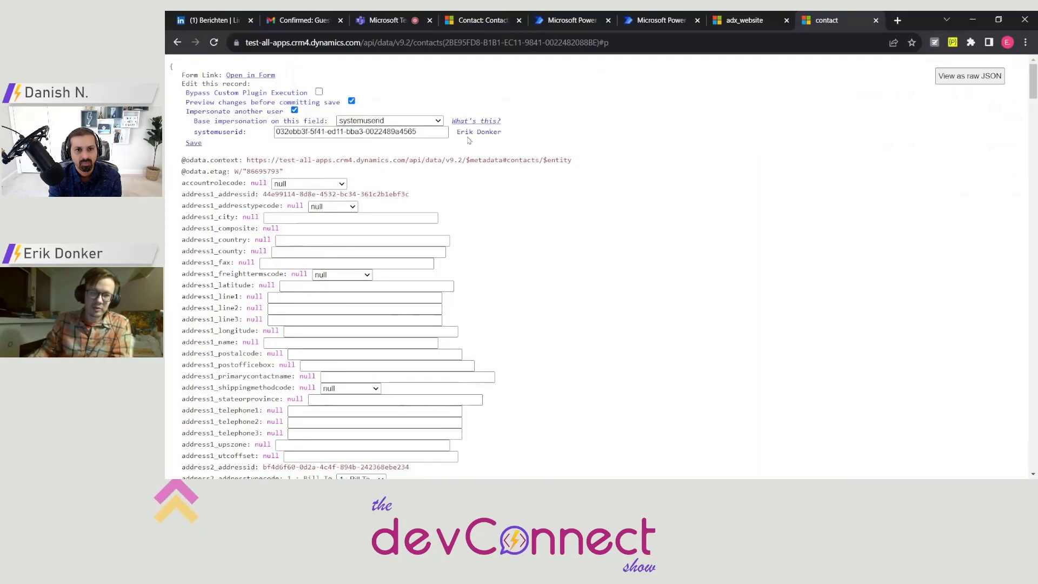
double_click(477, 132)
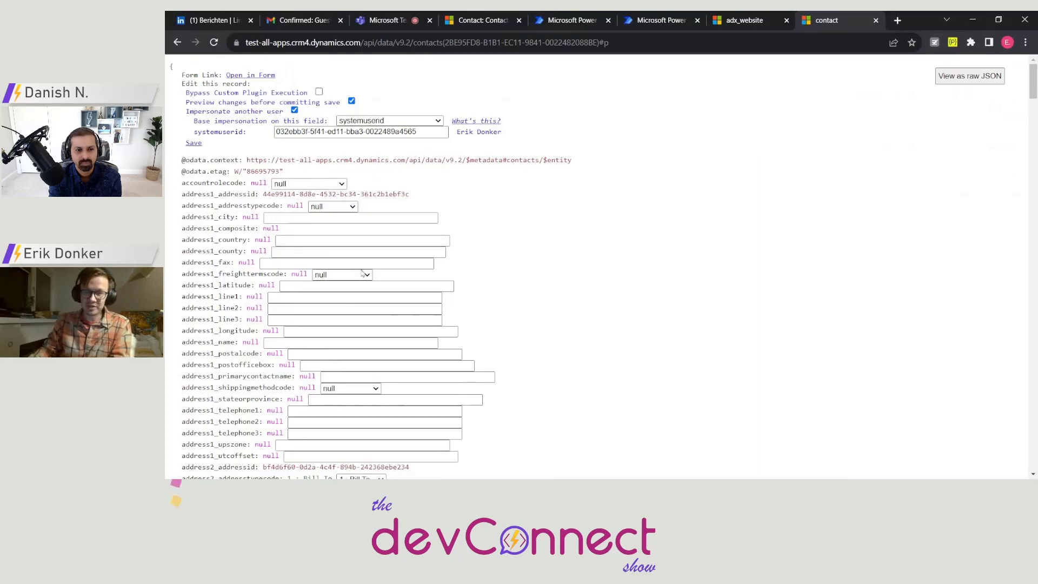
mouse_move(515, 185)
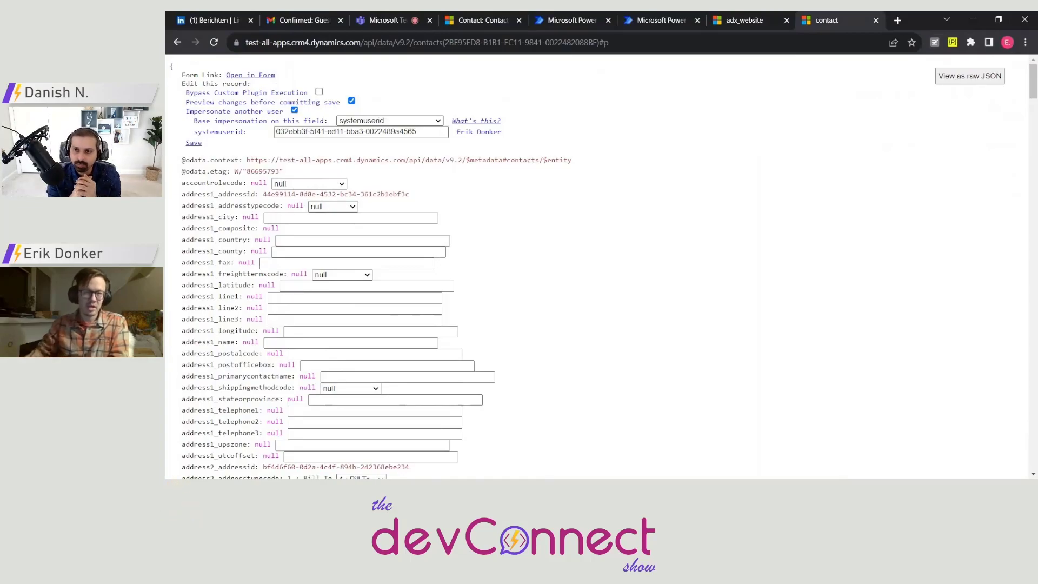
- Preview the changes, then cancel out of edit mode without saving
click(193, 143)
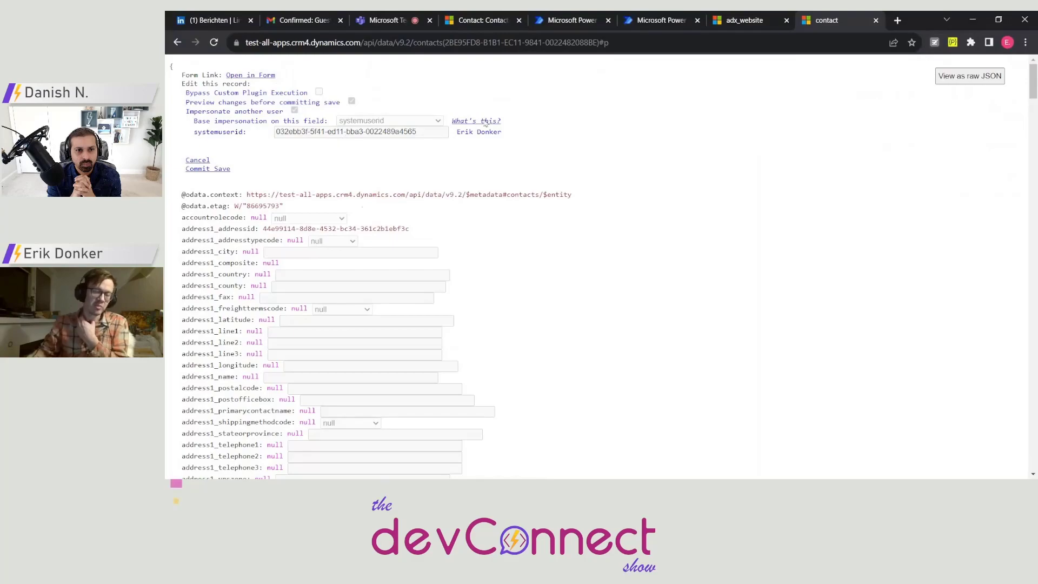
mouse_move(403, 278)
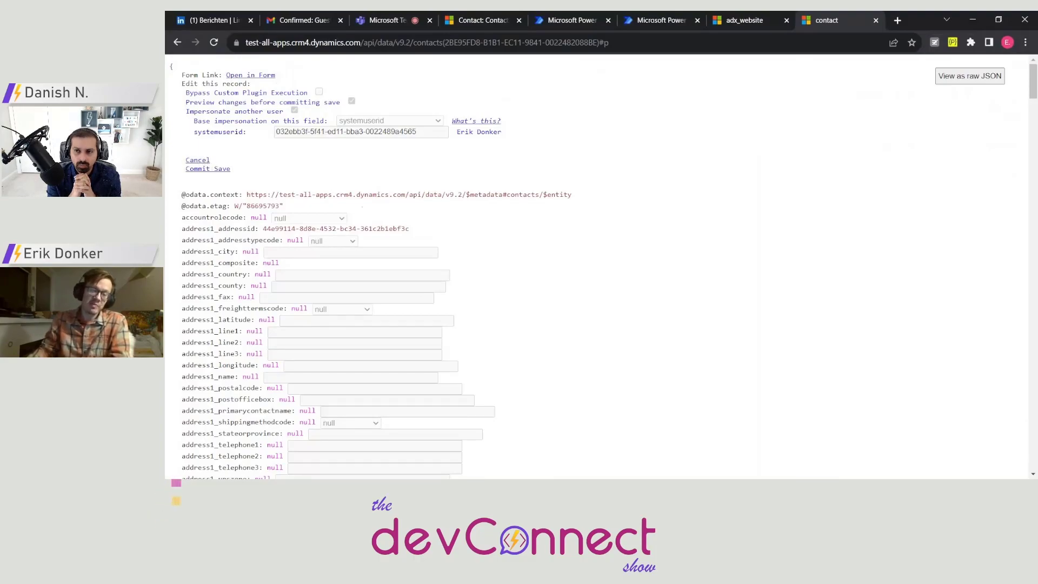
mouse_move(306, 163)
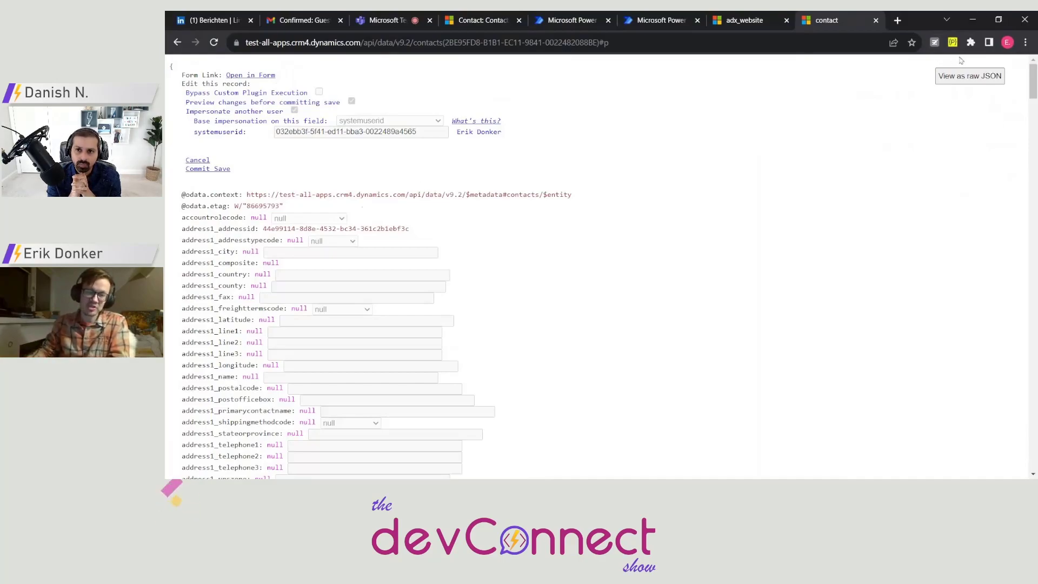
mouse_move(676, 176)
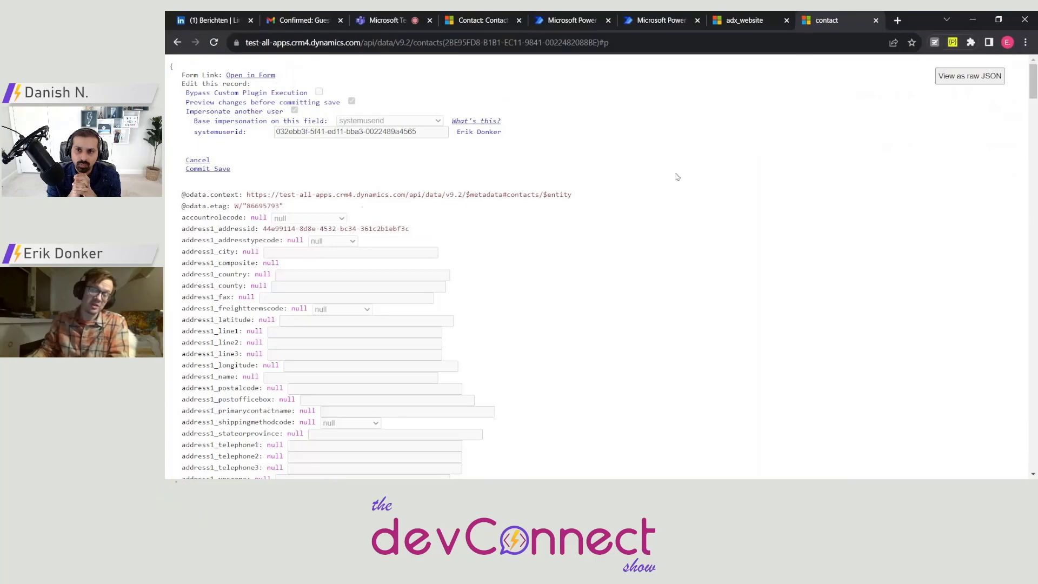
mouse_move(564, 210)
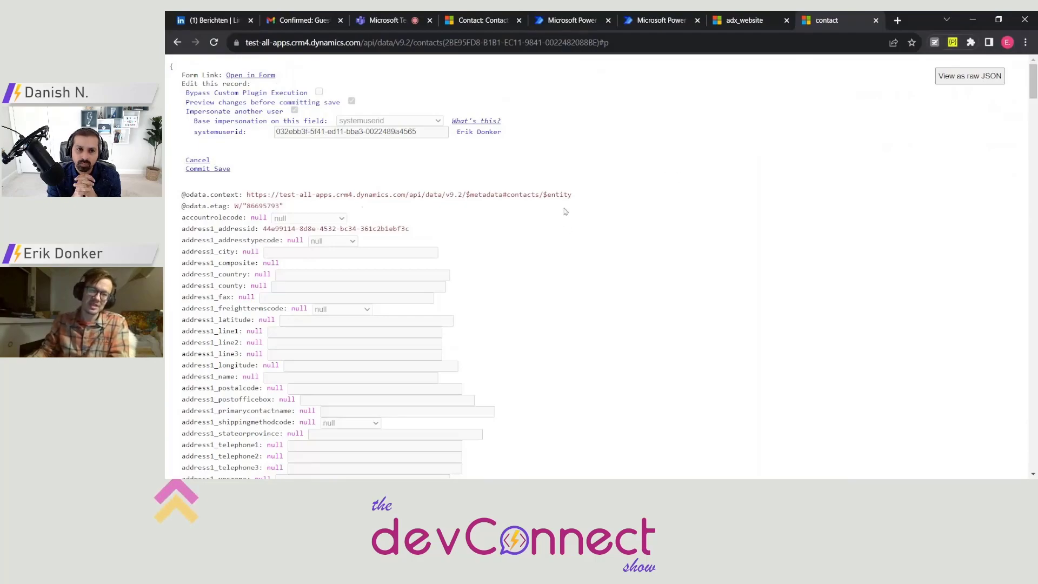
mouse_move(687, 271)
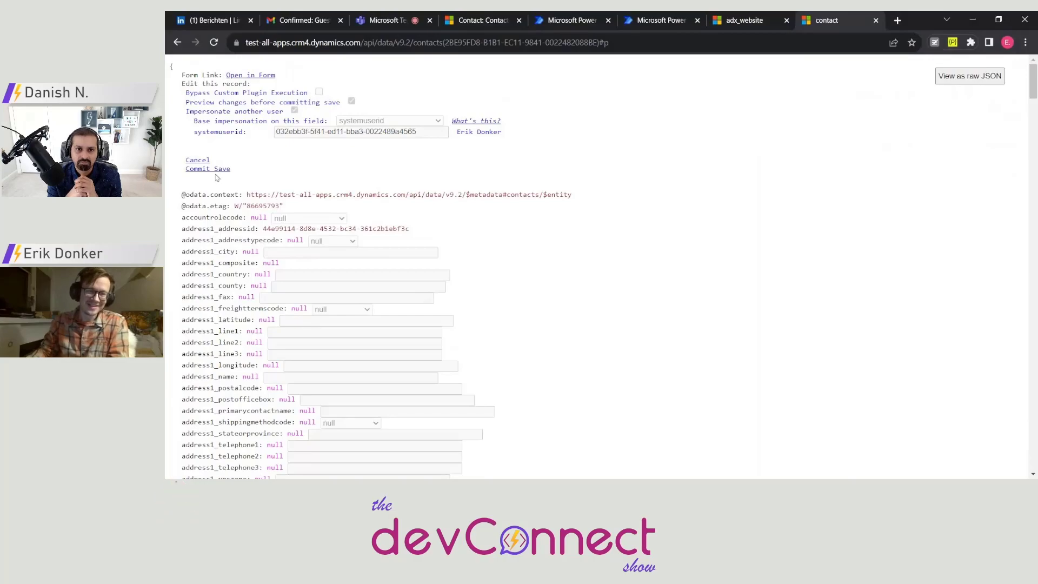
click(196, 160)
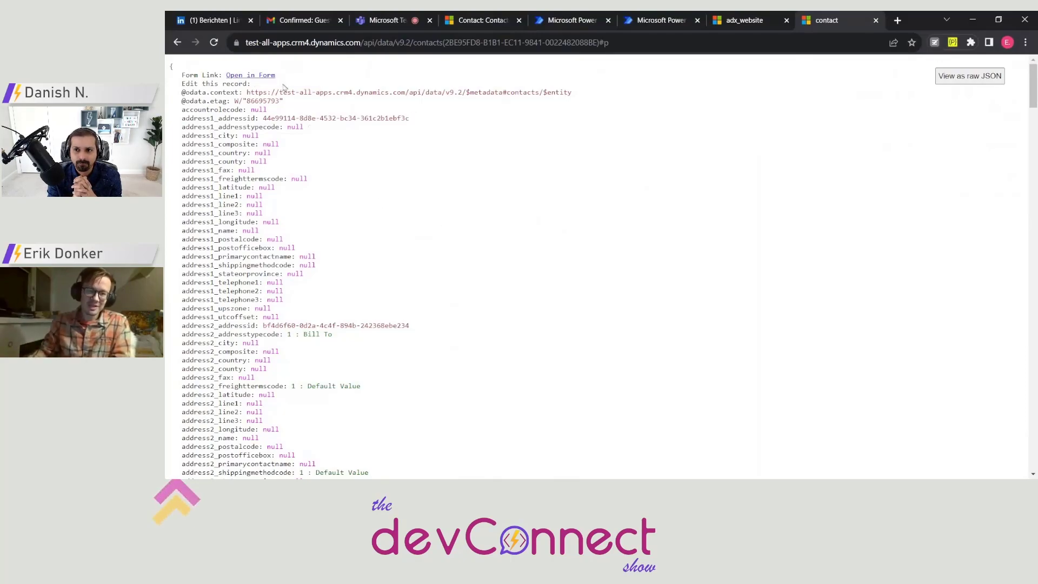
- Enter edit mode and tick Bypass custom plugins and Impersonate another user
click(211, 83)
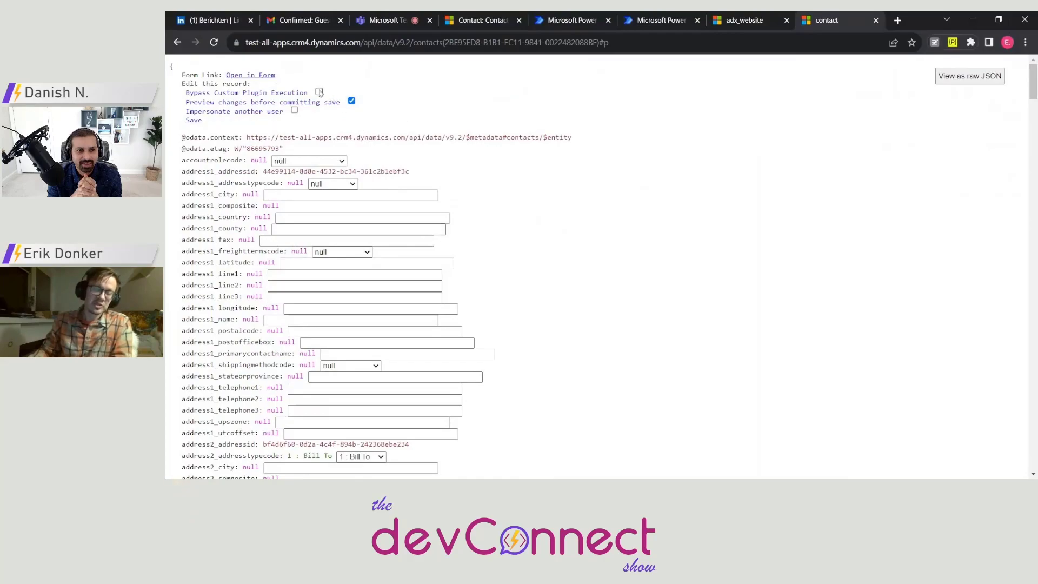
click(317, 92)
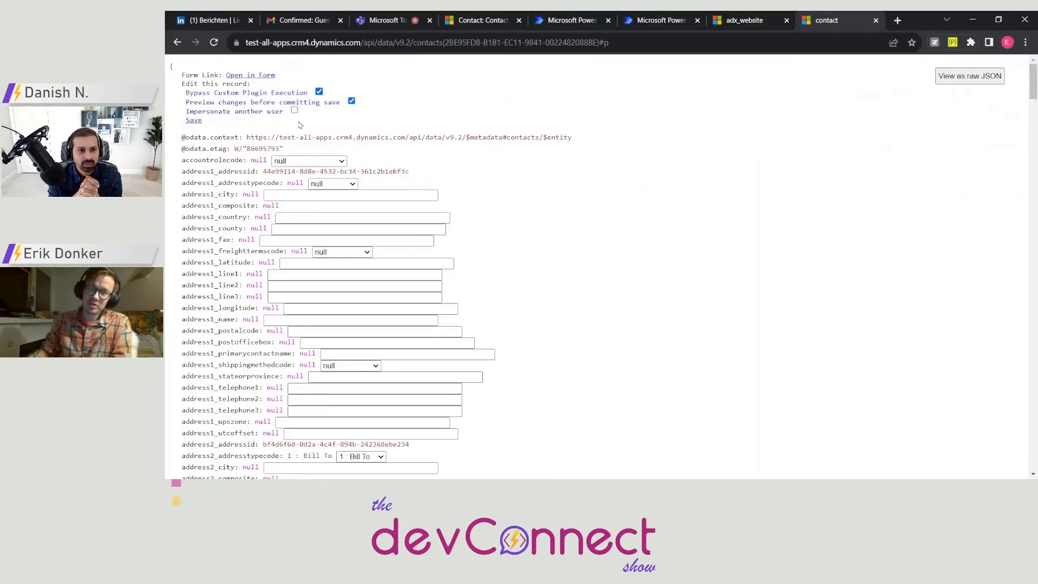
click(294, 111)
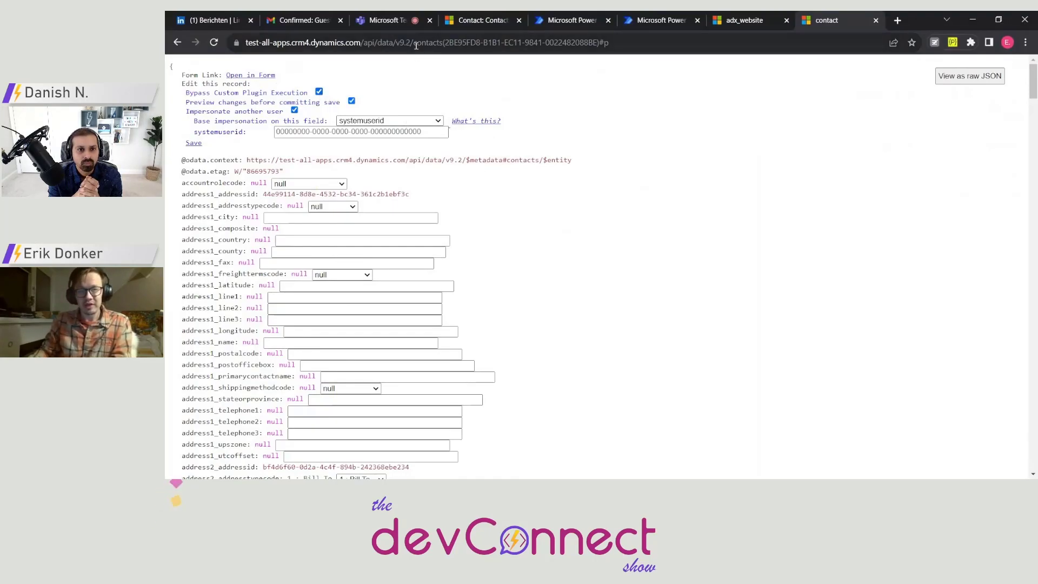
click(417, 43)
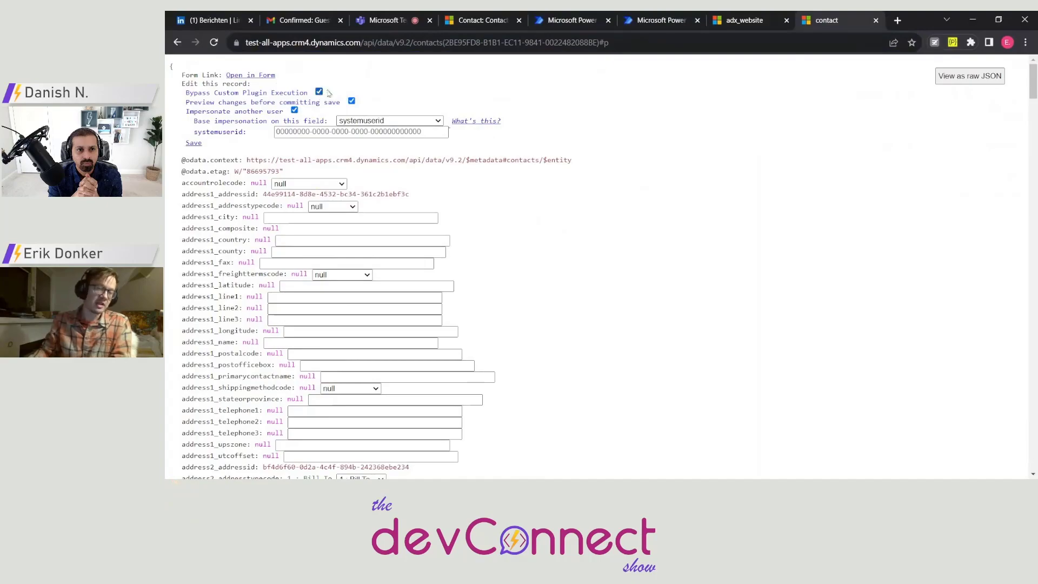
mouse_move(452, 190)
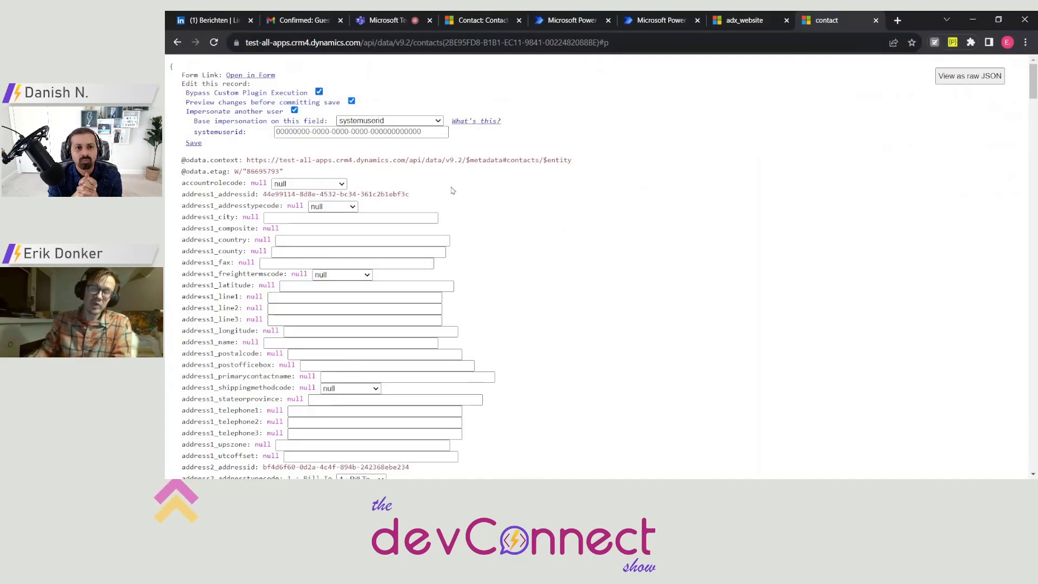
mouse_move(364, 91)
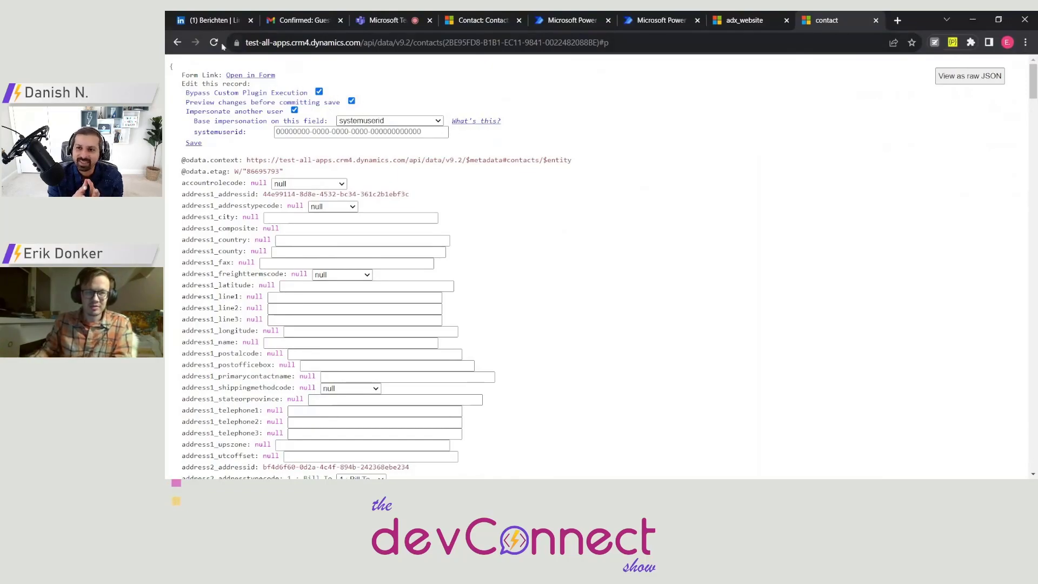
- Reload the contact page and enter edit mode again with those options cleared
click(968, 76)
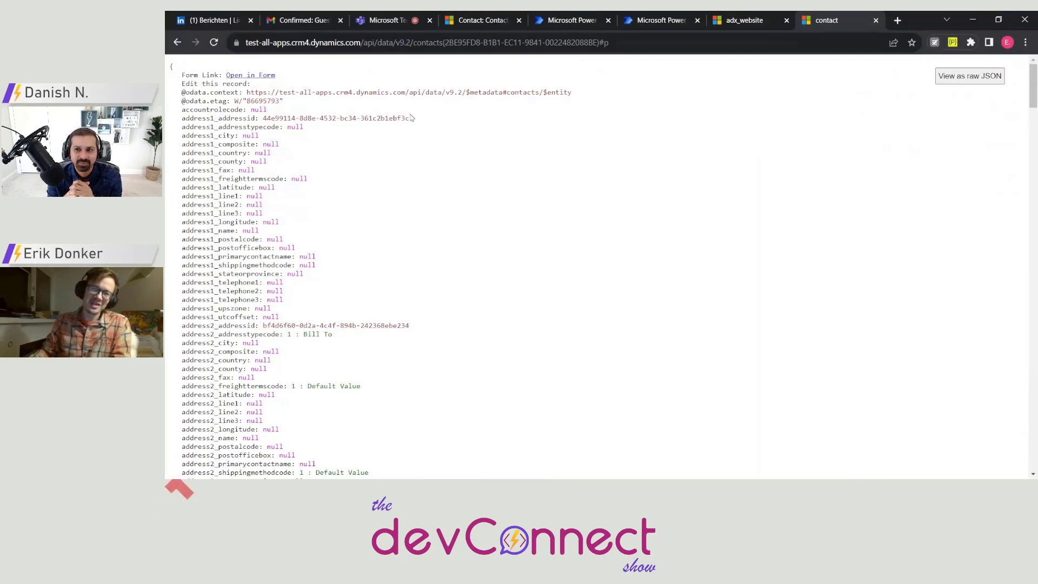
click(214, 83)
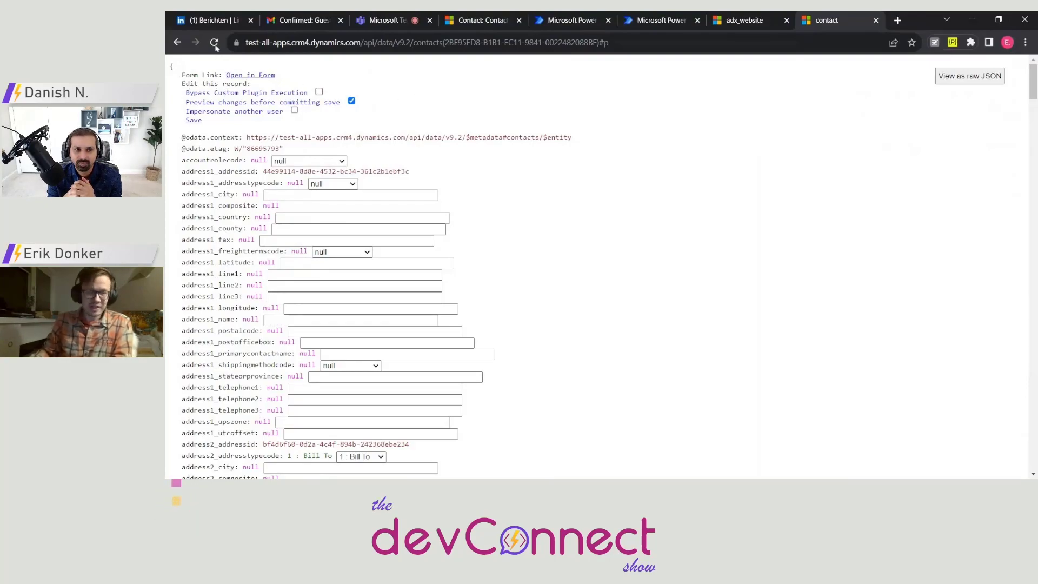
- Reload the contact and open its linked _msdyn_partyid_value party record in a new tab
click(968, 75)
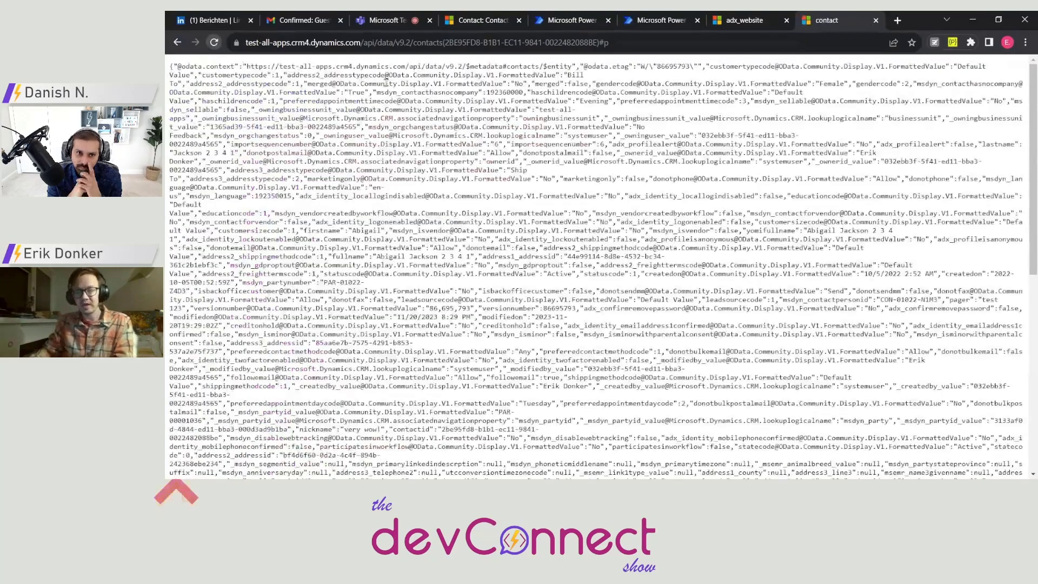
click(968, 76)
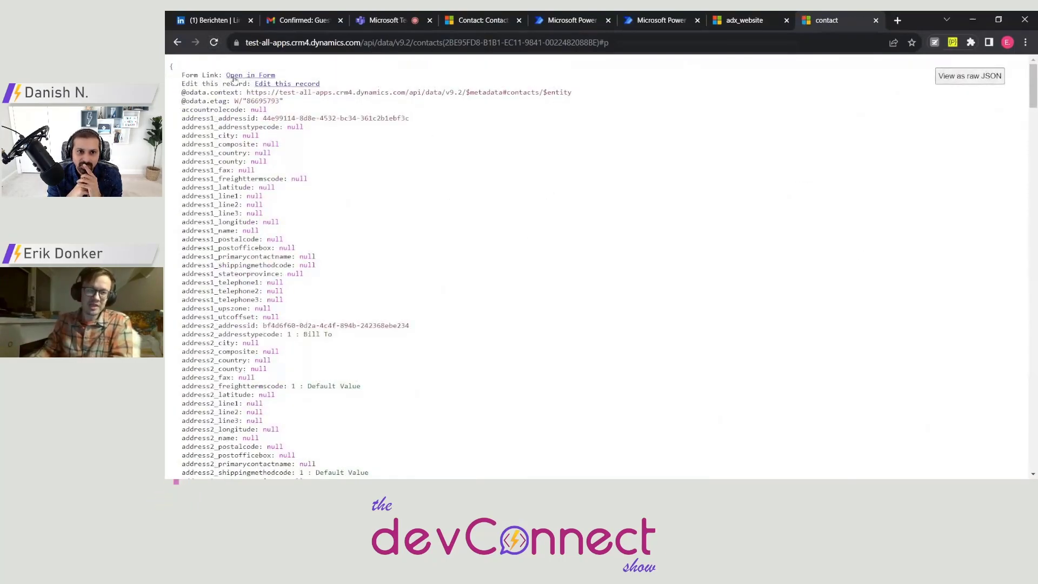
scroll(down, 3)
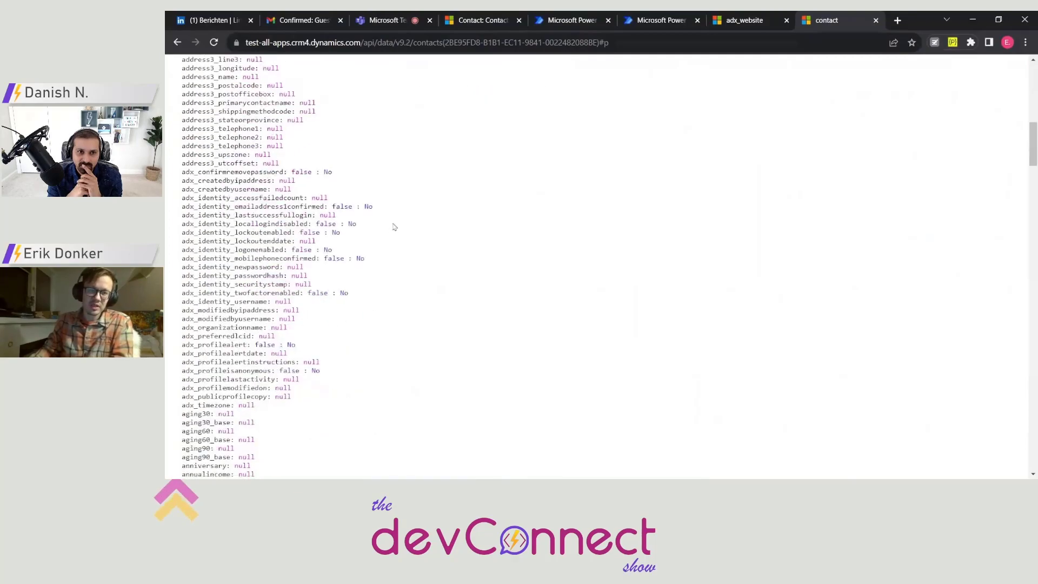
scroll(down, 3)
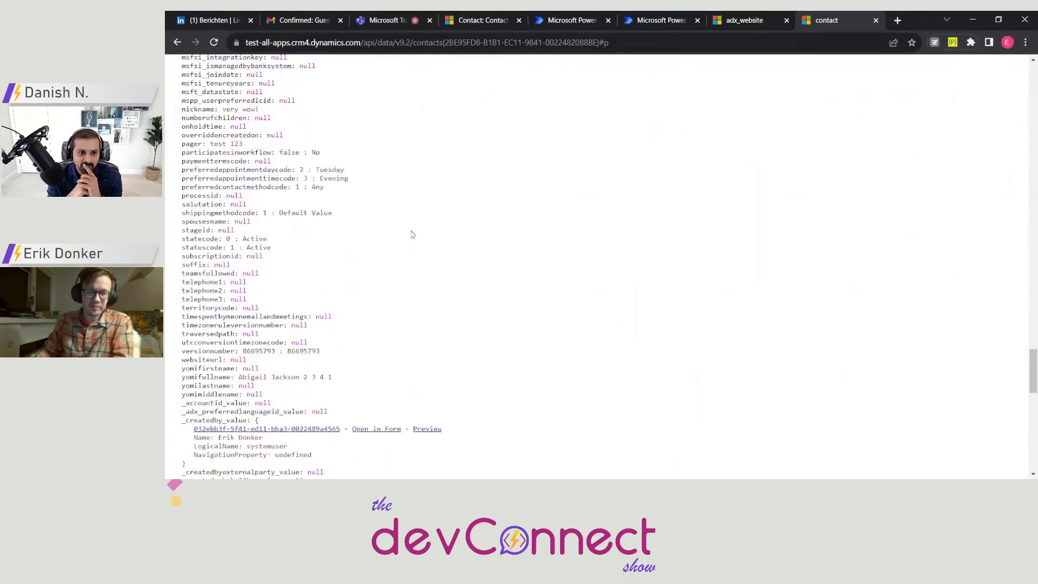
scroll(down, 3)
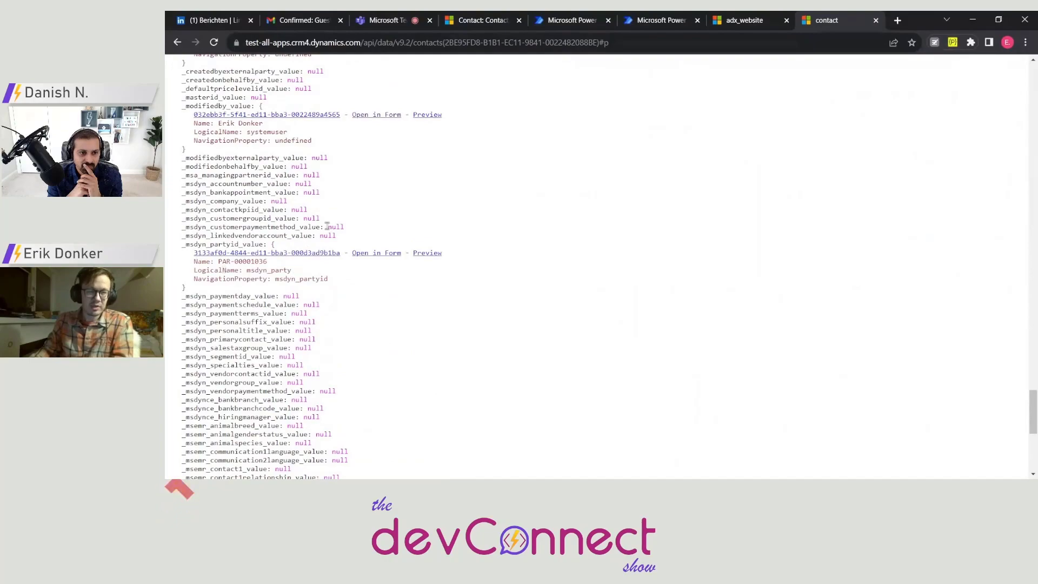
scroll(up, 3)
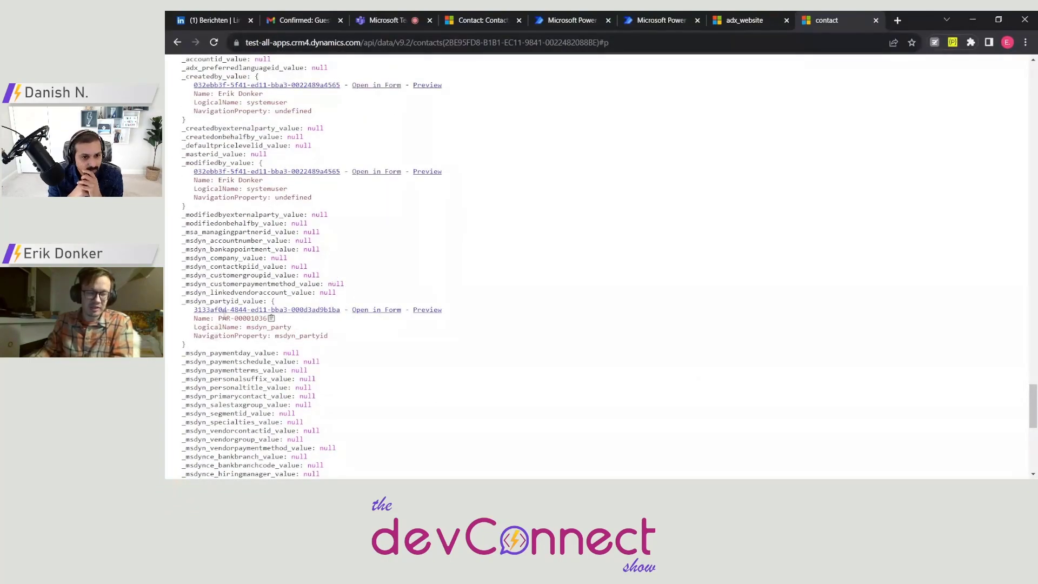
click(267, 309)
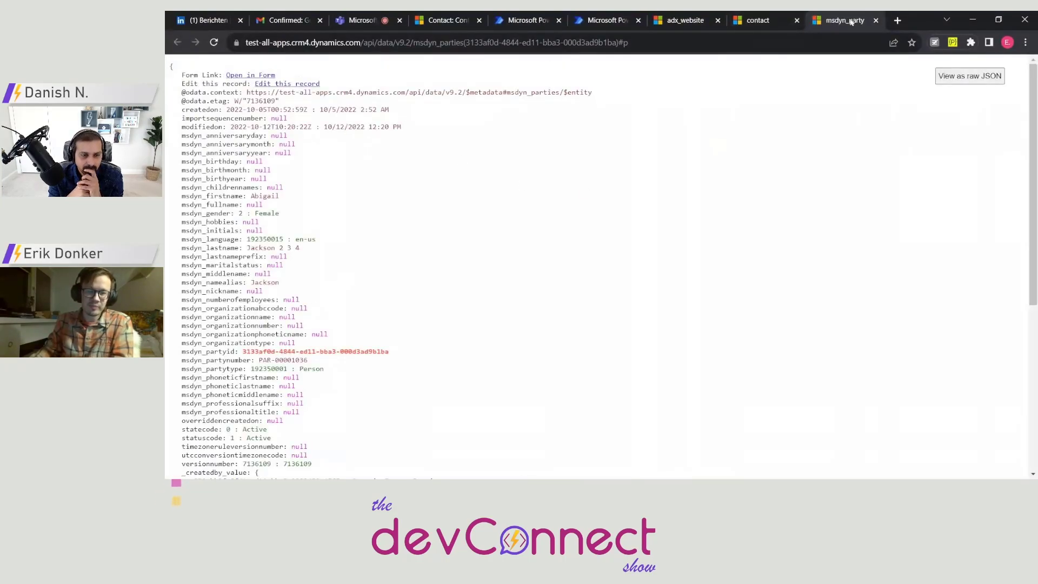
mouse_move(539, 75)
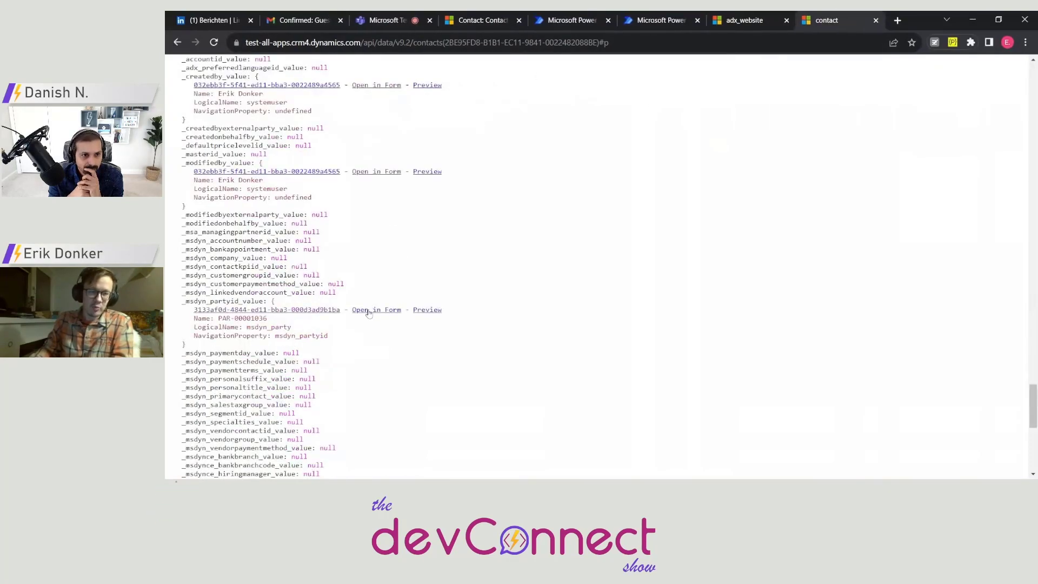
- Preview the linked party record PAR-00001036 beside the contact and scroll through both panes
click(375, 309)
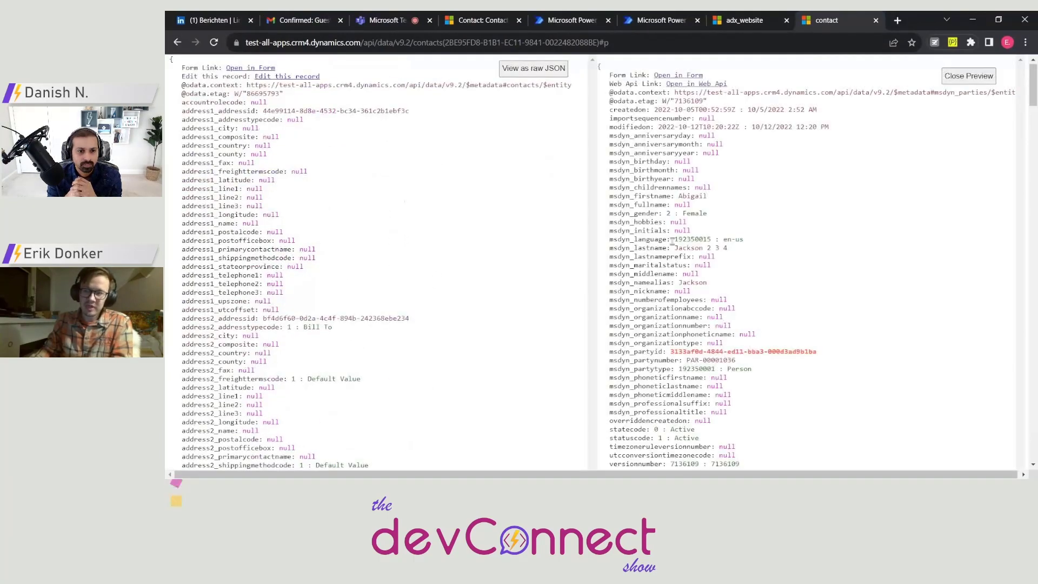
scroll(down, 3)
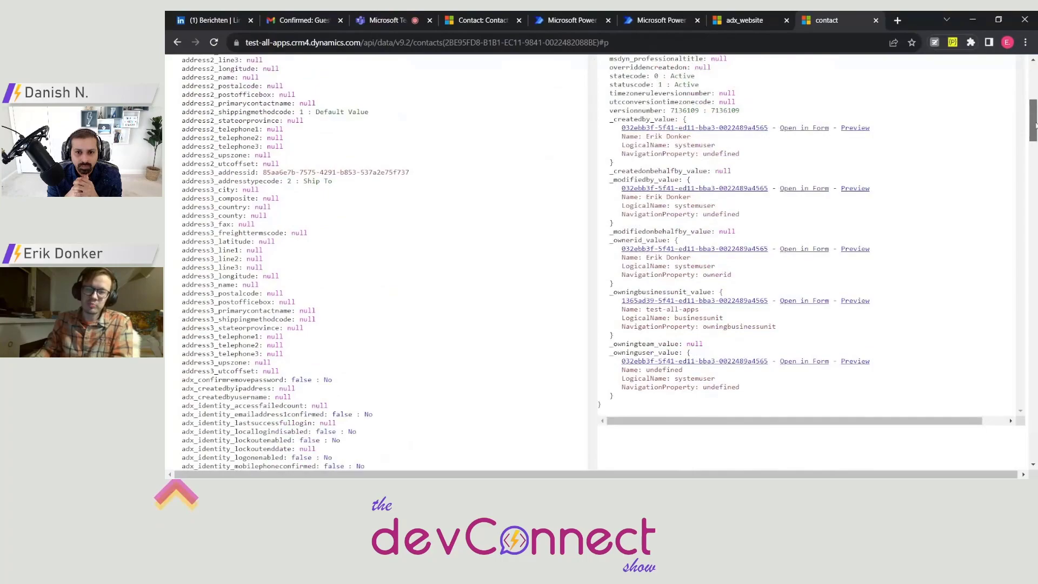
scroll(down, 3)
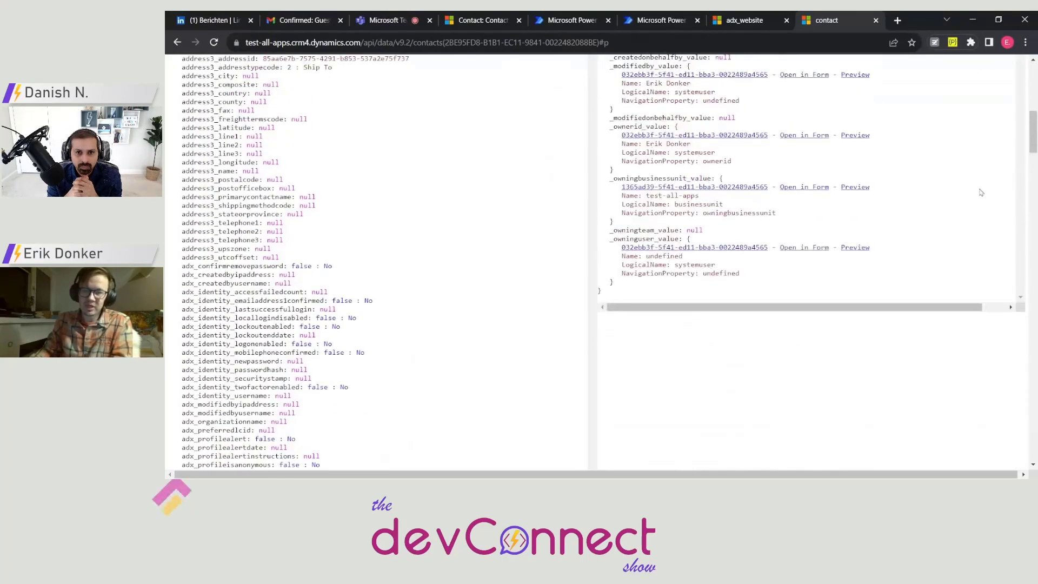
scroll(up, 3)
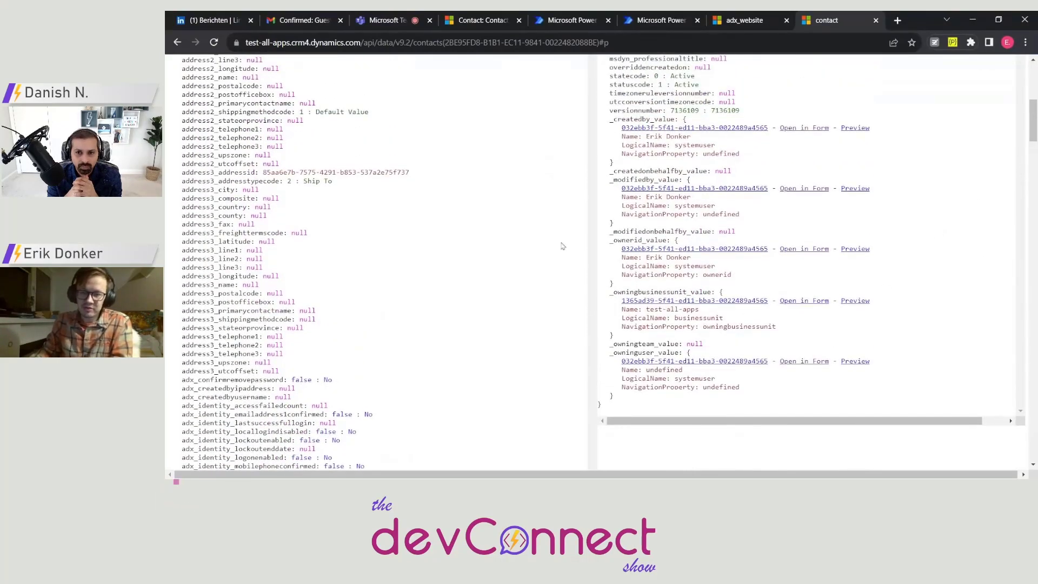
scroll(up, 3)
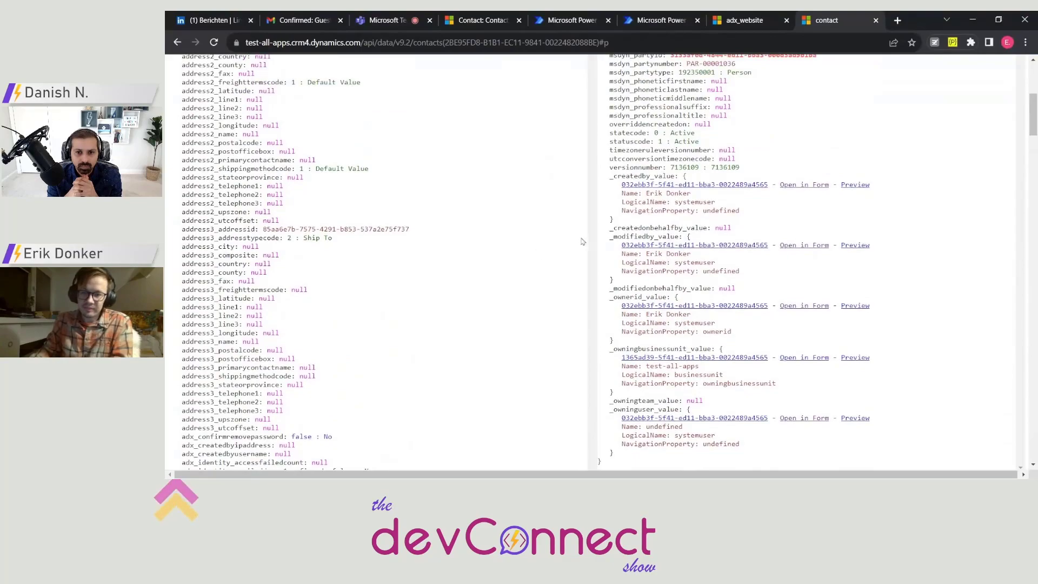
scroll(down, 3)
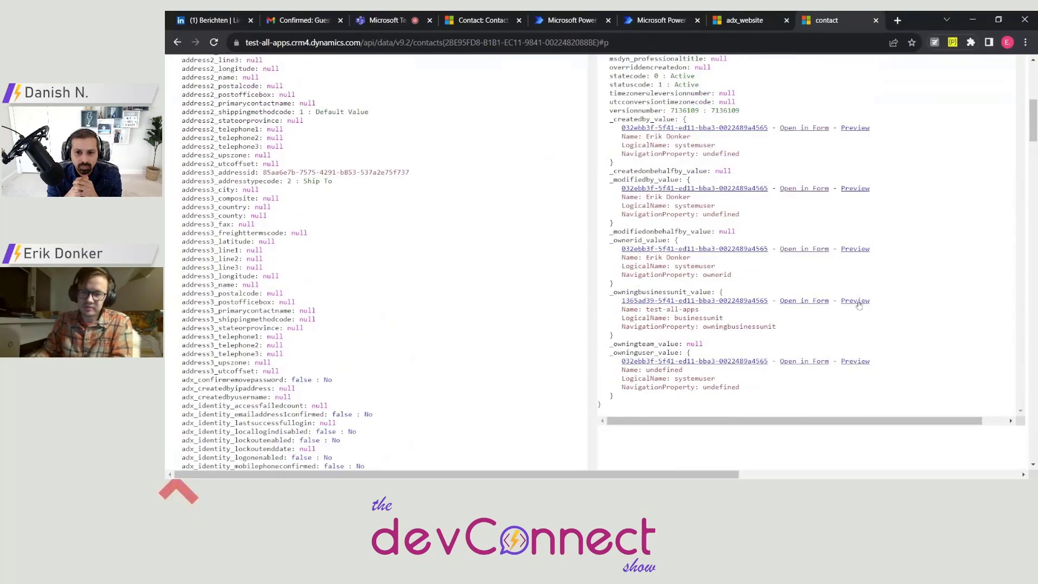
scroll(down, 3)
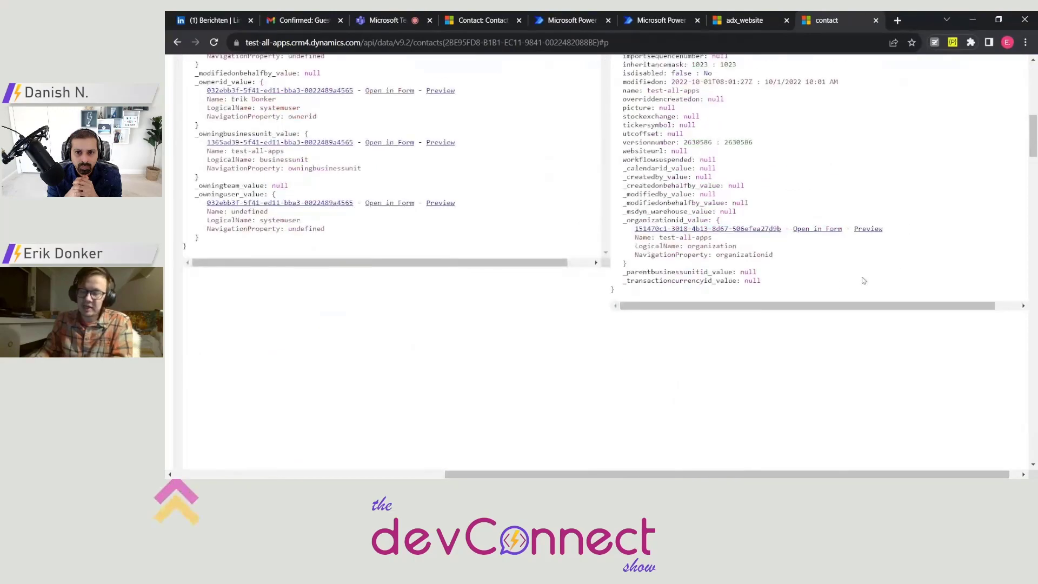
scroll(up, 3)
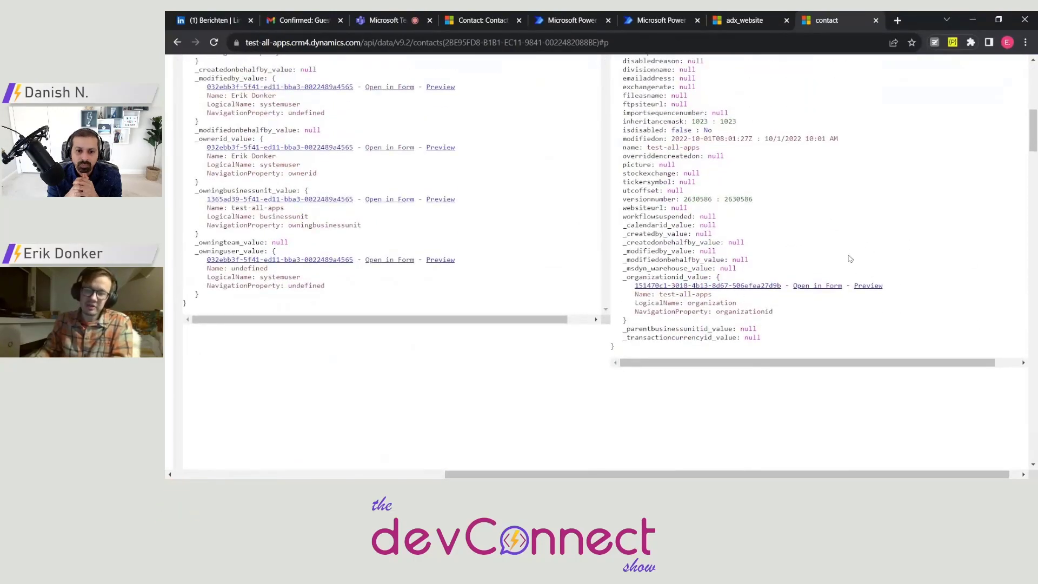
scroll(up, 3)
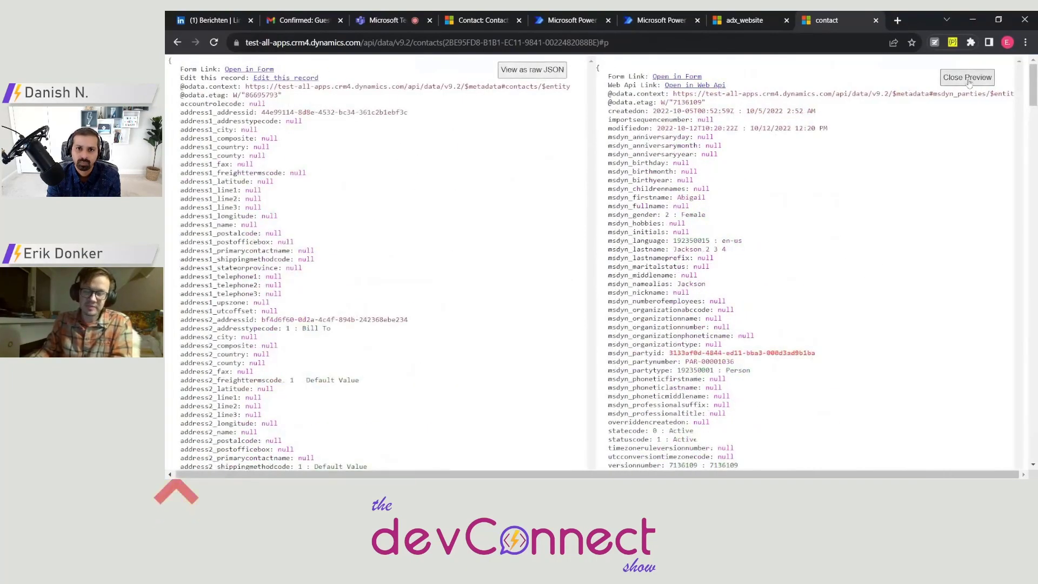
click(967, 77)
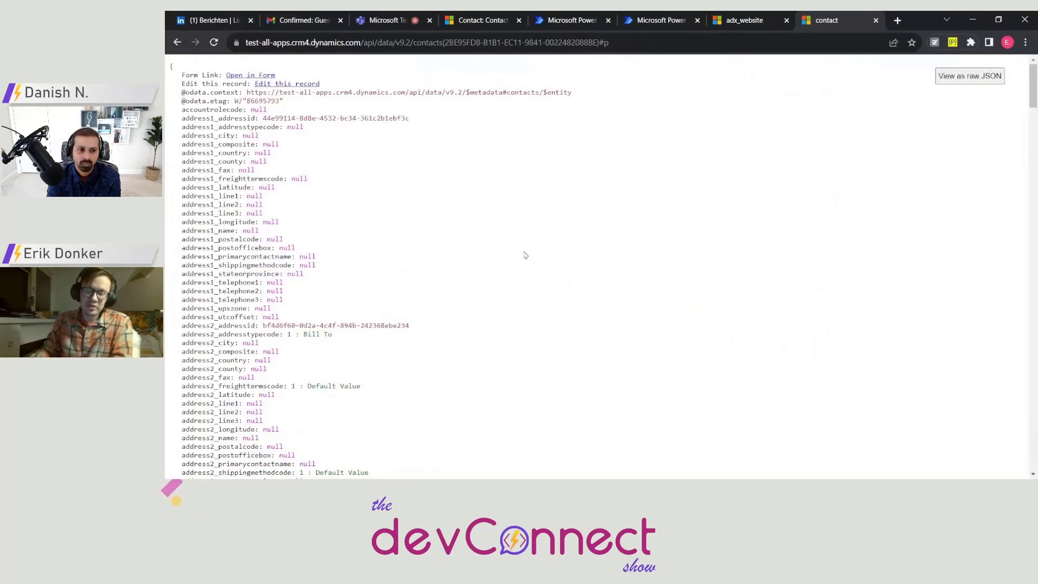
scroll(down, 3)
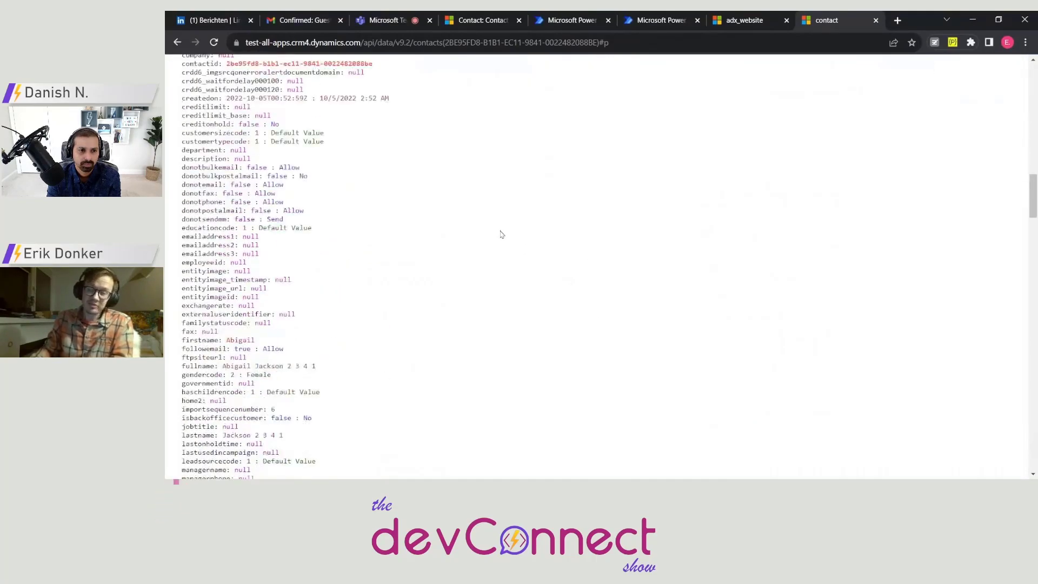
scroll(down, 3)
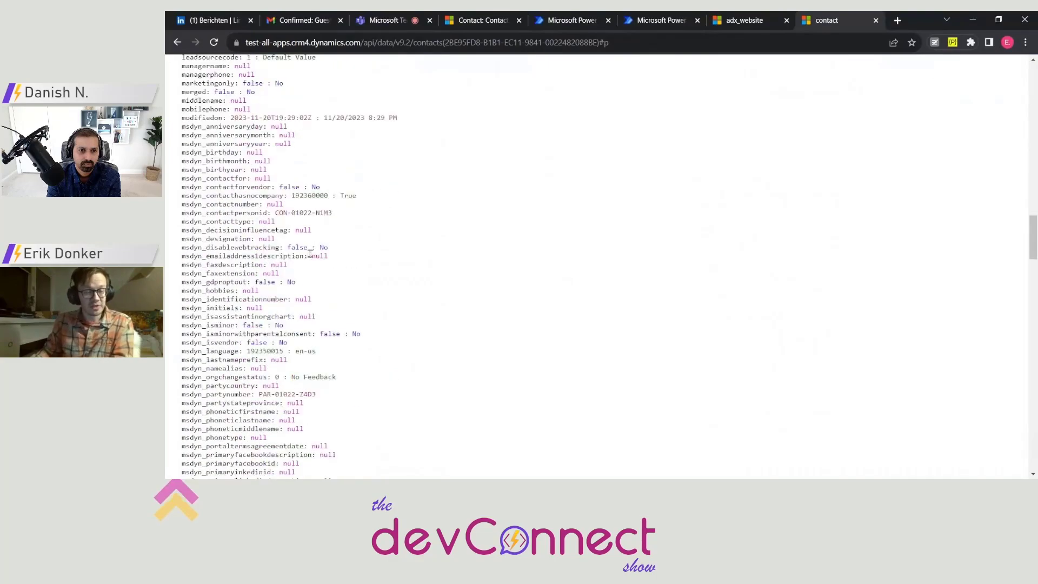
scroll(down, 3)
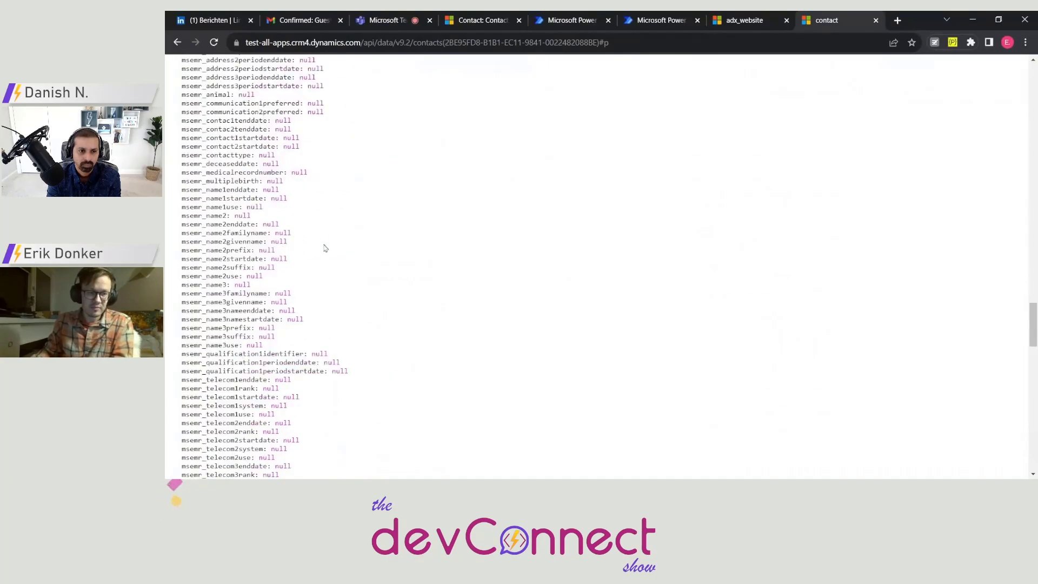
scroll(up, 3)
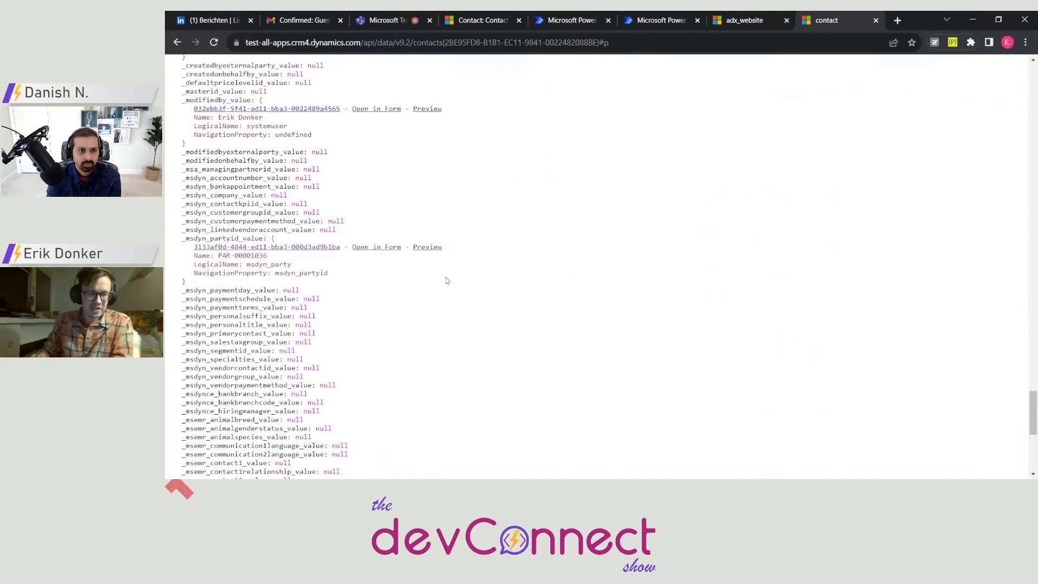
scroll(down, 3)
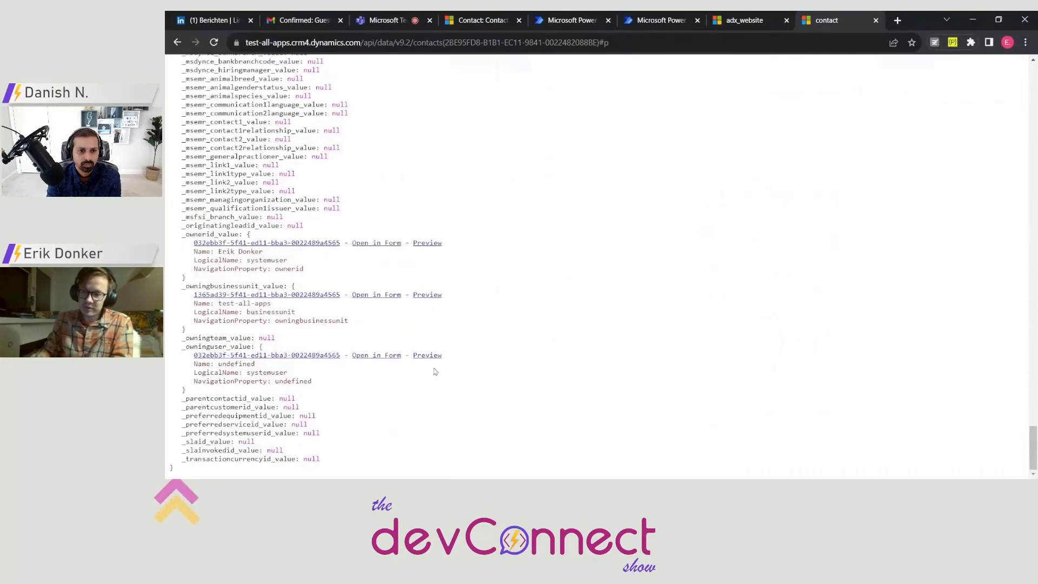
scroll(up, 3)
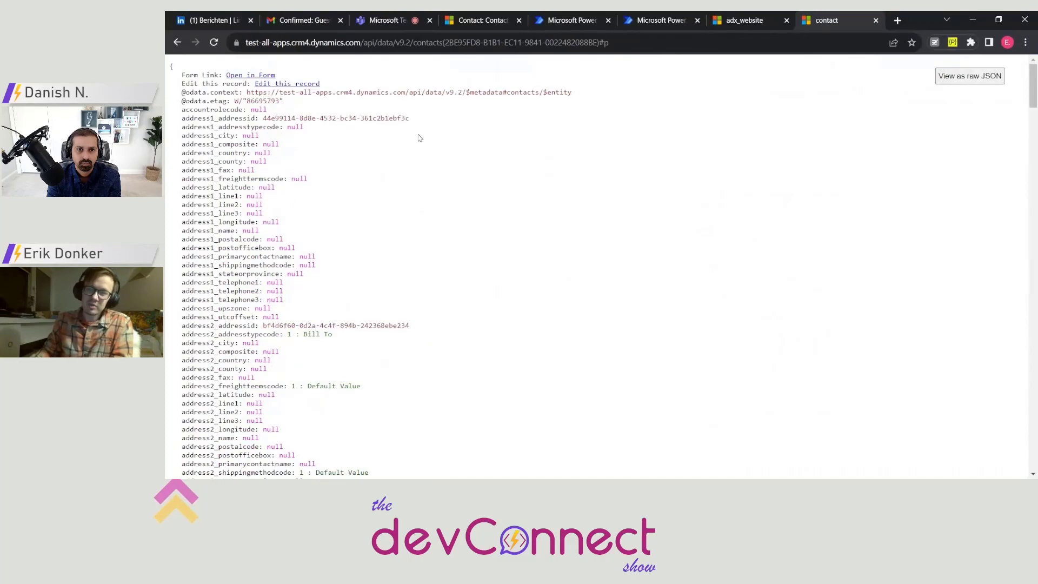
mouse_move(464, 152)
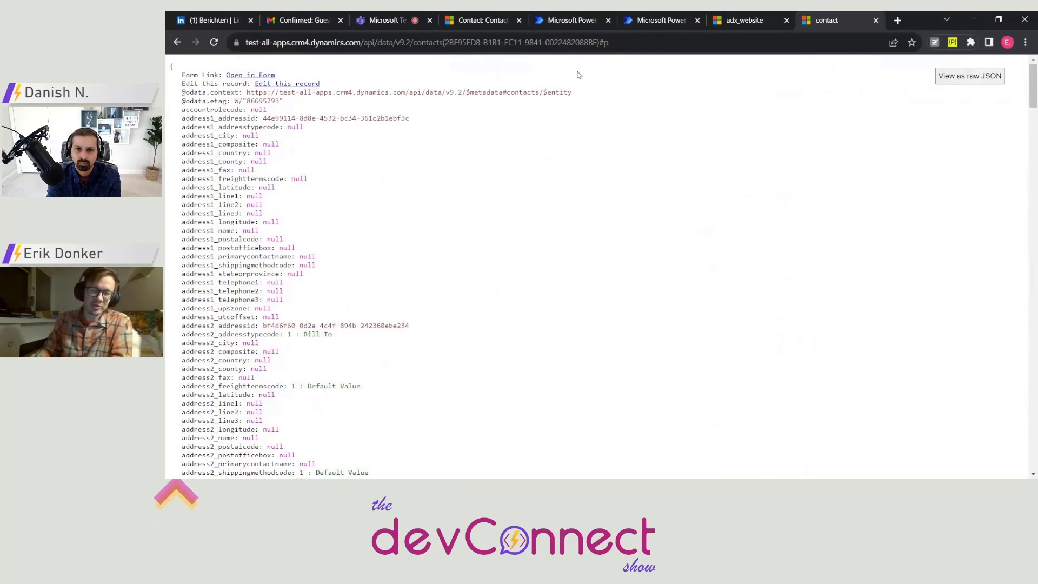
mouse_move(588, 95)
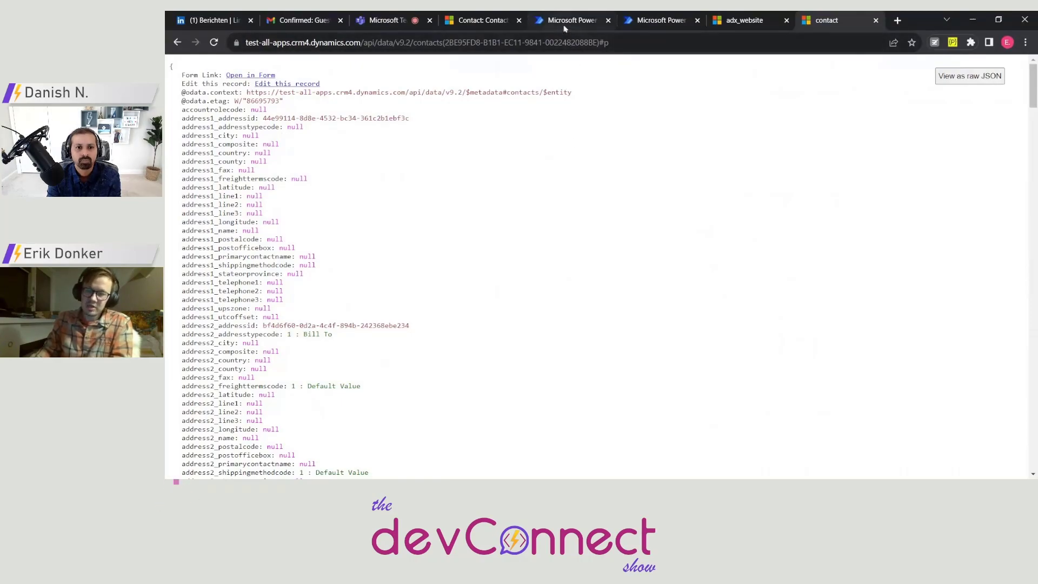
click(570, 19)
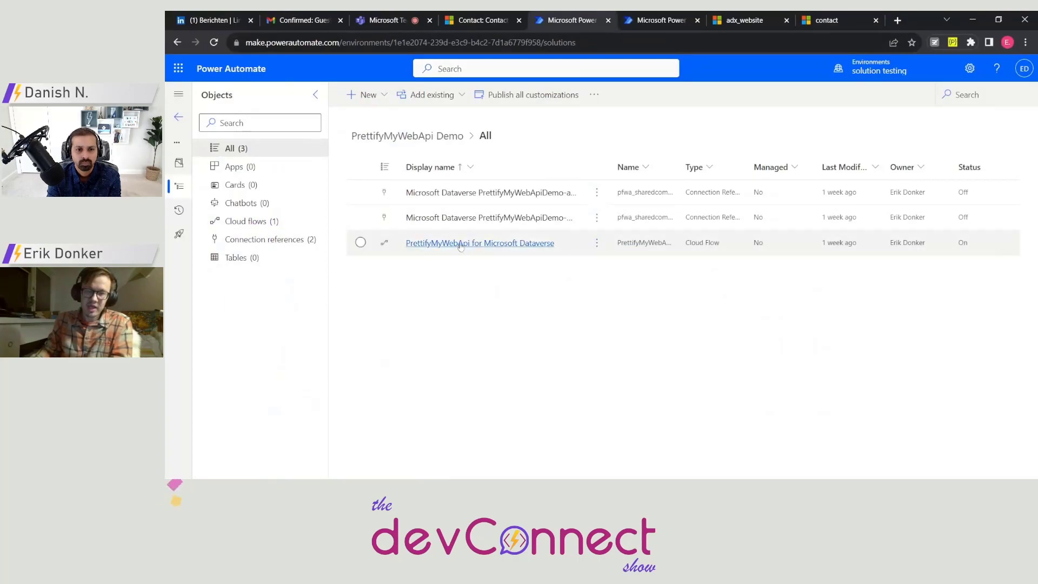
- Open the flow's workflow record and launch Edit Flow on its definition
click(479, 244)
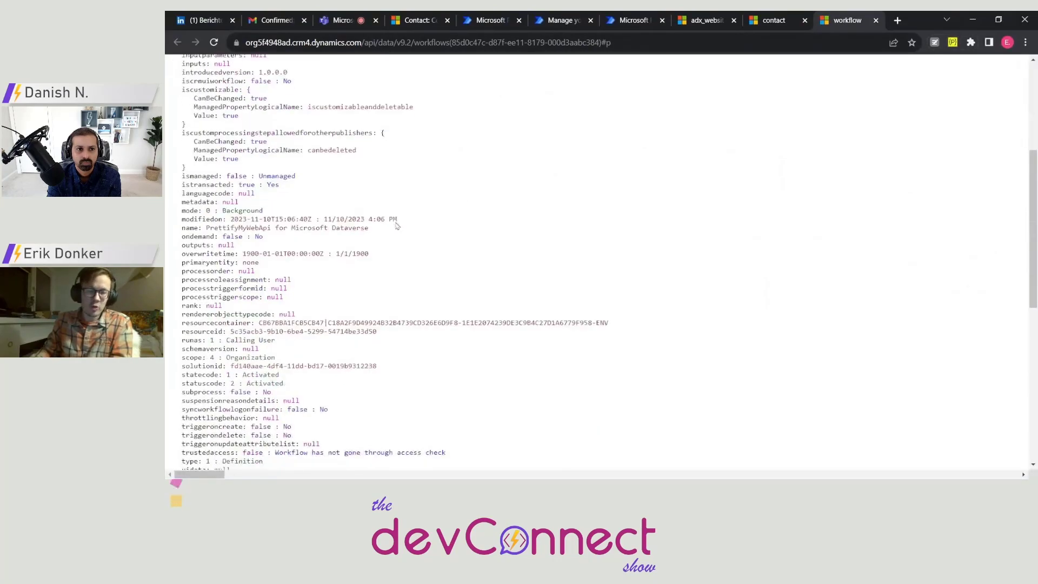
scroll(up, 3)
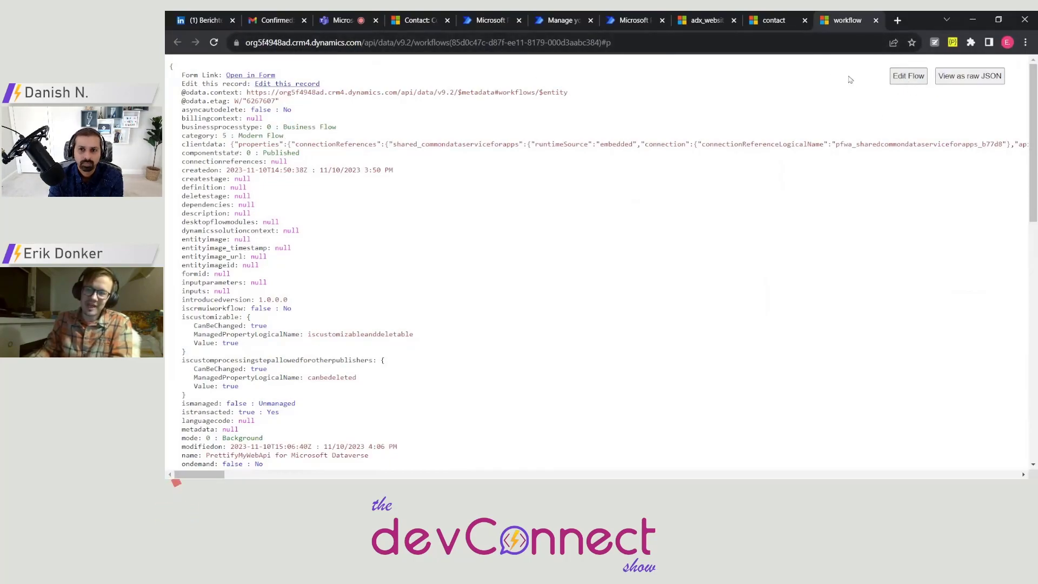
click(907, 76)
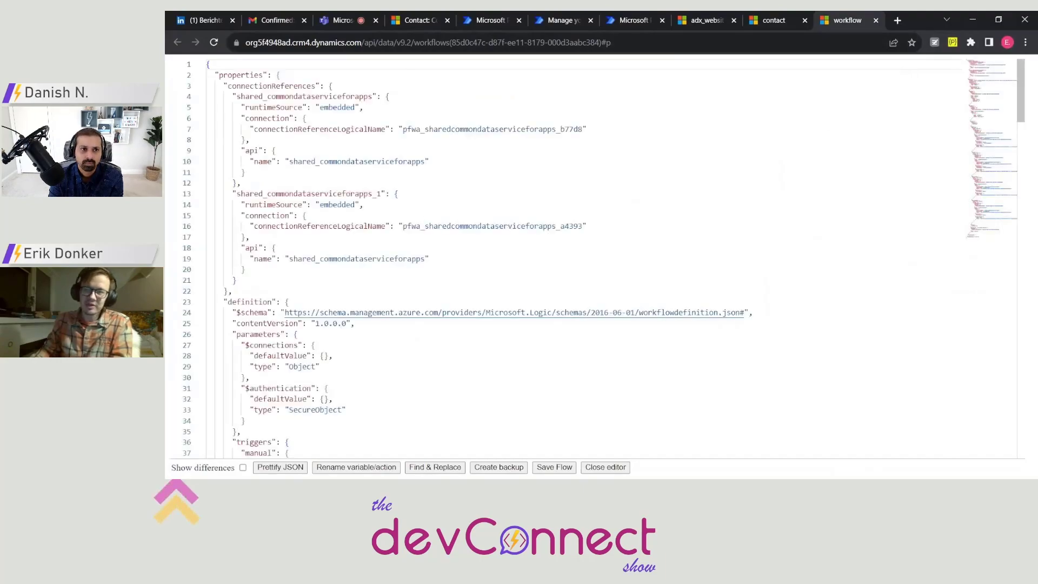
- Scroll through the flow's definition JSON in the editor
scroll(down, 3)
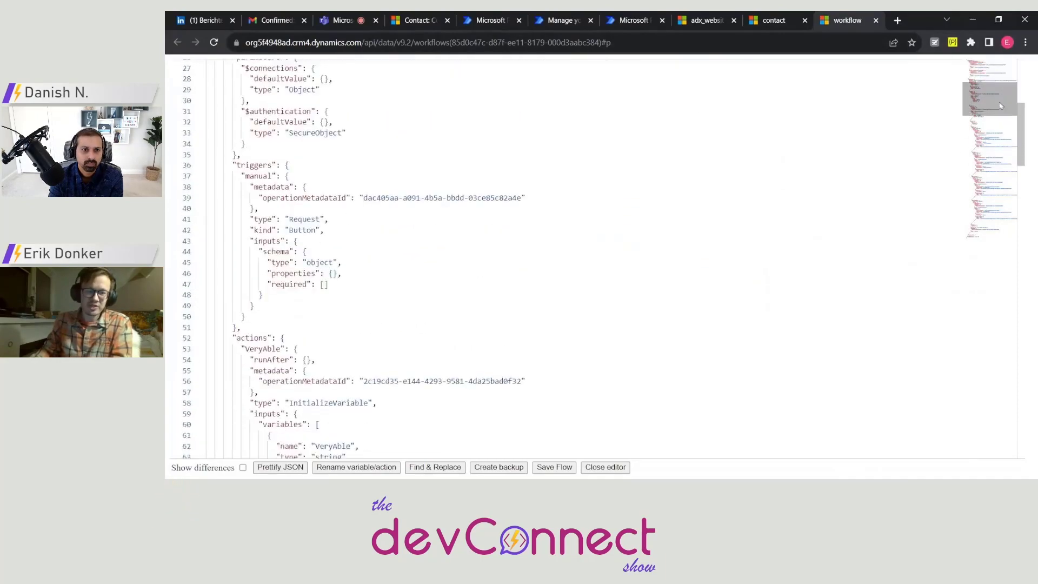
scroll(down, 3)
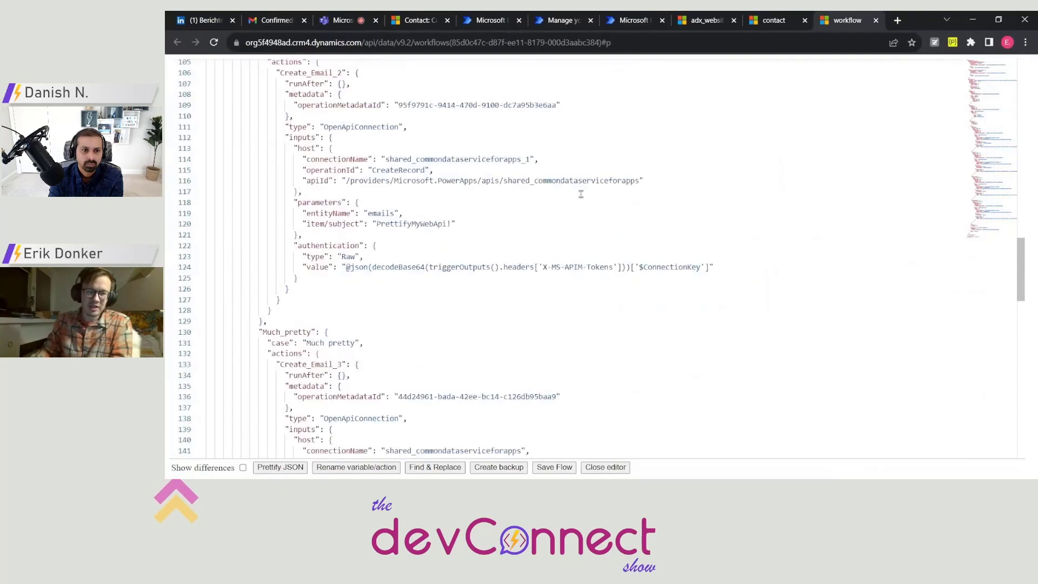
scroll(down, 3)
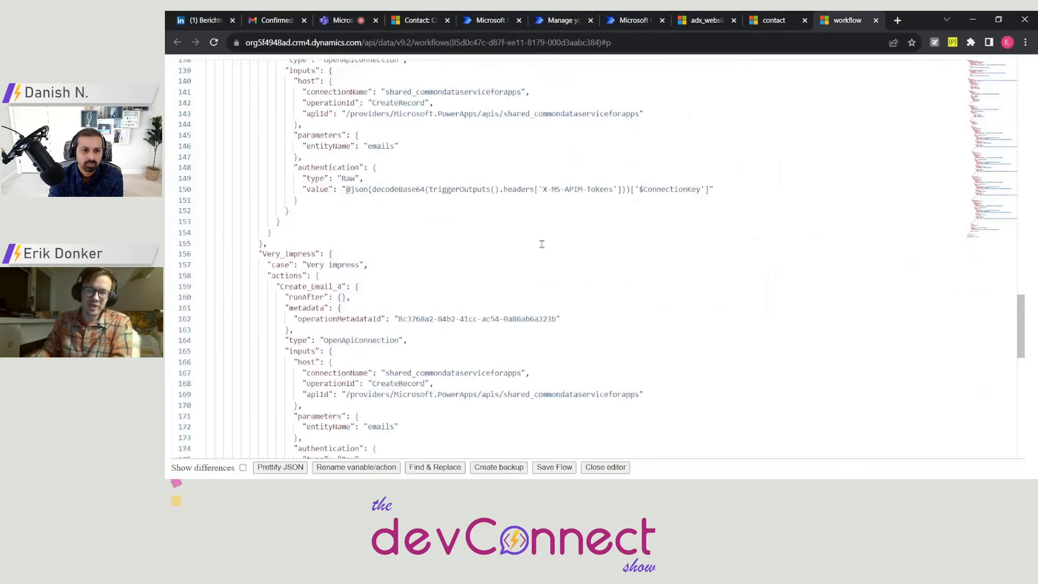
scroll(up, 3)
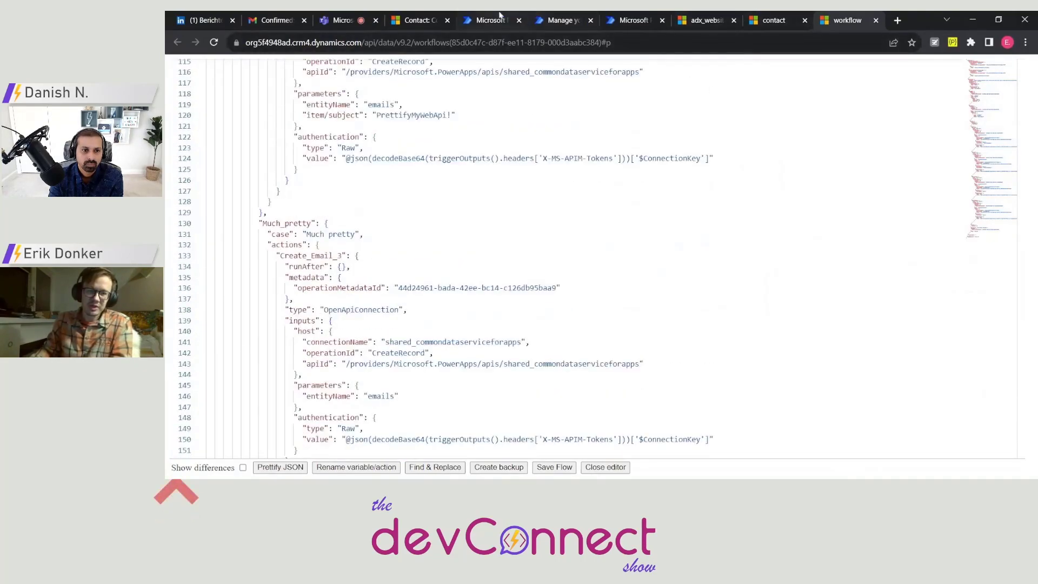
- Return to Power Automate and start editing the flow, dismissing the editing notice
click(603, 467)
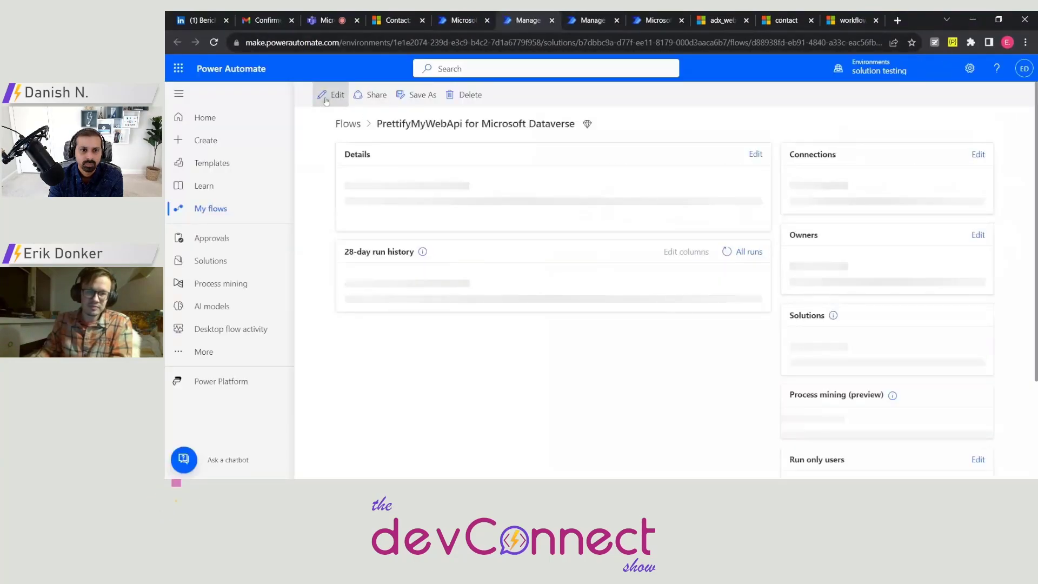
click(331, 95)
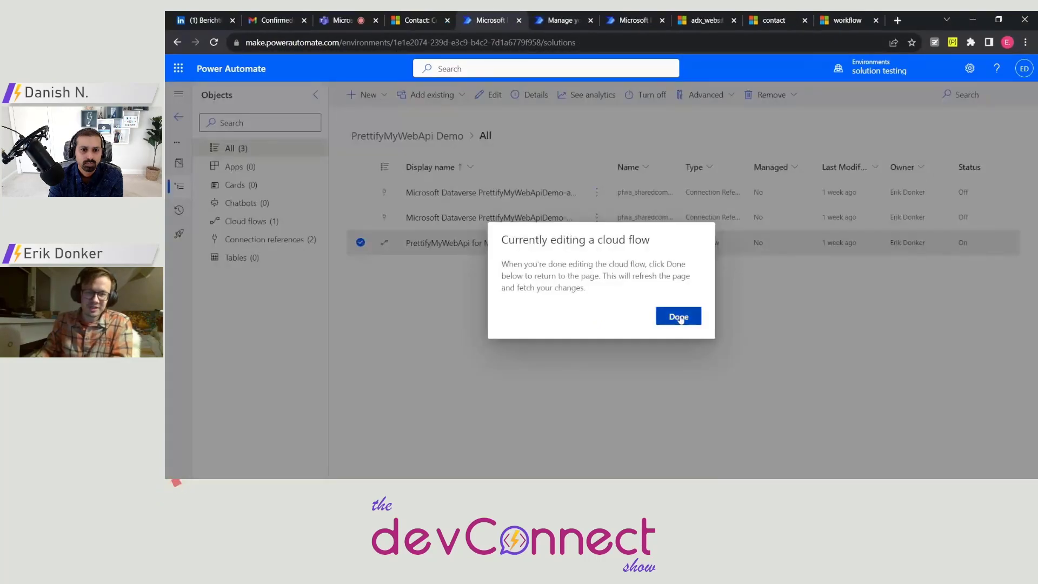
click(677, 317)
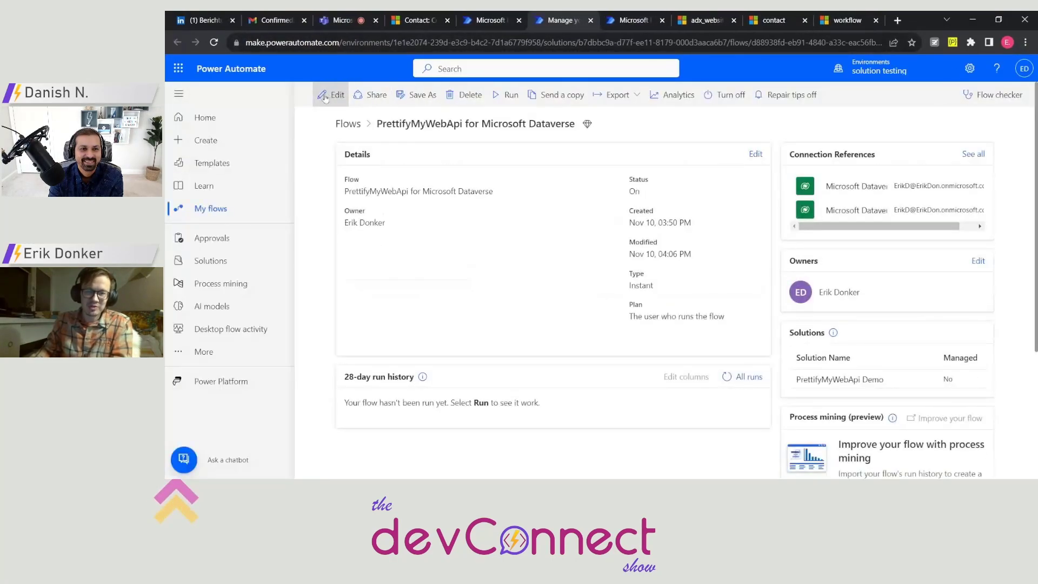
- Open the flow in the designer and close the Copilot pane
click(331, 95)
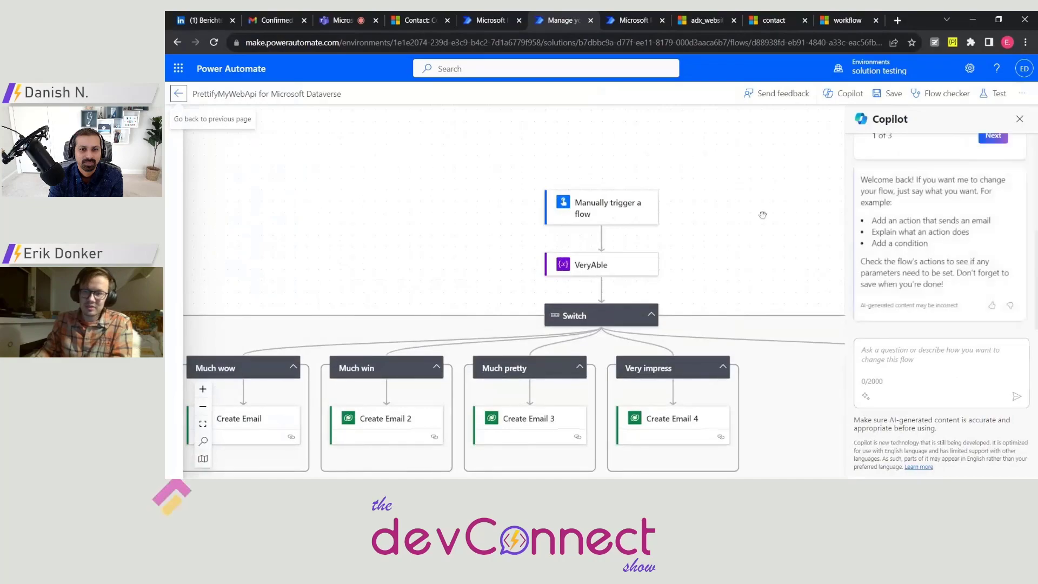
click(992, 135)
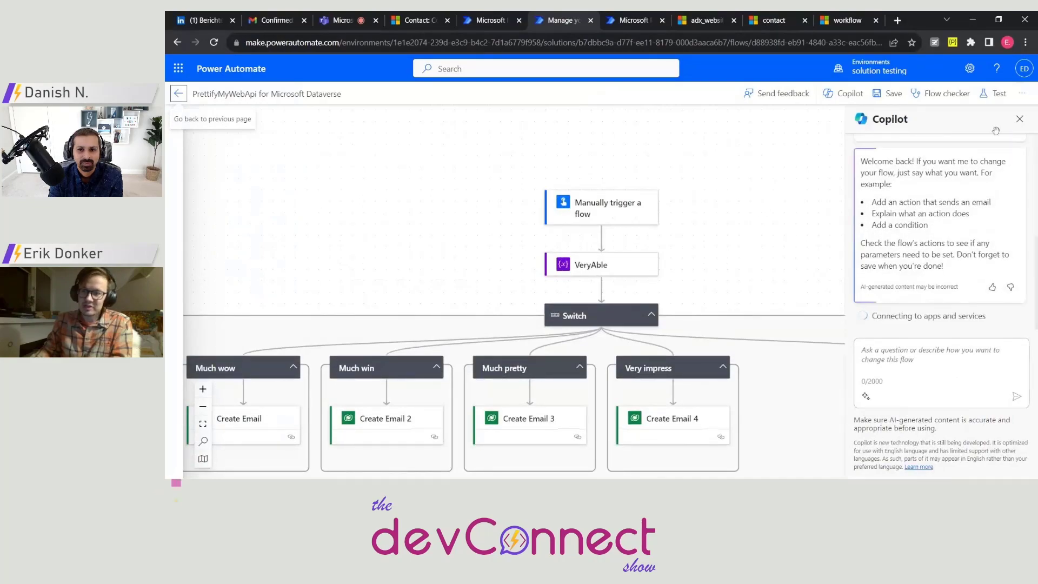
click(1018, 119)
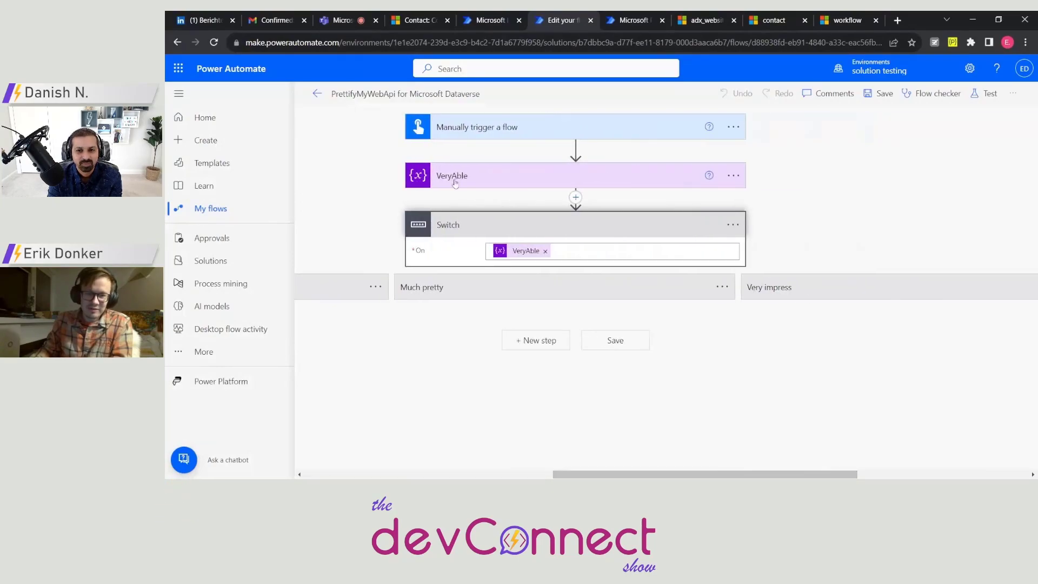
- Expand the VeryAble variable showing "Very impress" and the case's Create Email 4 action
click(452, 176)
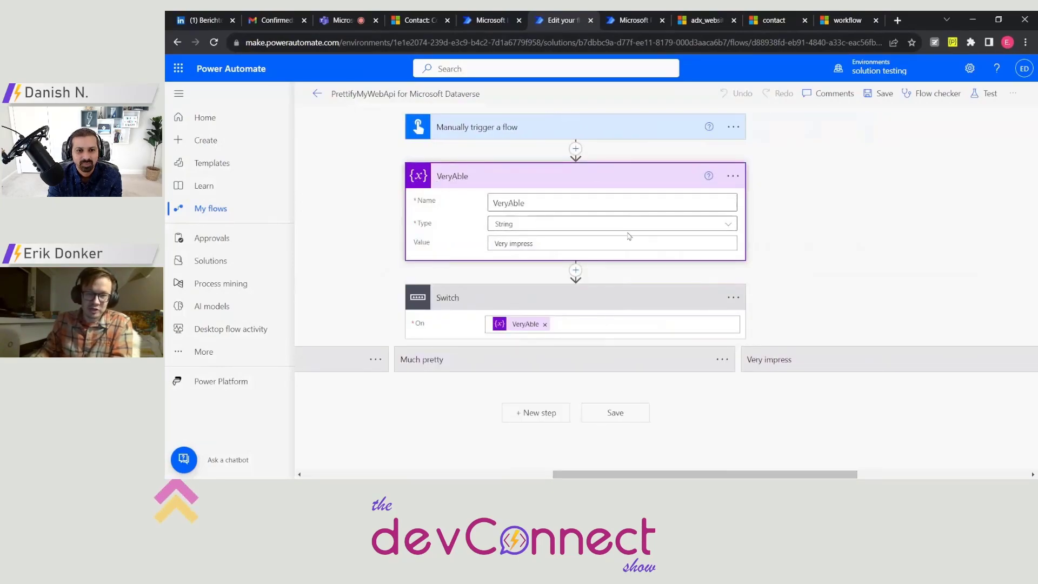
click(612, 202)
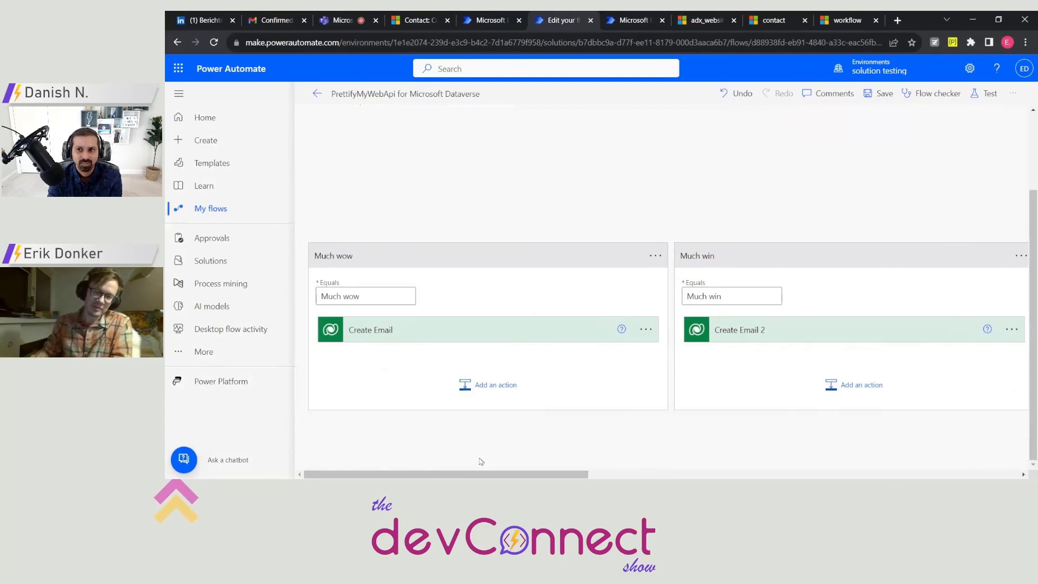
mouse_move(447, 464)
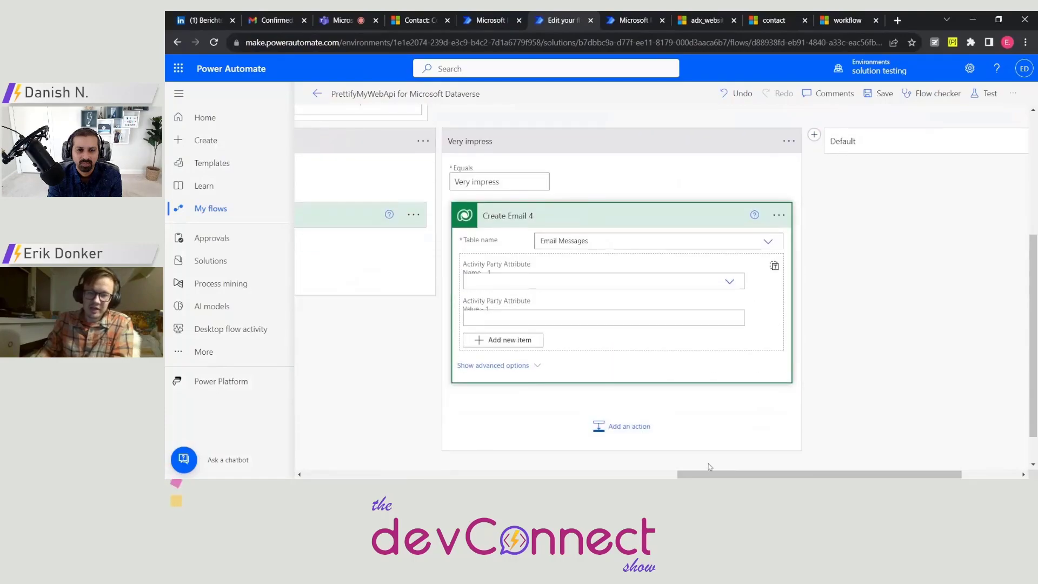
- Expand Create Email 2 with all advanced fields, subject "PrettifyMyWebApi!"
scroll(right, 3)
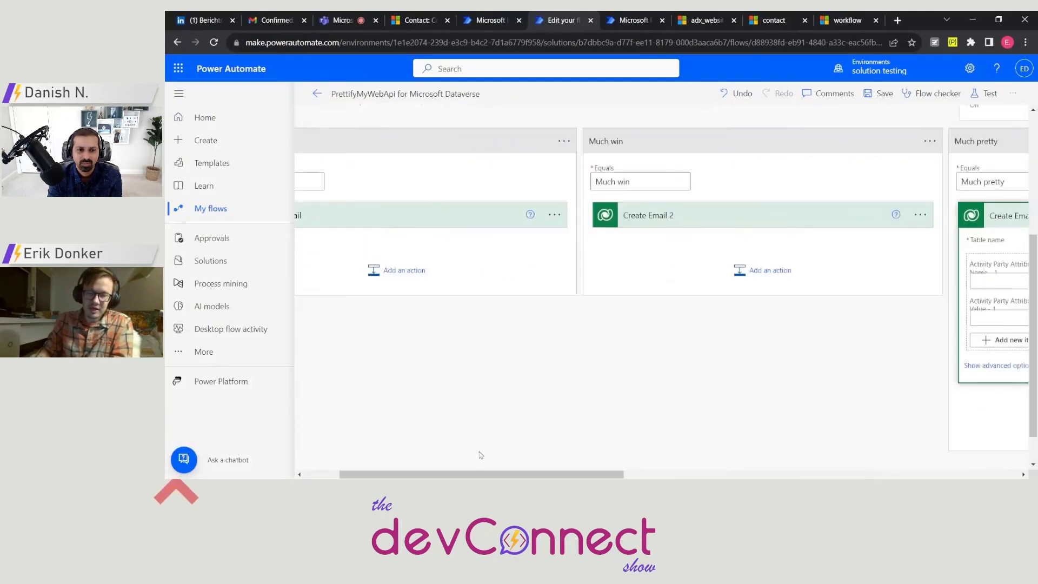
click(648, 216)
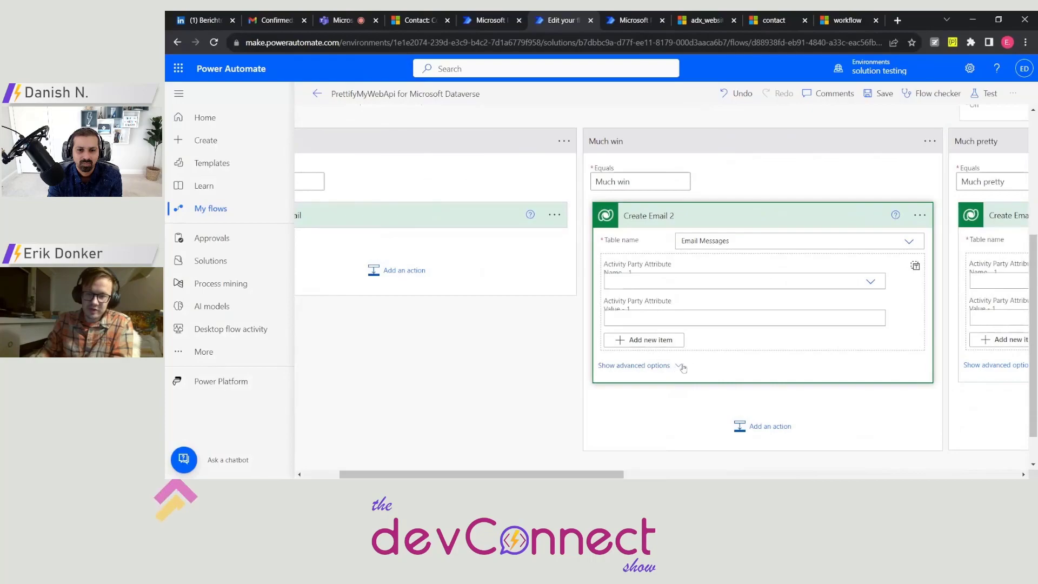
click(633, 364)
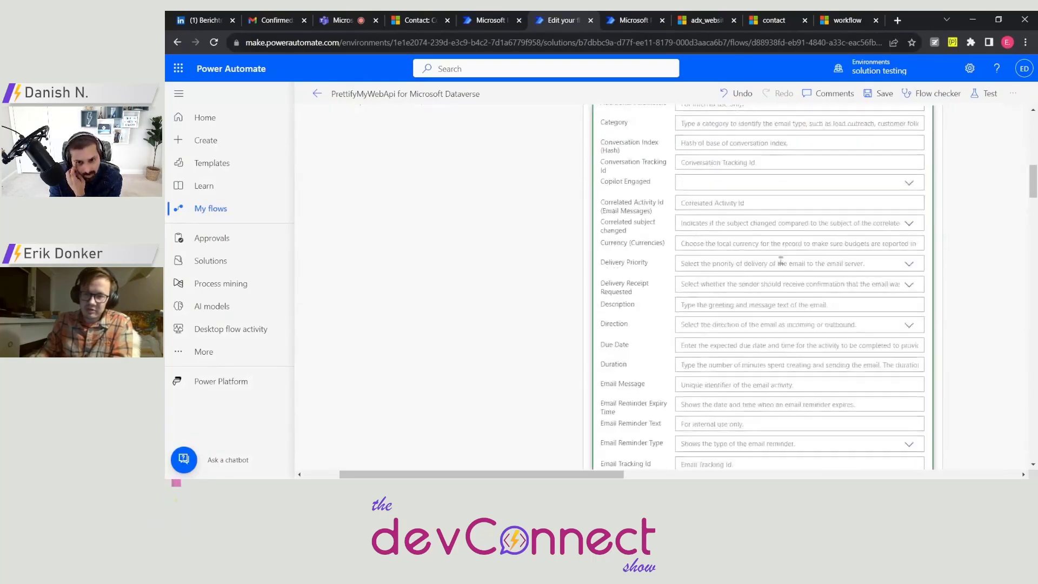
scroll(down, 3)
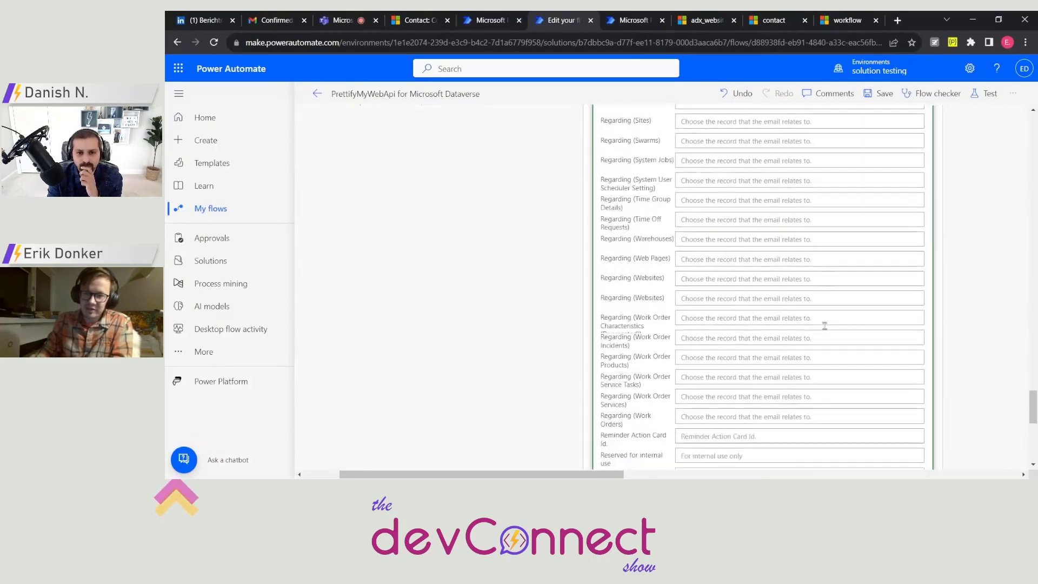
scroll(down, 3)
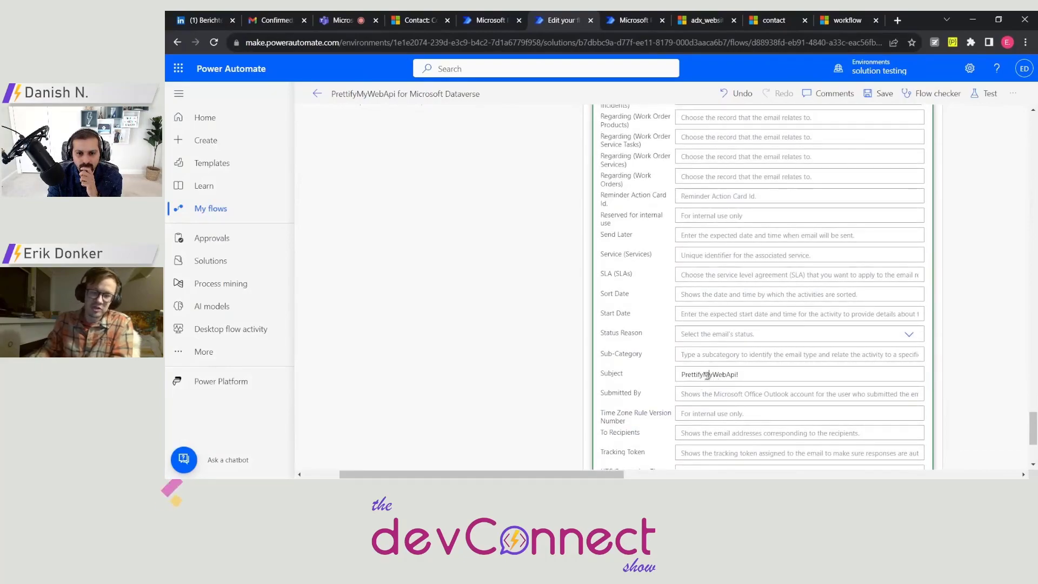
- Bring the flow's trigger, VeryAble variable and Switch back into view
scroll(up, 3)
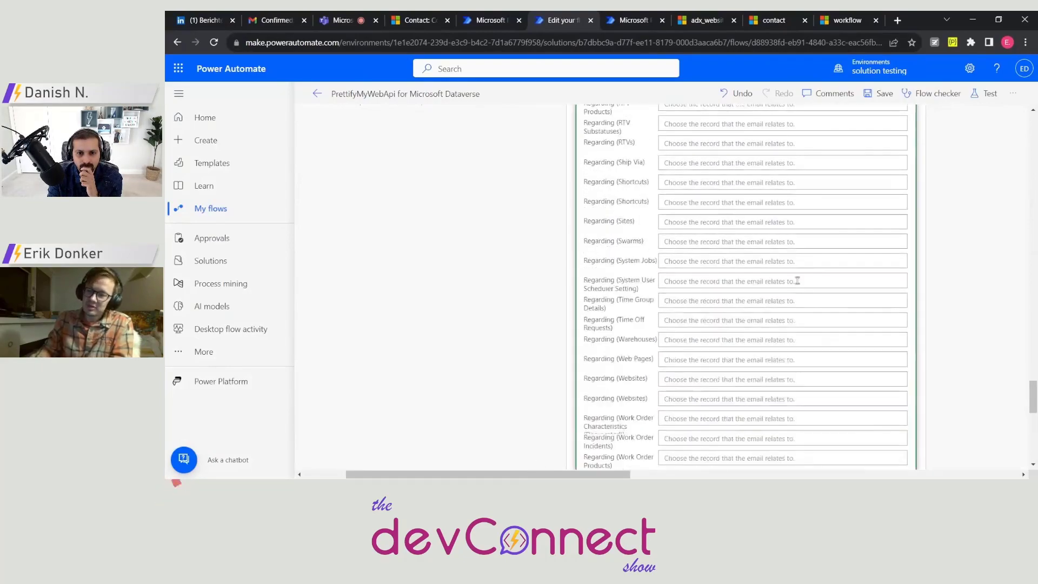
scroll(up, 3)
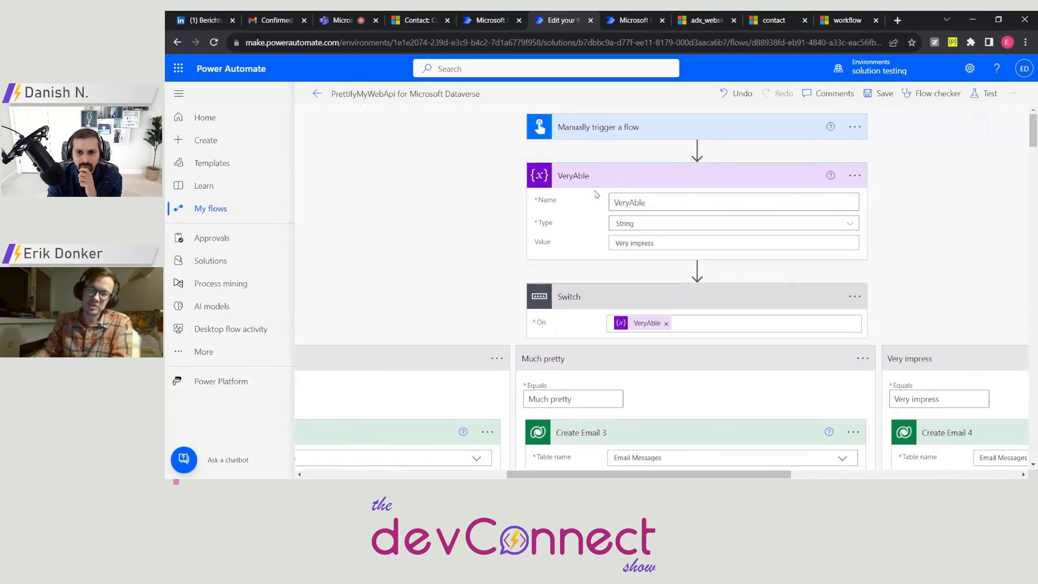
scroll(down, 3)
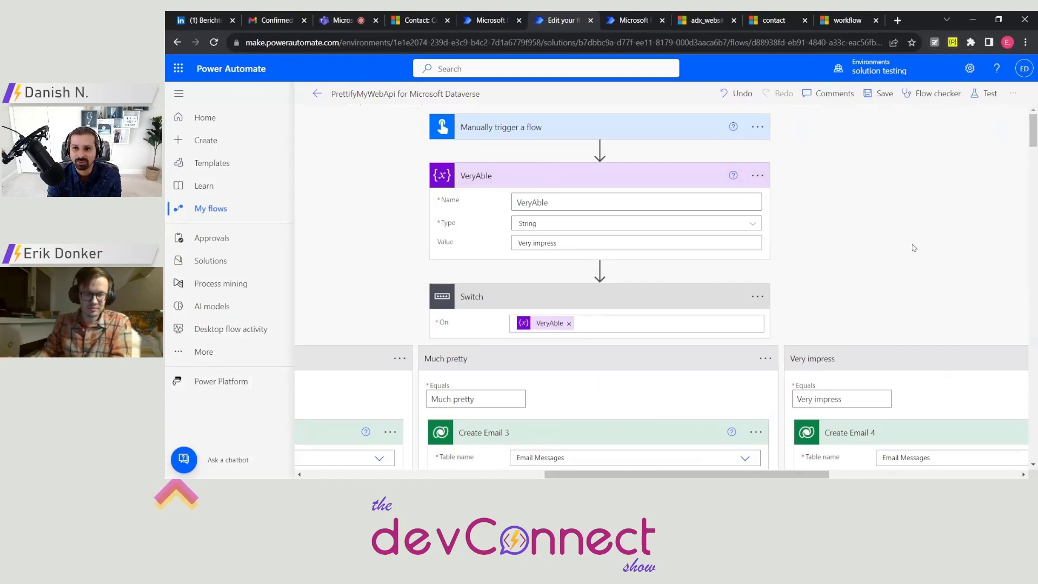
mouse_move(873, 124)
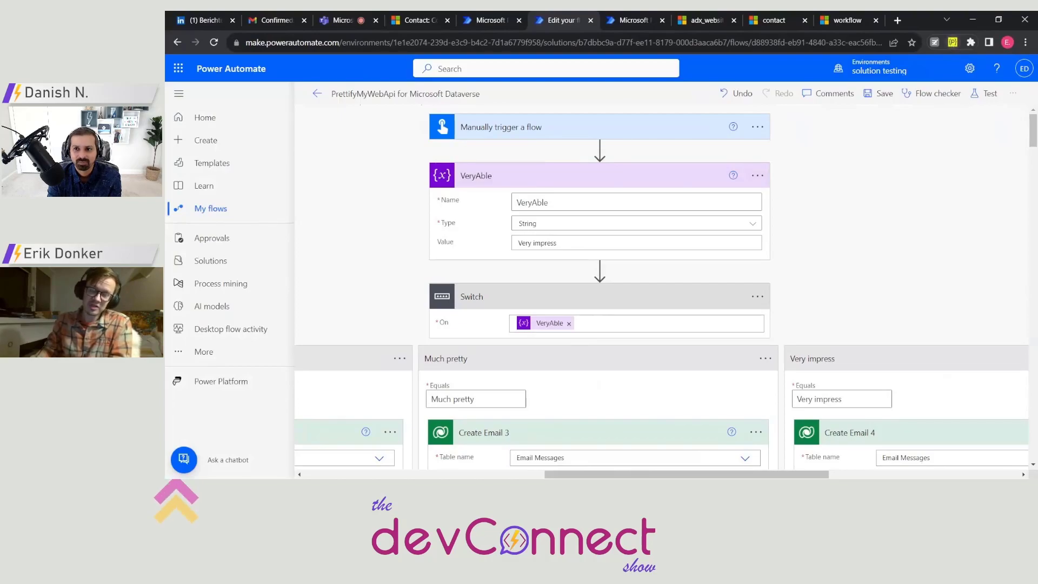
mouse_move(759, 175)
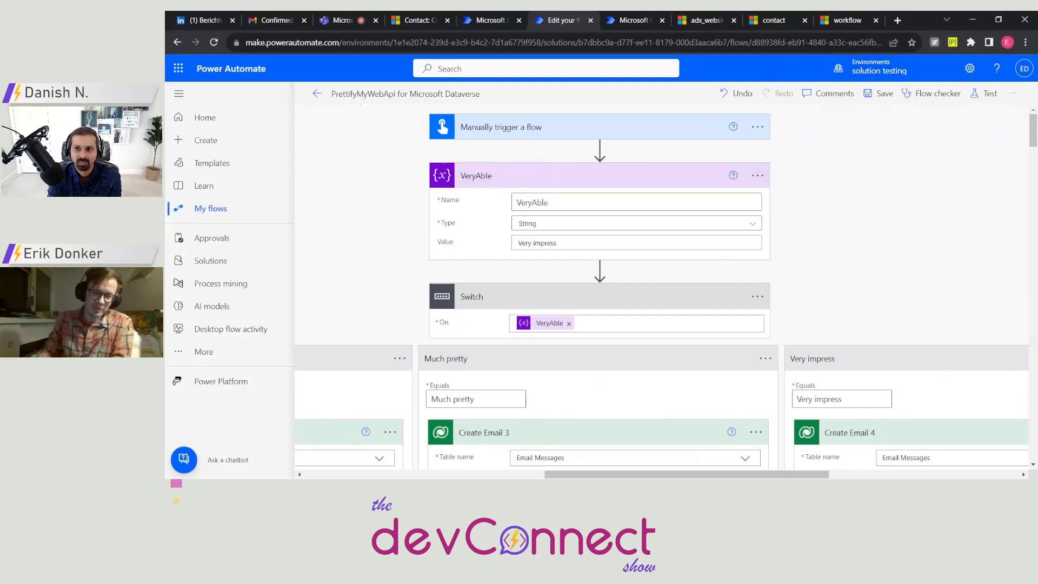
mouse_move(839, 338)
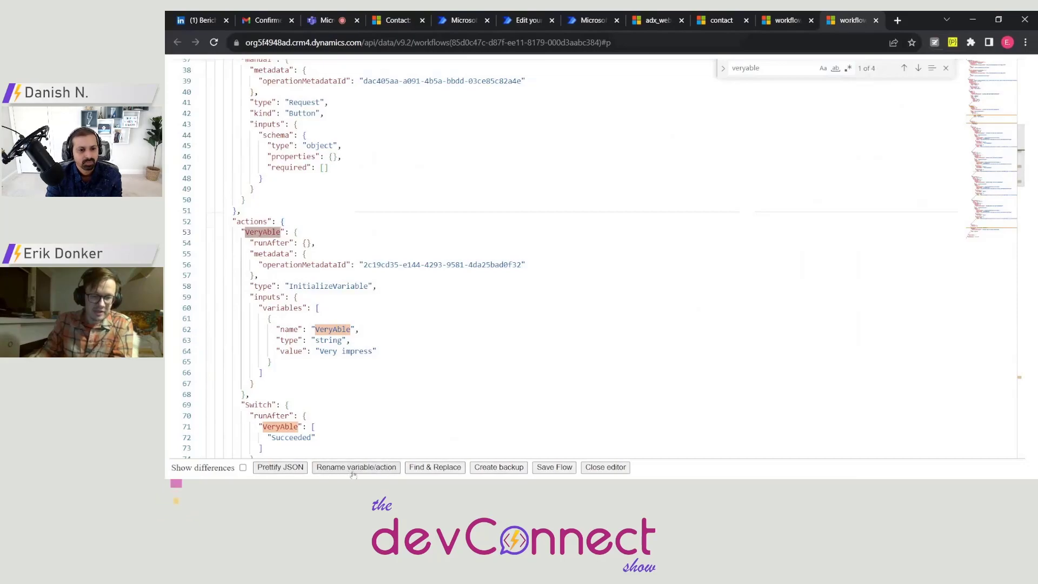
- Rename the VeryAble variable to Variable and show the differences against the original JSON
click(356, 467)
text(Variable)
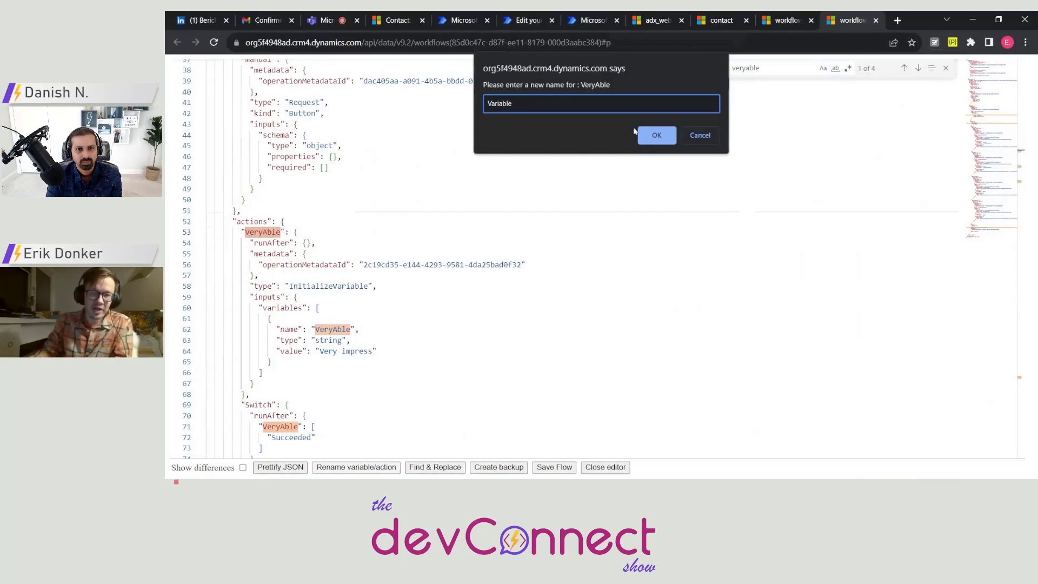
click(655, 135)
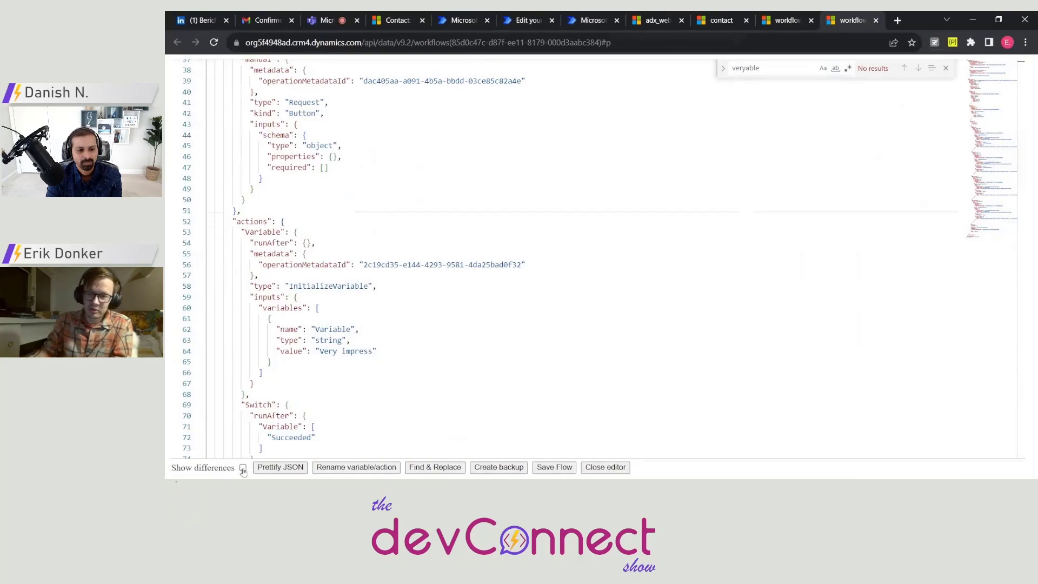
click(242, 467)
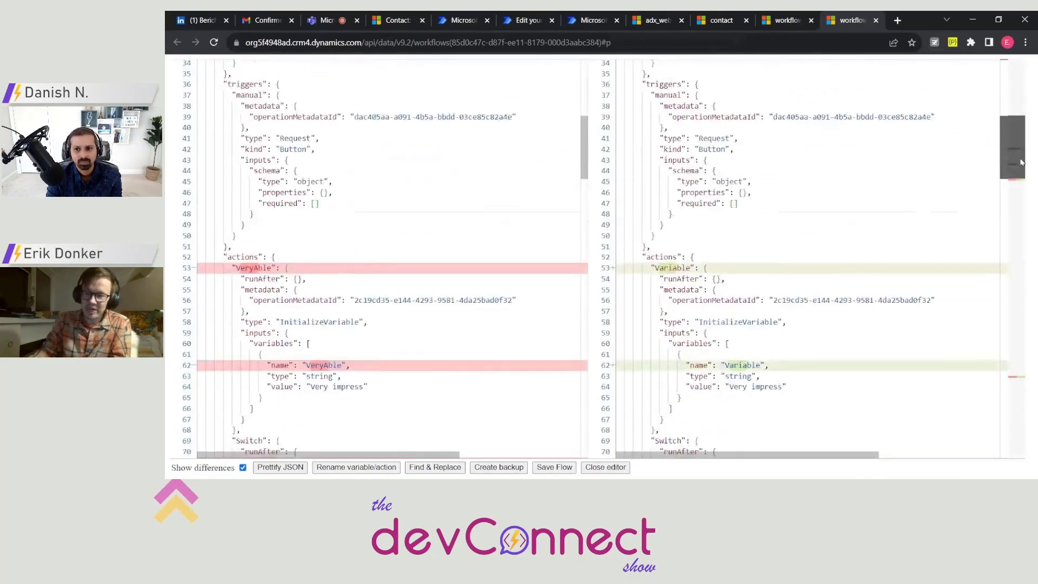
scroll(down, 3)
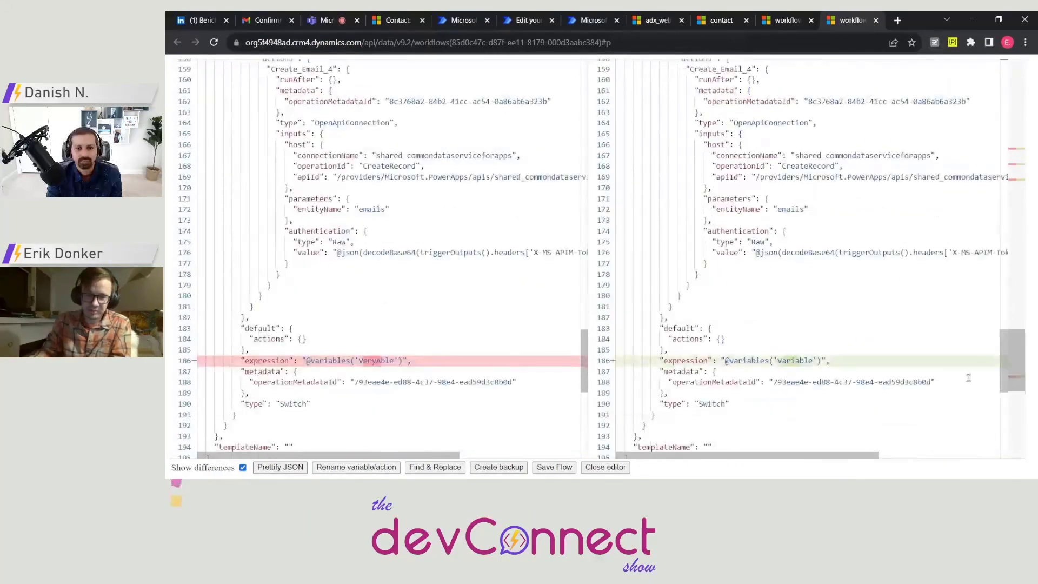
- Save the edited flow back to Dataverse and dismiss the Changes saved notice
click(553, 467)
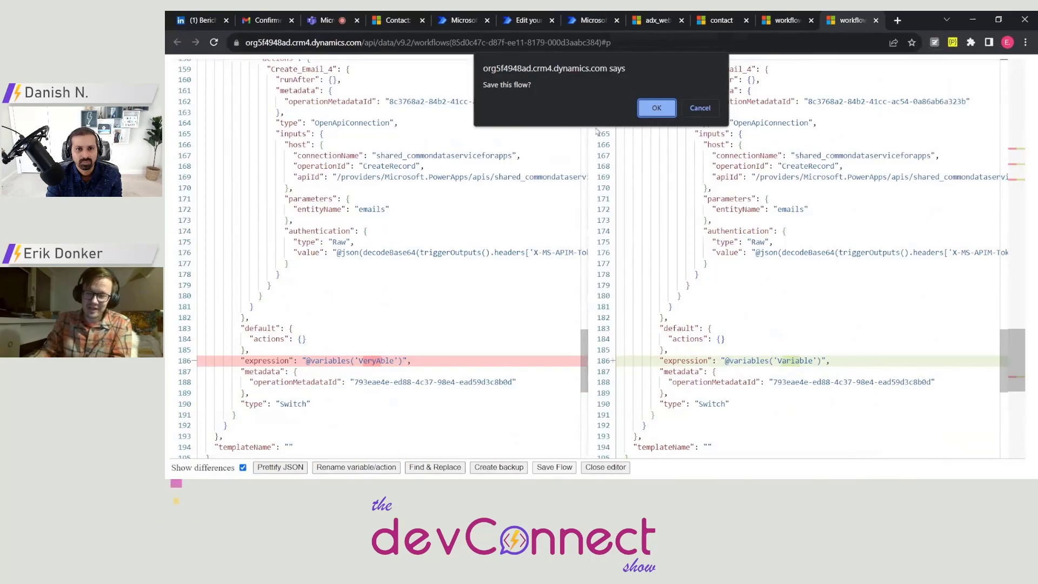
click(655, 107)
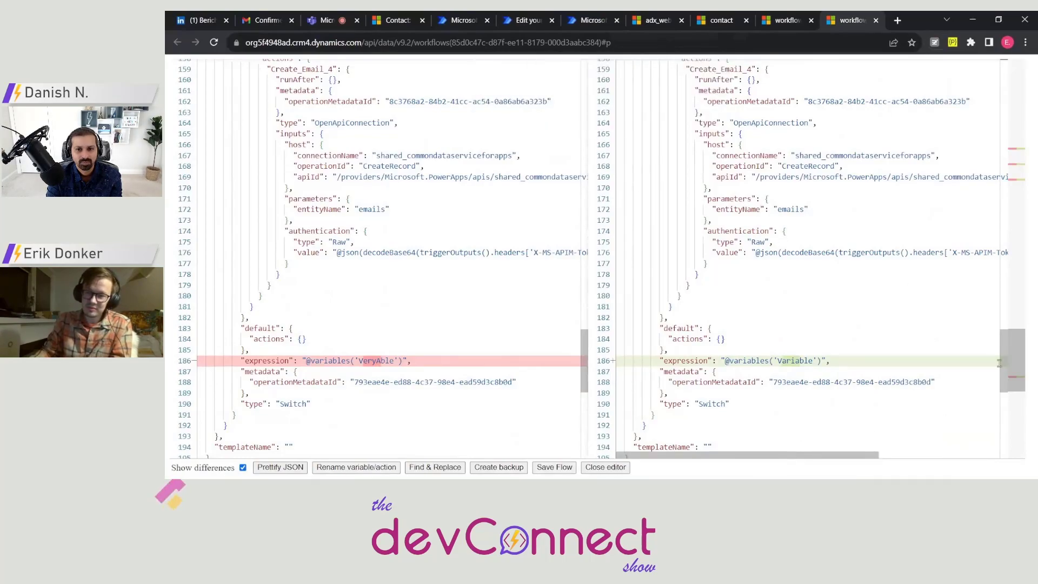
click(553, 467)
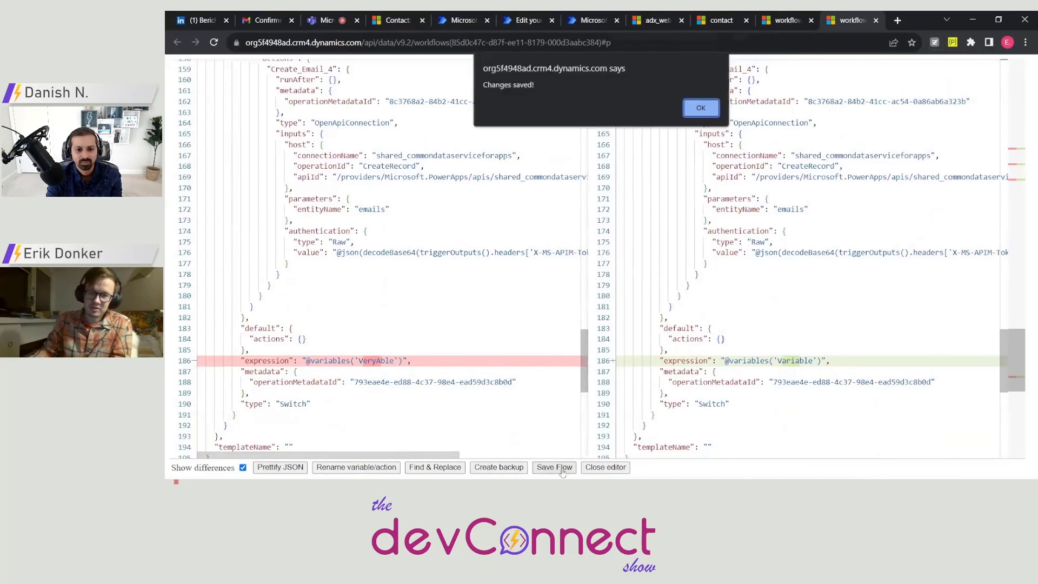
click(700, 108)
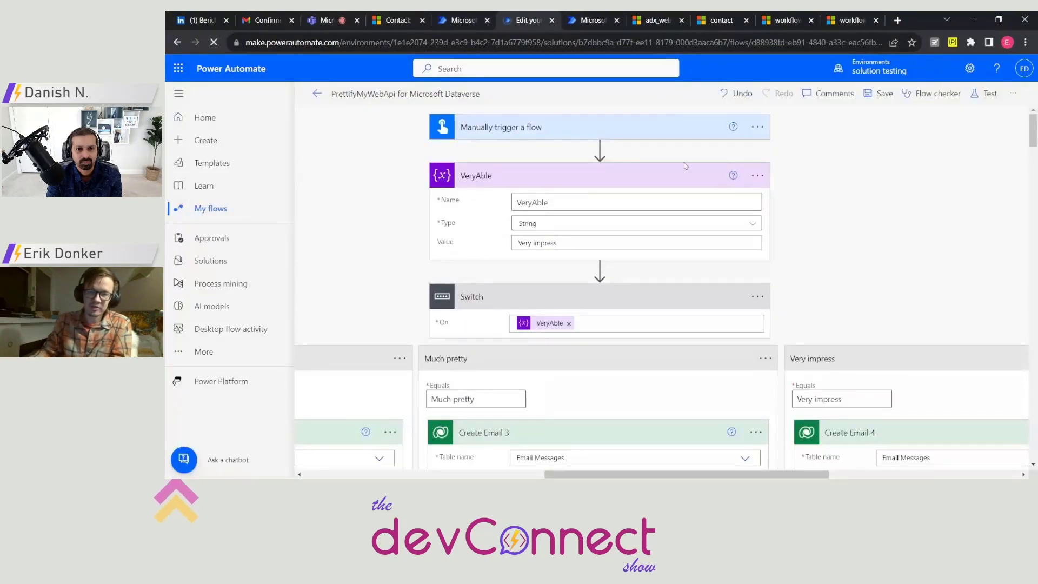
- Reload the designer showing the variable as Variable and save the flow
click(213, 42)
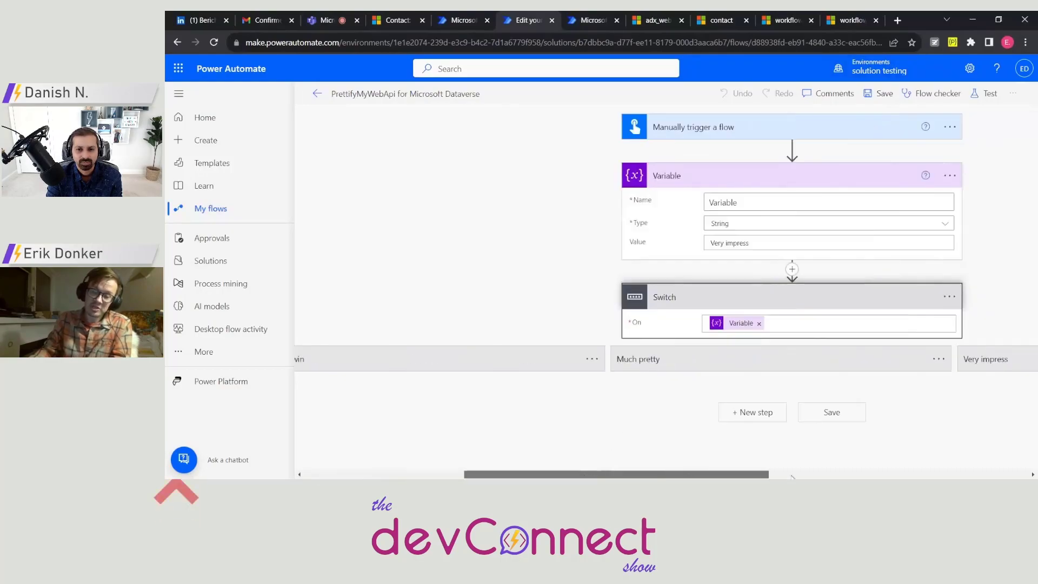
scroll(left, 3)
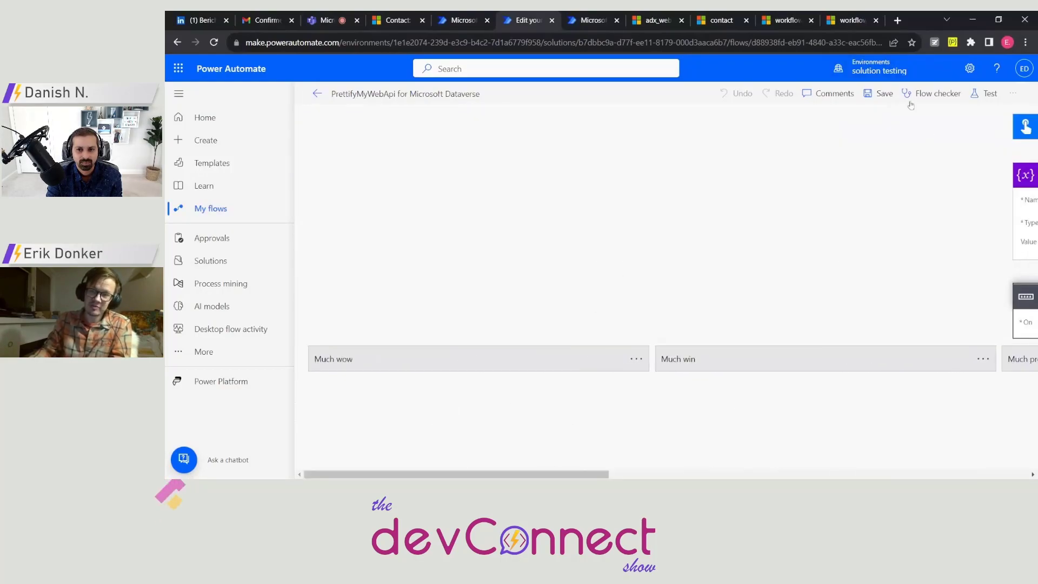
click(883, 93)
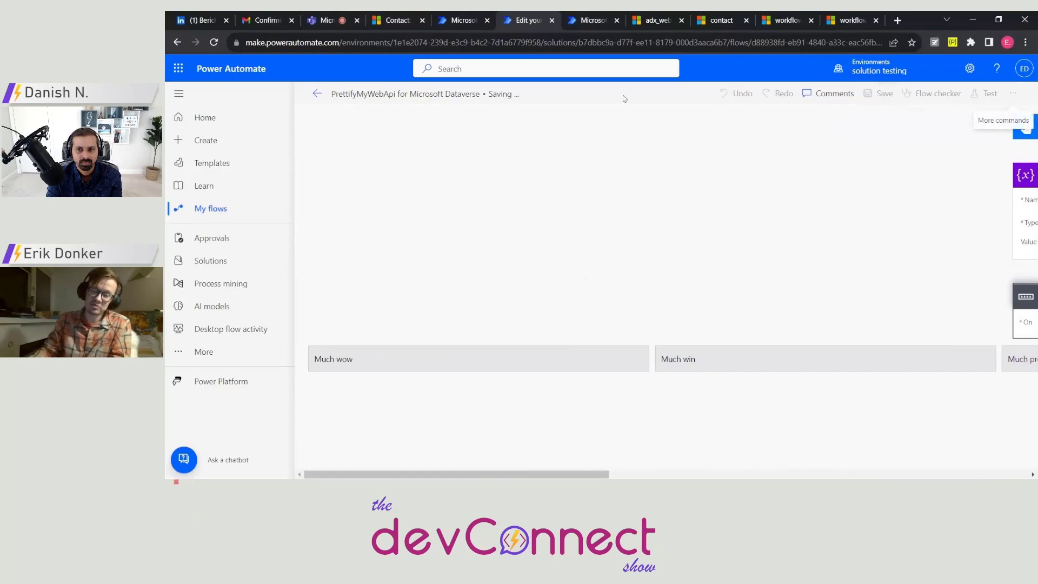
click(883, 93)
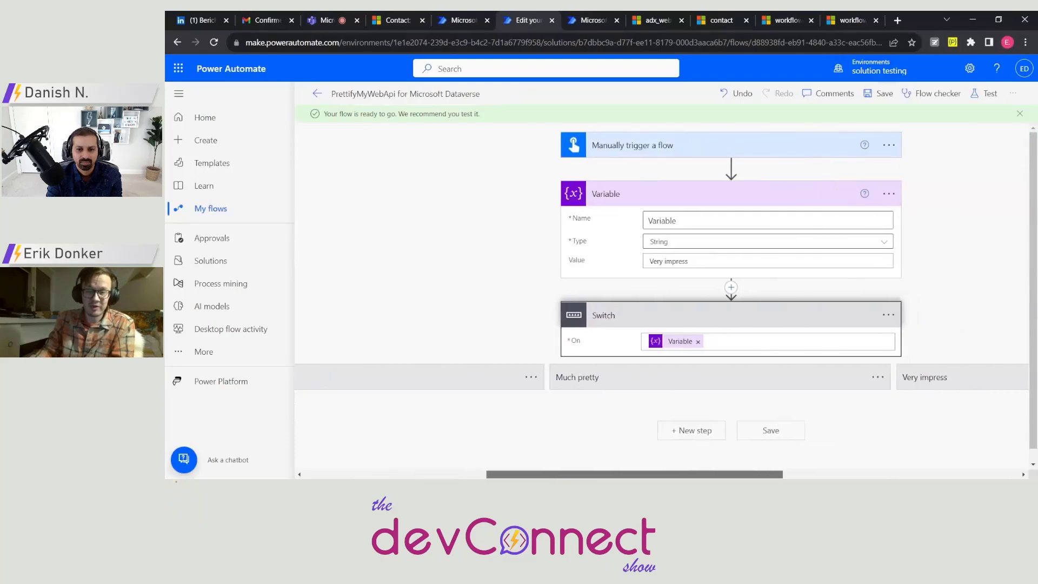
scroll(left, 3)
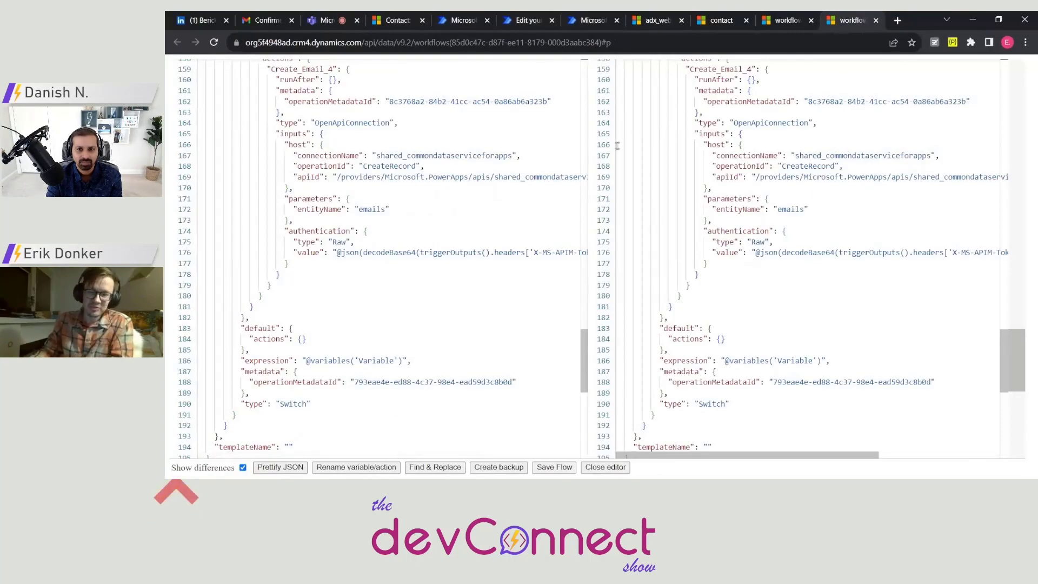
scroll(up, 3)
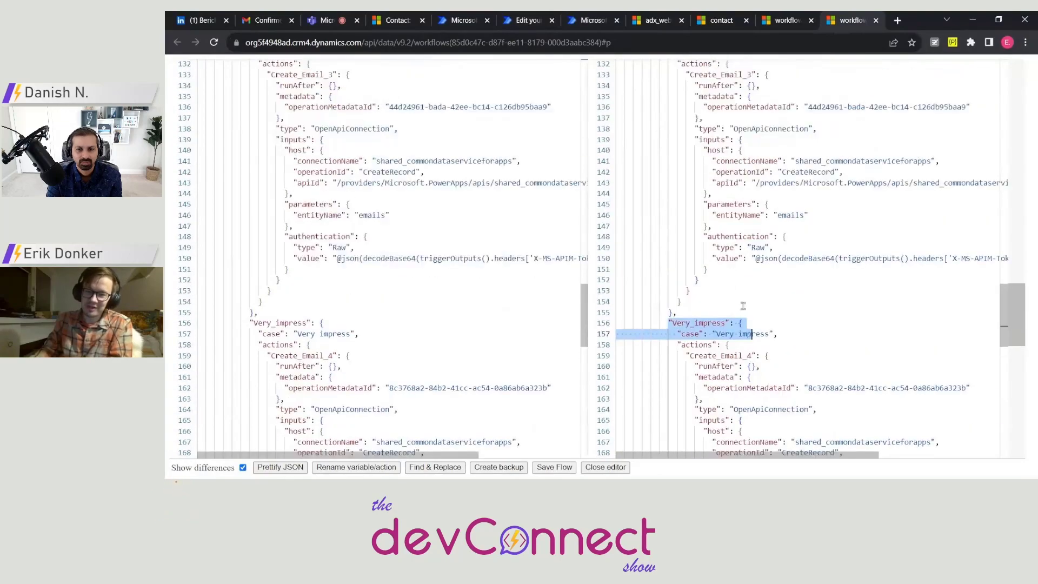
- Duplicate the Very_impress Switch case in the edited JSON, highlighted as added in the diff
scroll(down, 3)
text(_2)
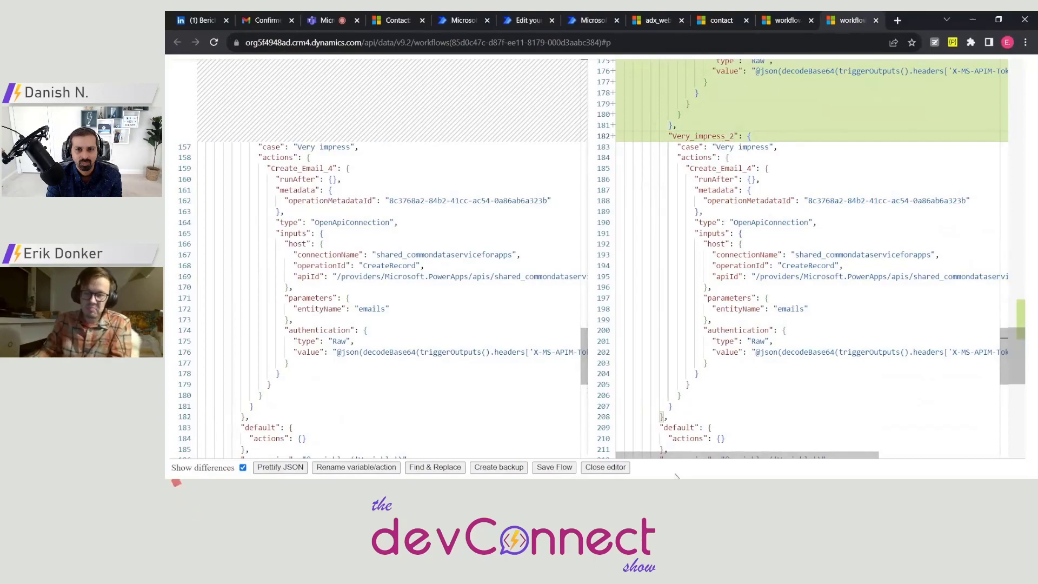
scroll(up, 3)
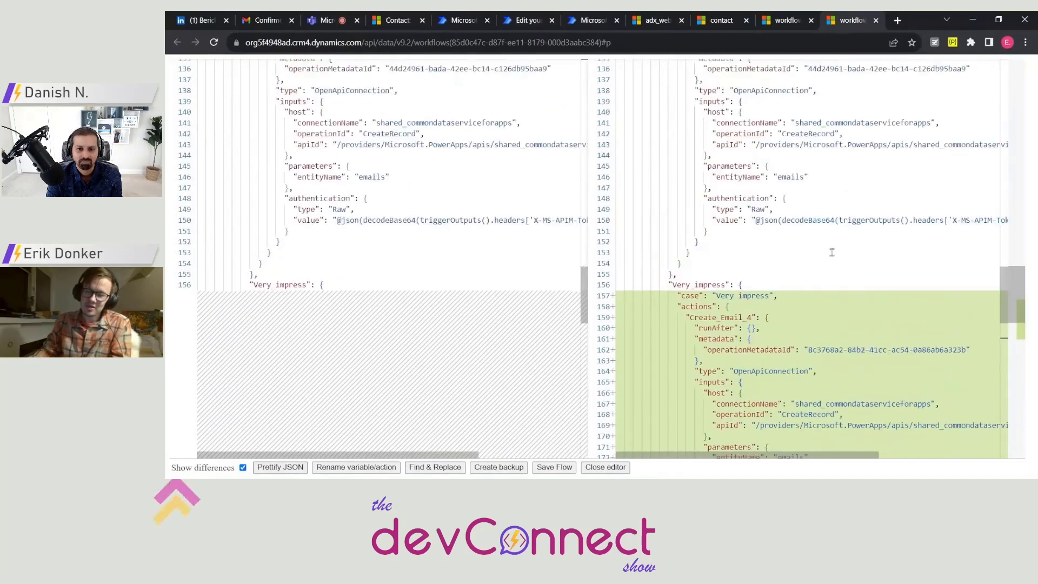
- Check the other open copy of the flow JSON, then return to the PrettifyMyWebApi Demo solution listing
scroll(up, 3)
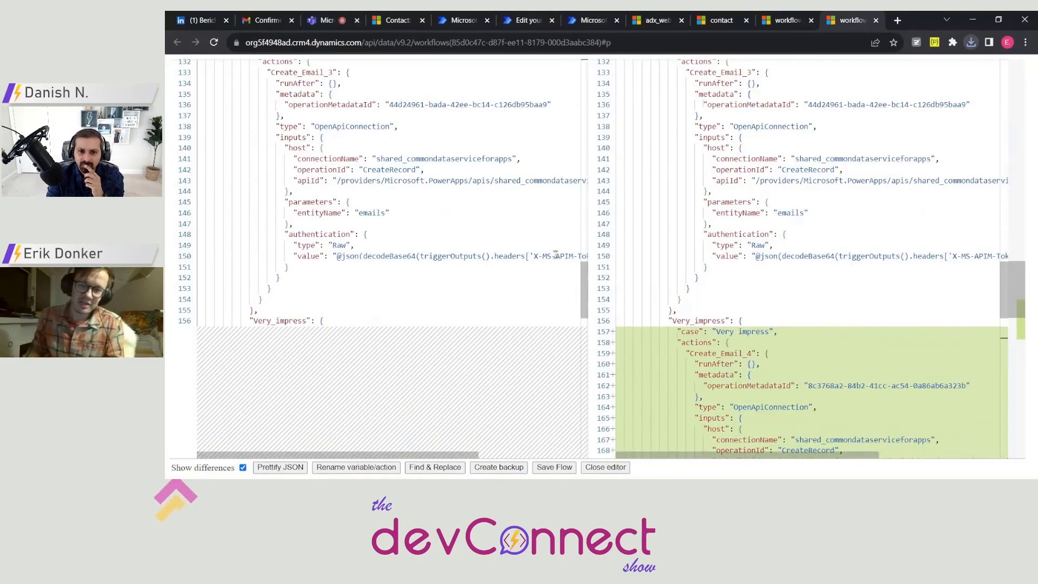
scroll(down, 3)
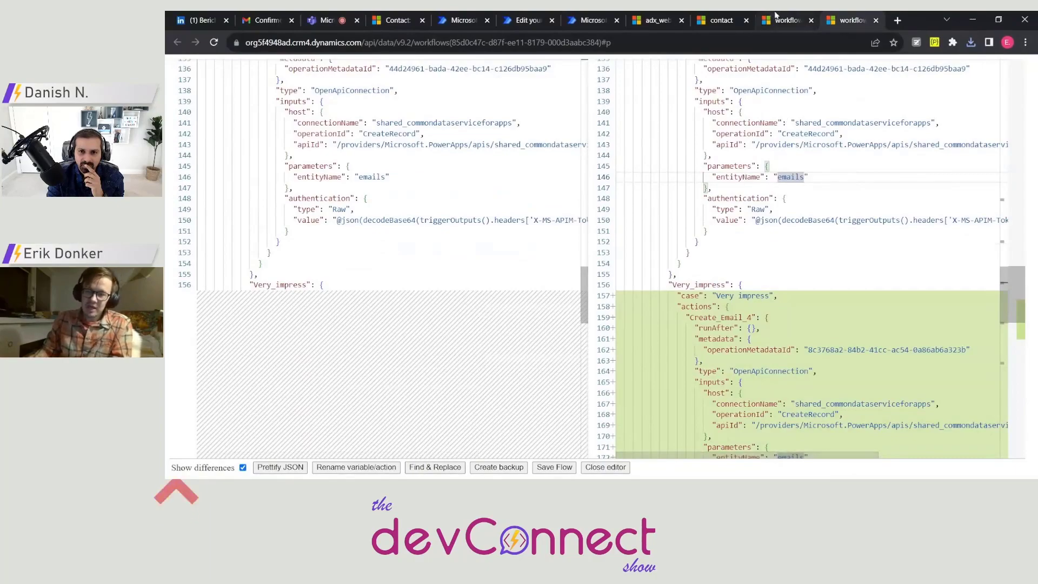
click(243, 467)
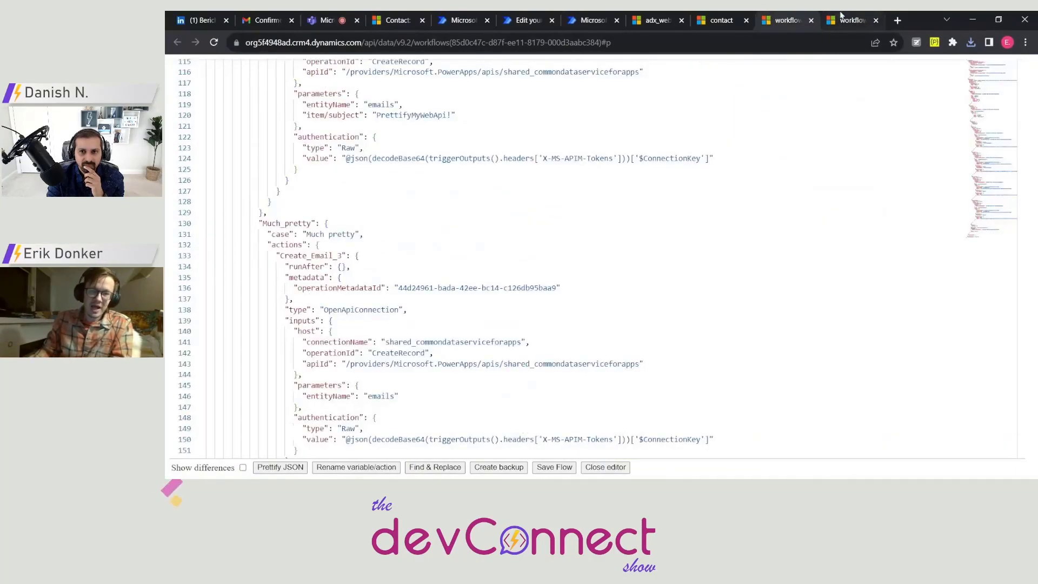
click(243, 467)
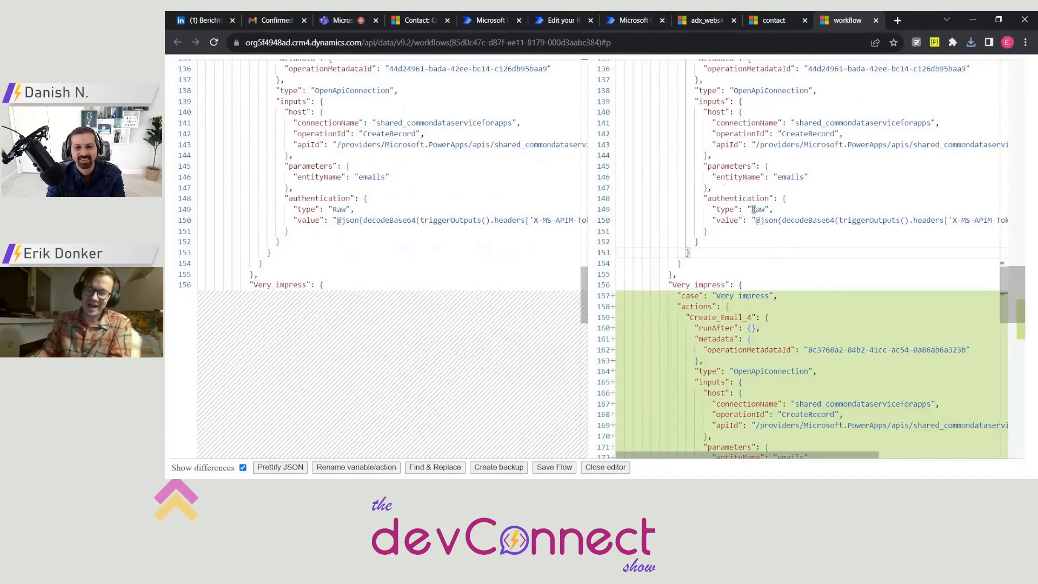
scroll(down, 3)
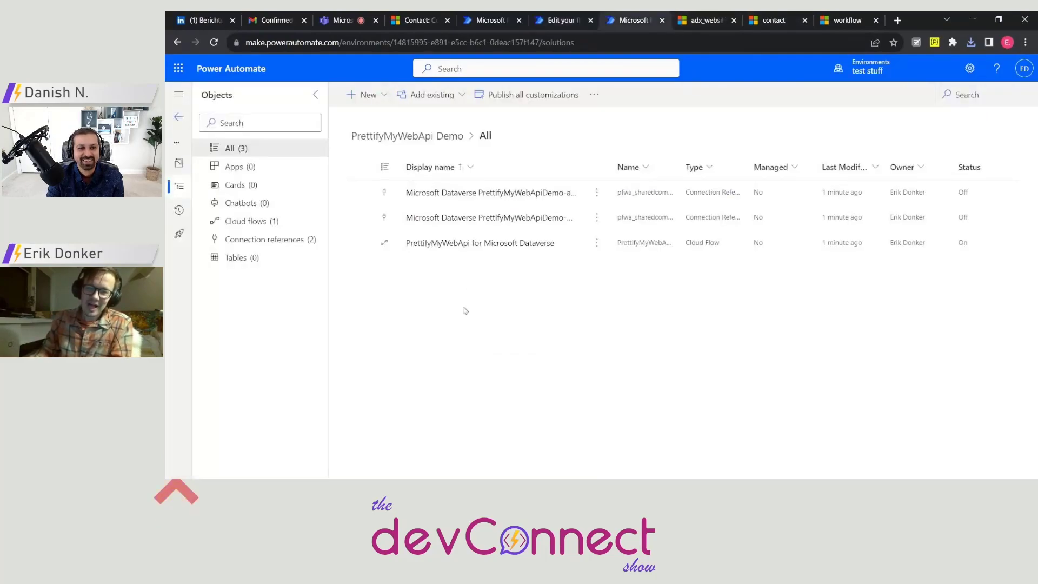
- Switch from the solution objects list back to the flow JSON comparison
click(480, 243)
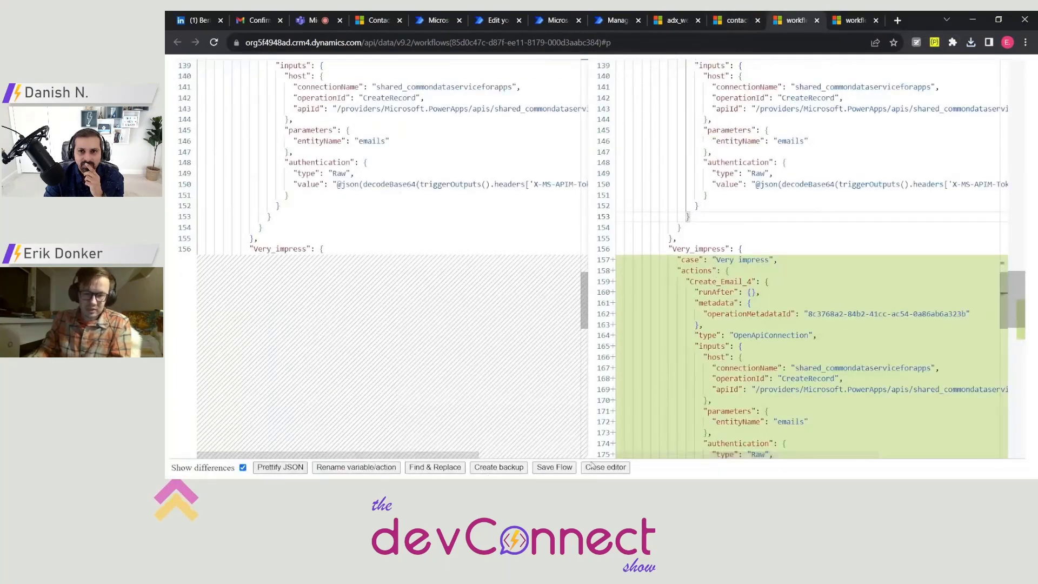
click(604, 467)
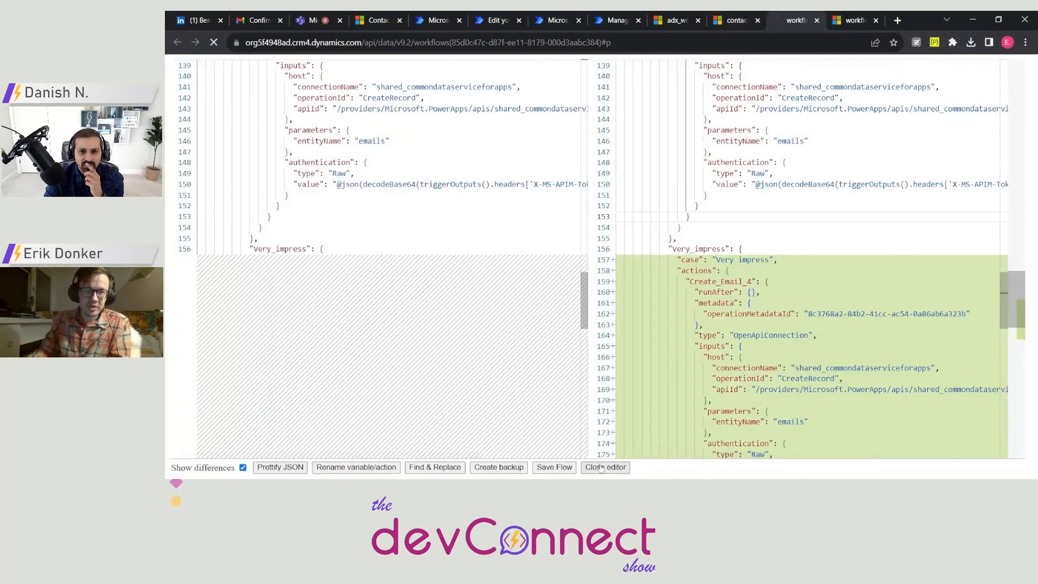
click(603, 467)
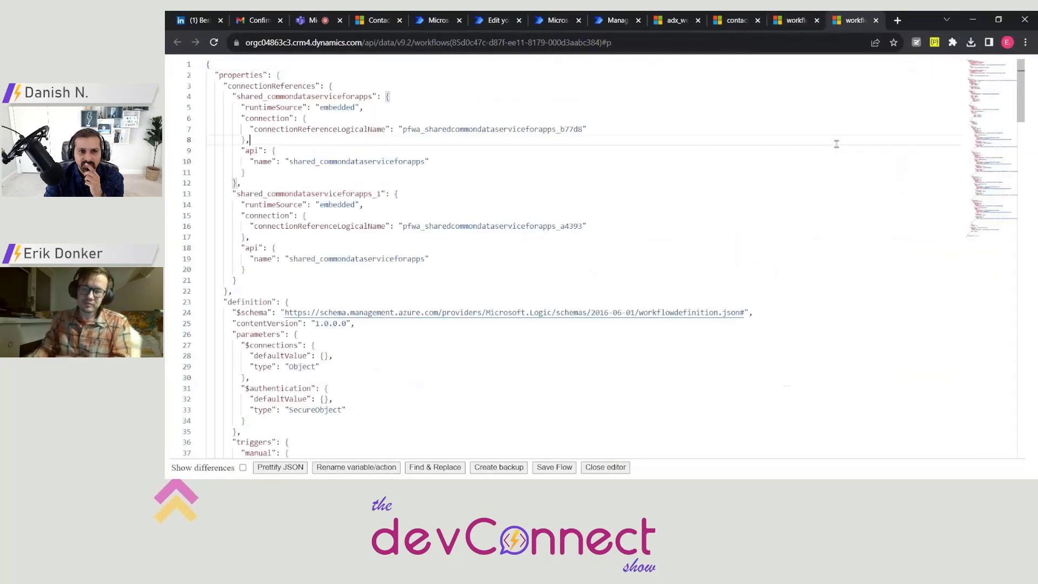
key(ctrl+a)
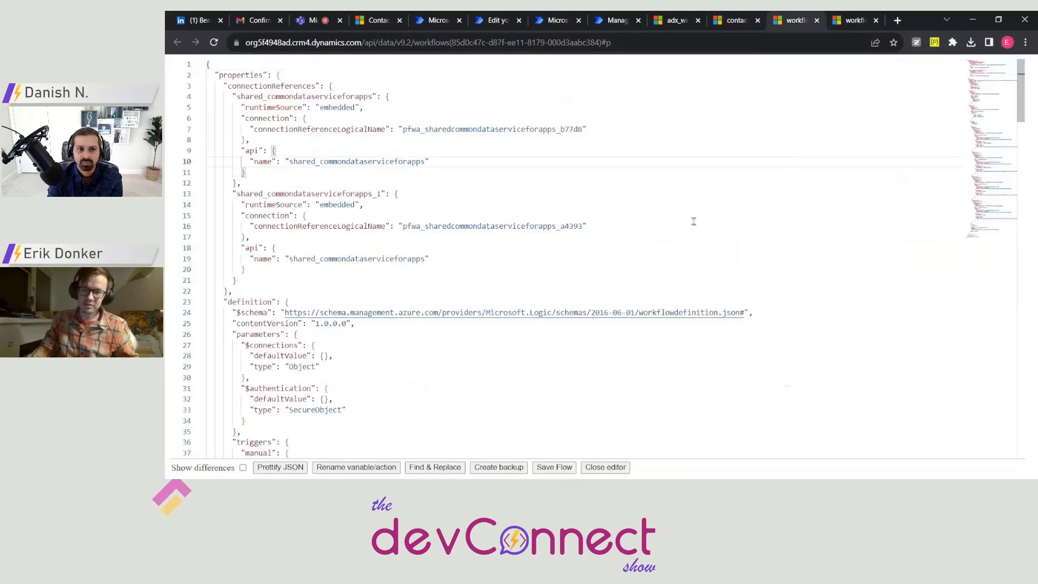
key(ctrl+a)
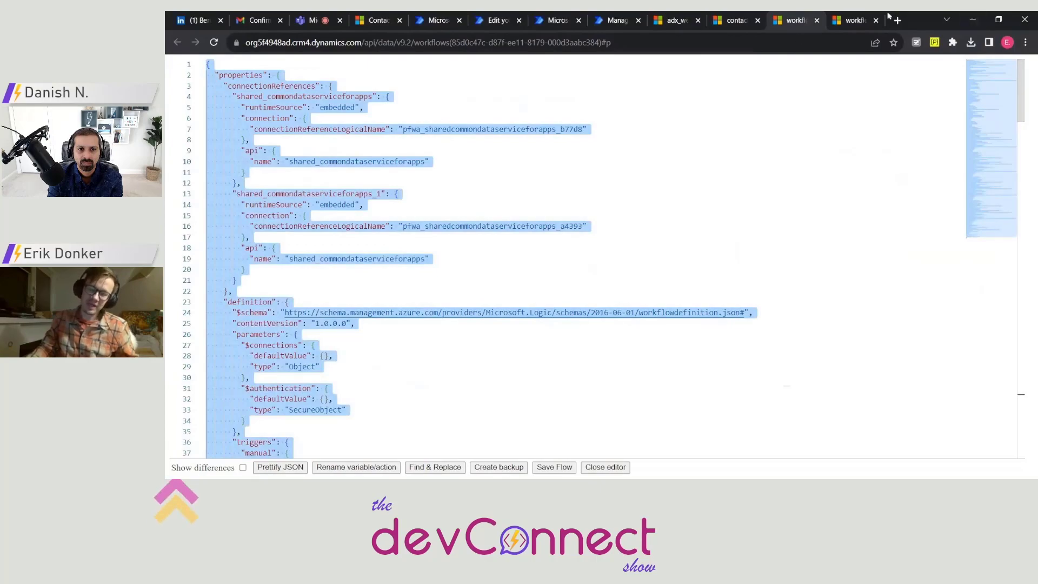
scroll(down, 3)
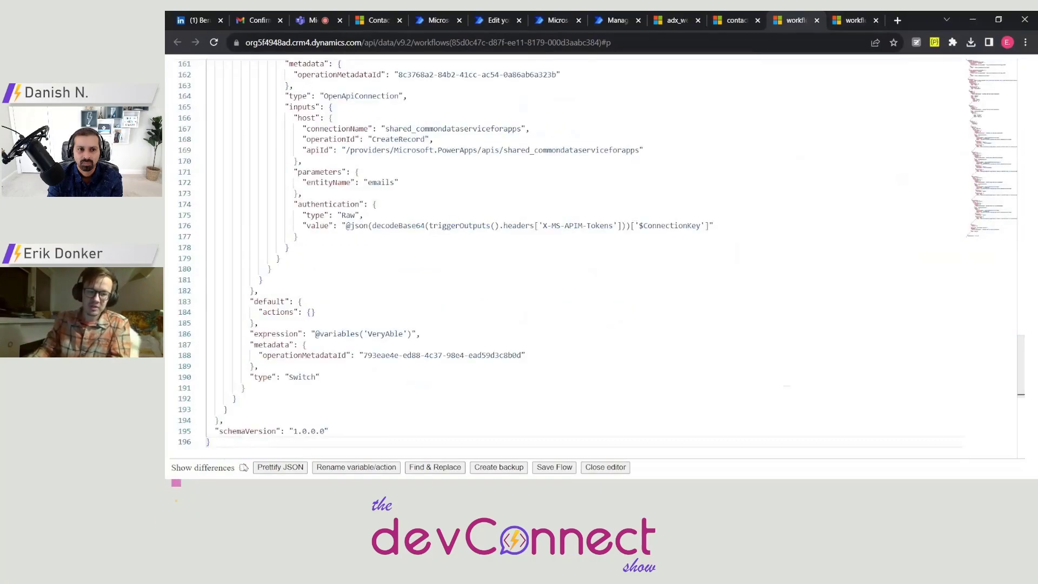
- Show differences between the saved Variable version and the pasted VeryAble / "Much wow" flow
click(243, 467)
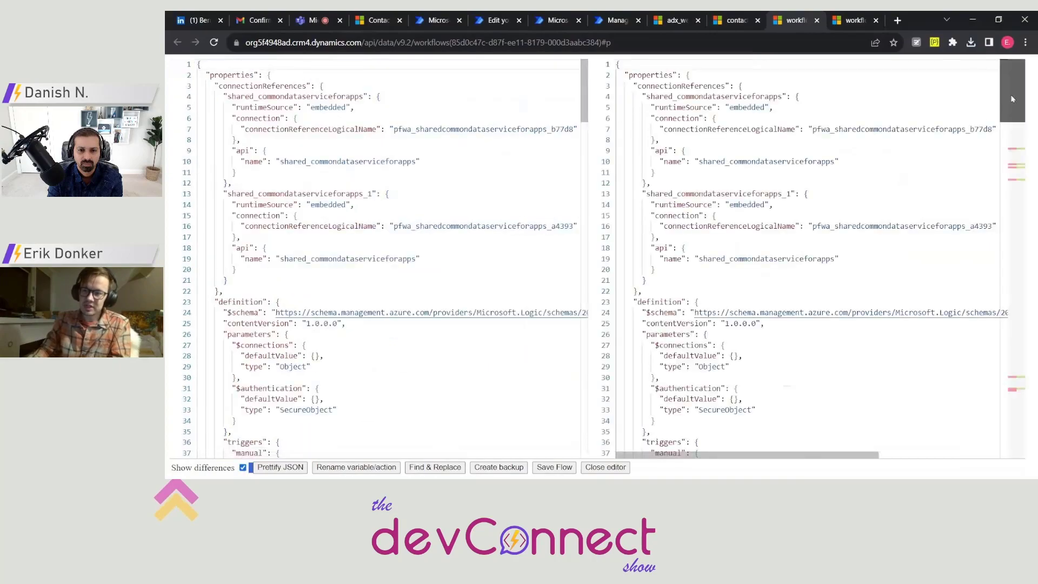
scroll(down, 3)
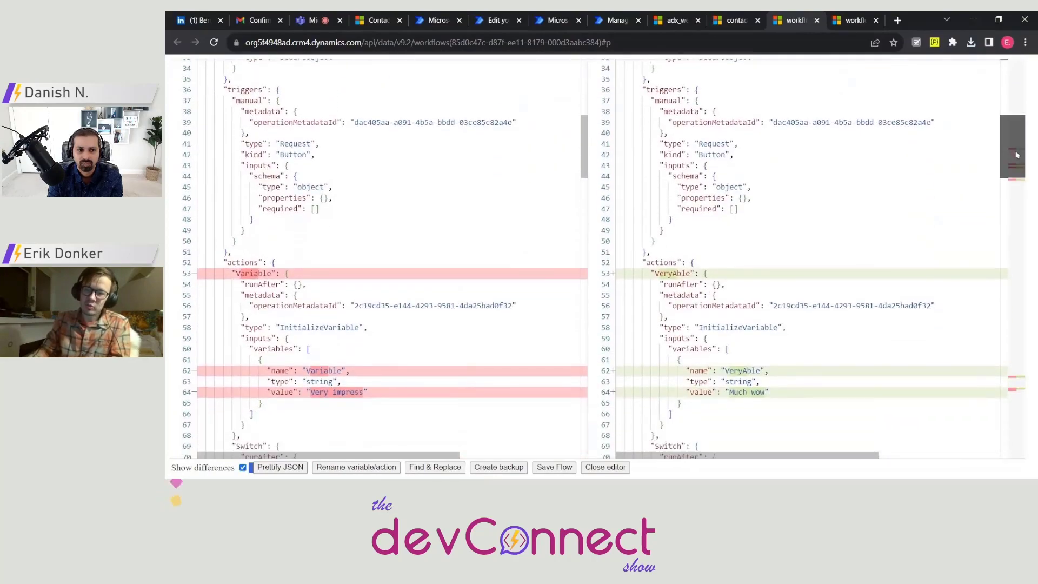
scroll(down, 3)
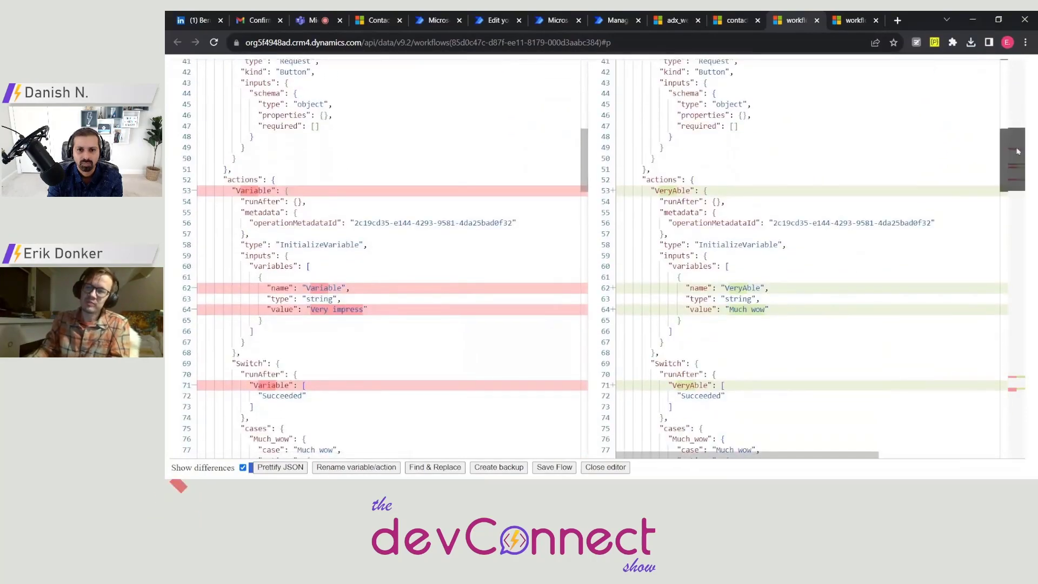
scroll(down, 3)
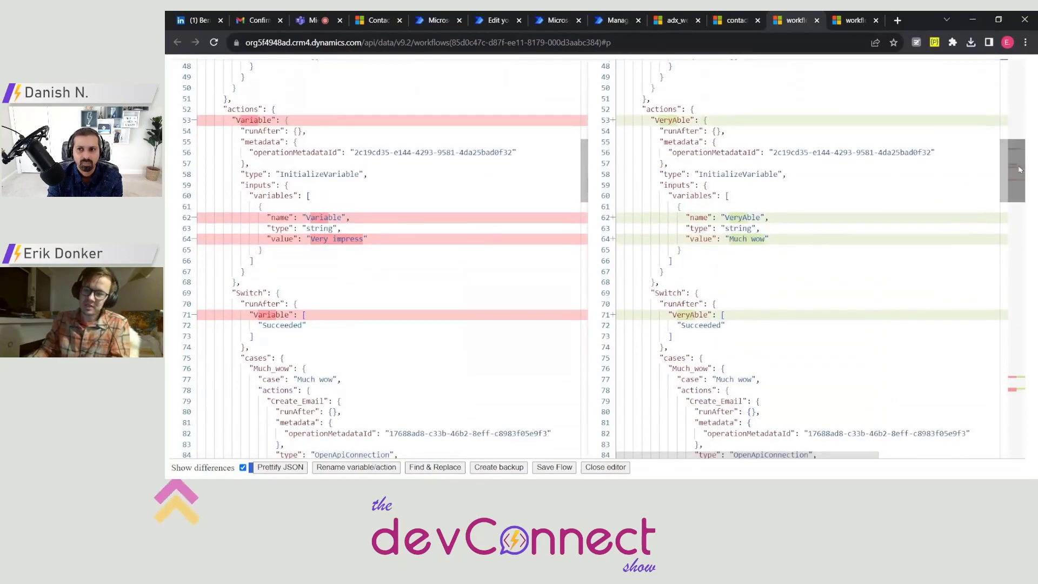
scroll(down, 3)
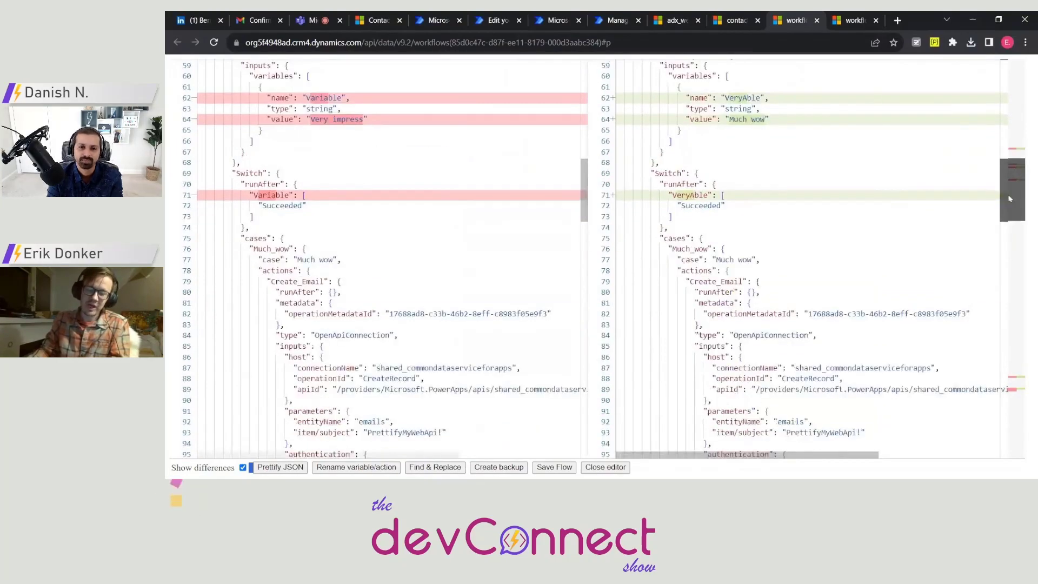
scroll(down, 3)
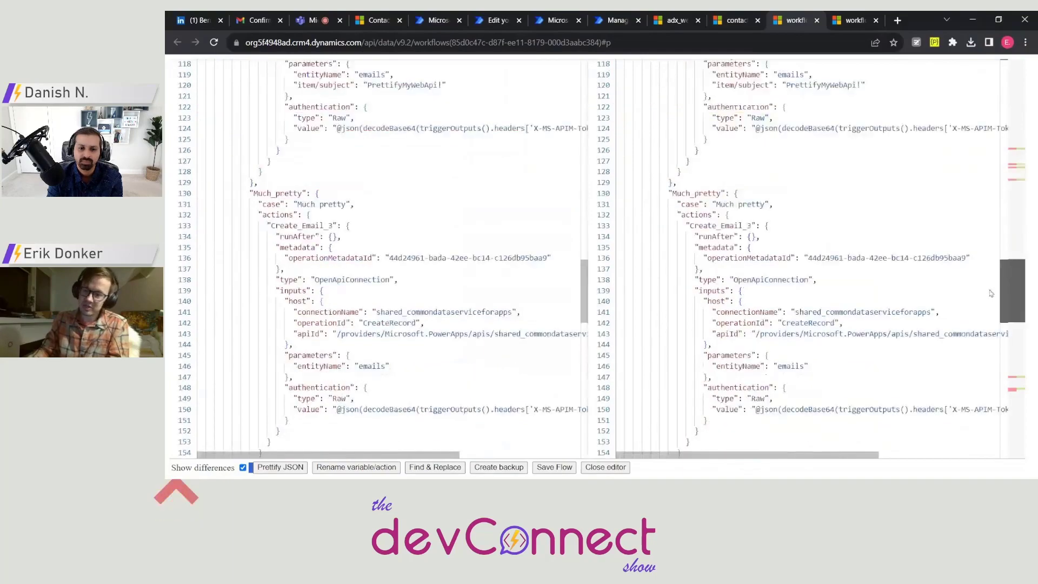
scroll(down, 3)
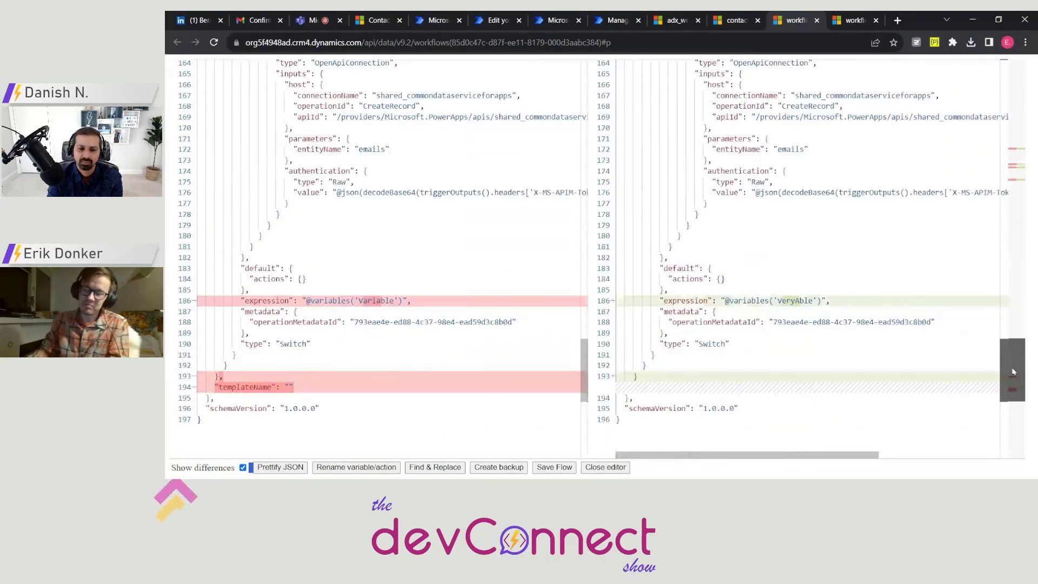
scroll(up, 3)
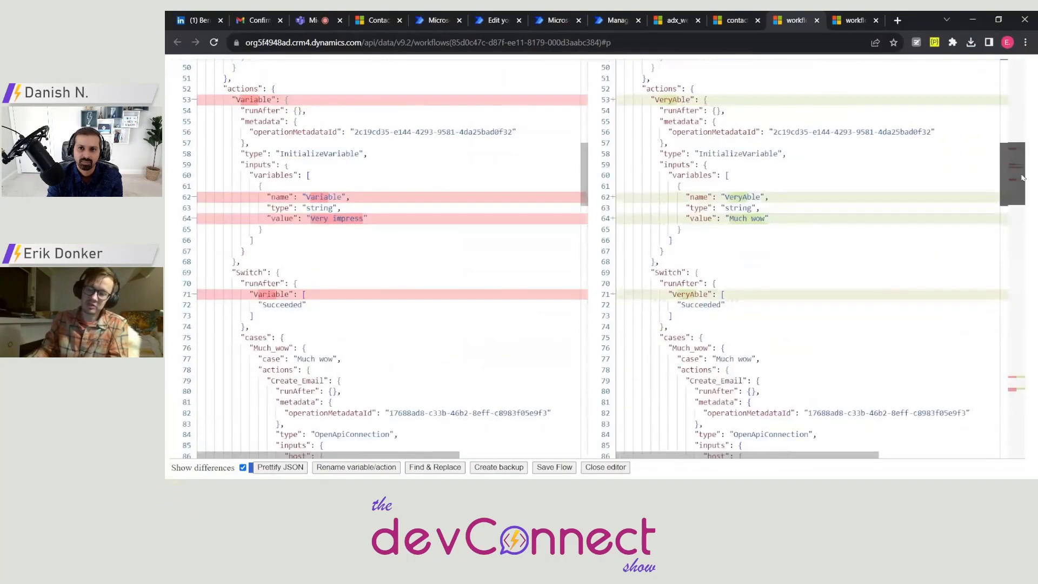
scroll(up, 3)
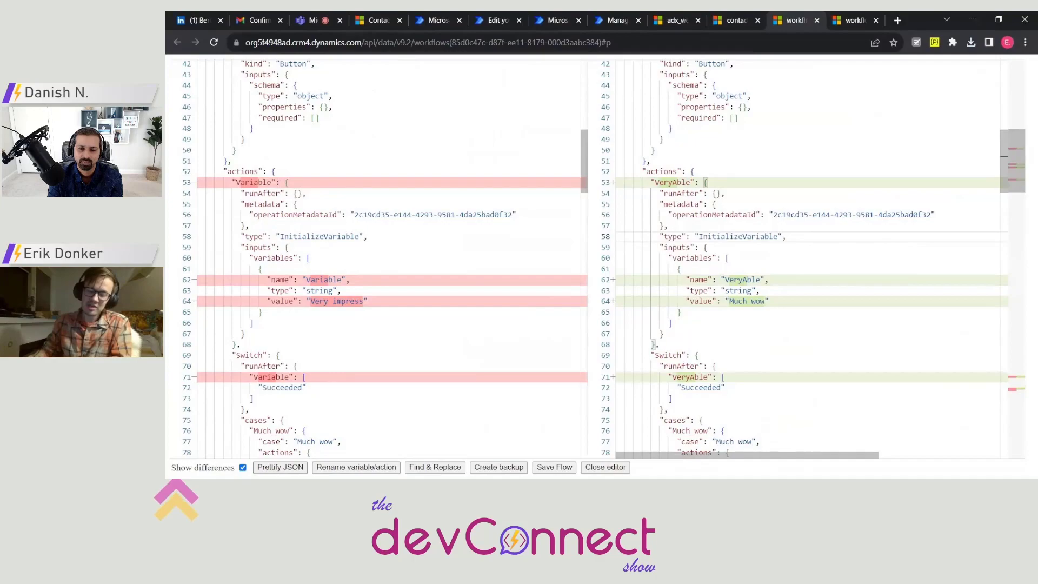
scroll(up, 3)
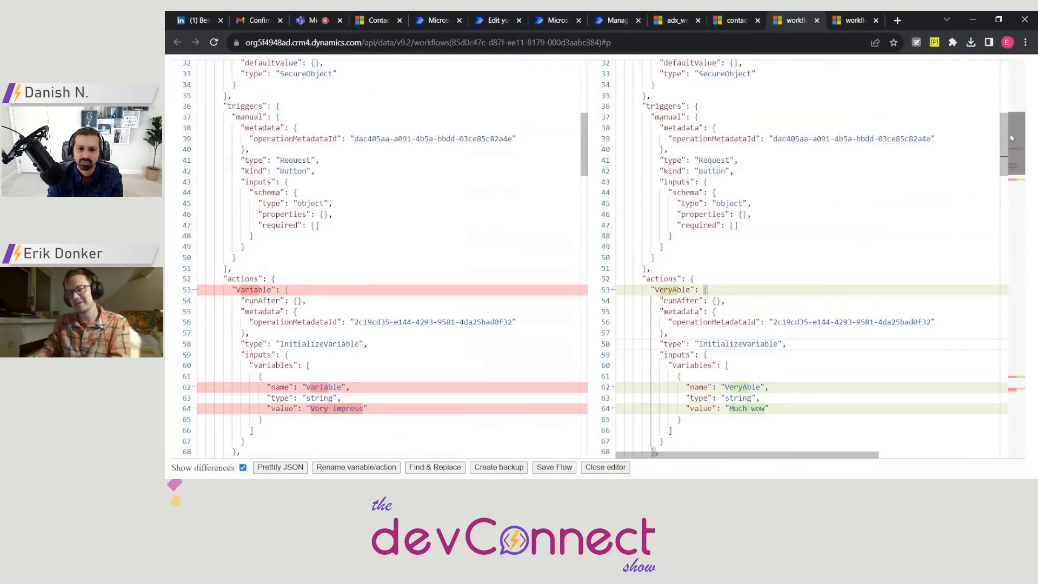
scroll(up, 3)
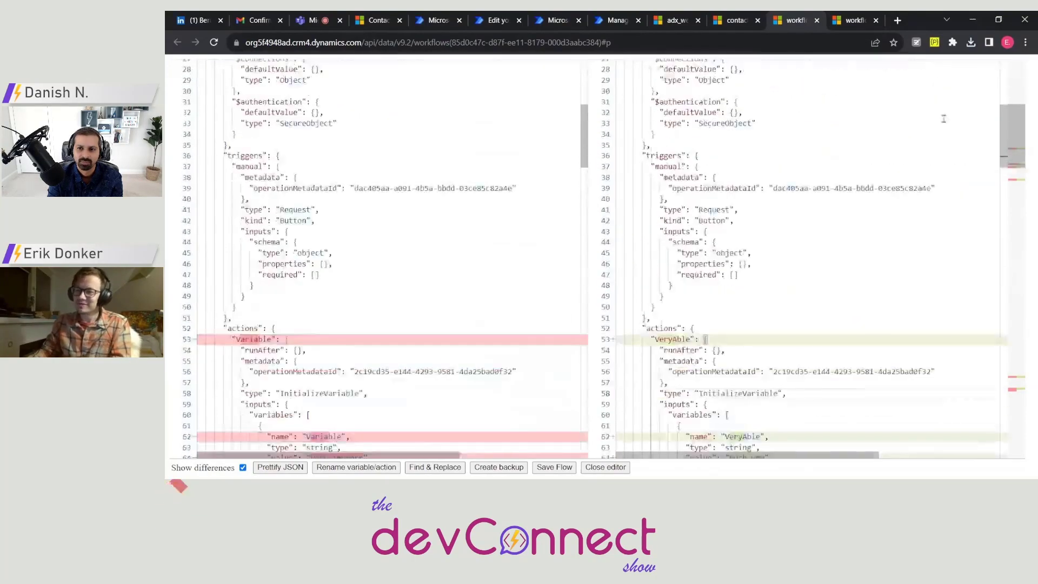
scroll(down, 3)
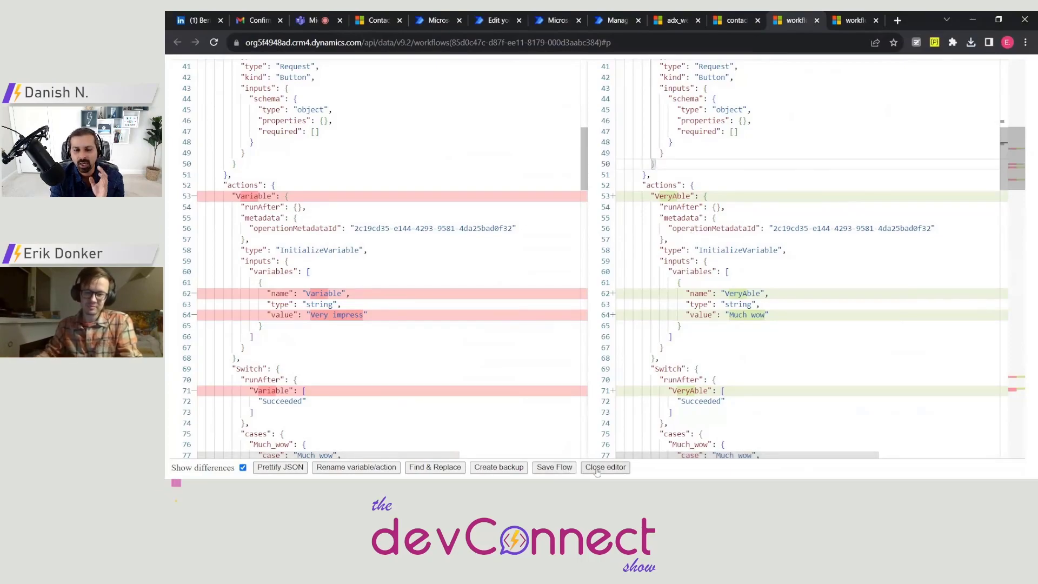
- Close the flow editor to return to the workflow record, then start a new browser tab
click(605, 467)
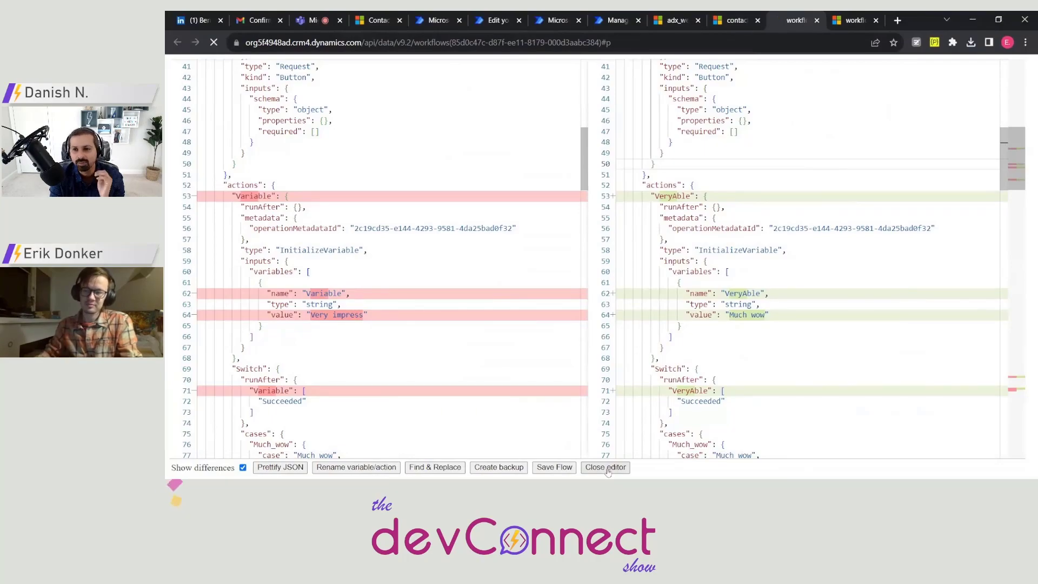
click(605, 467)
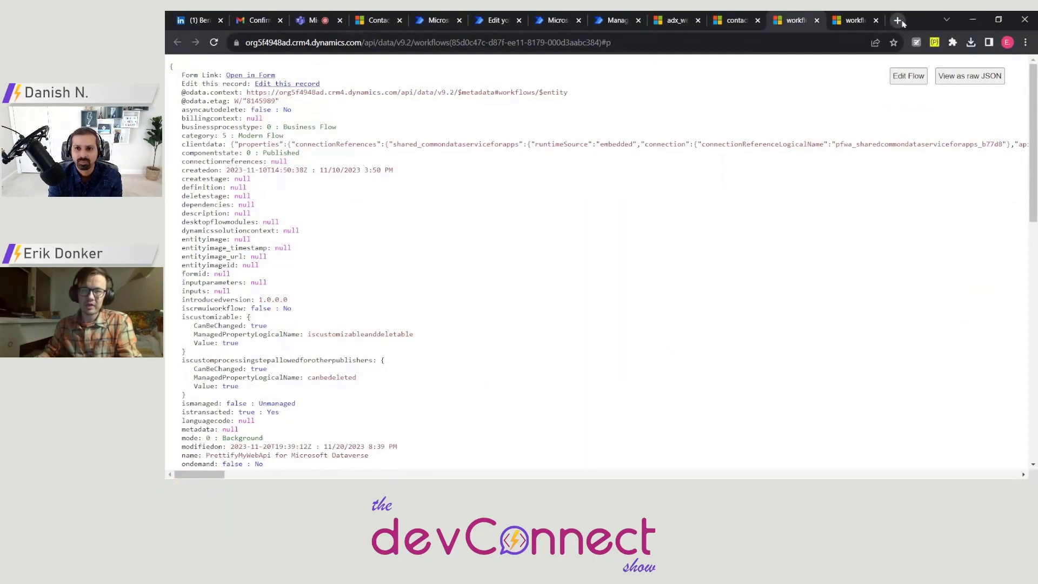
click(907, 76)
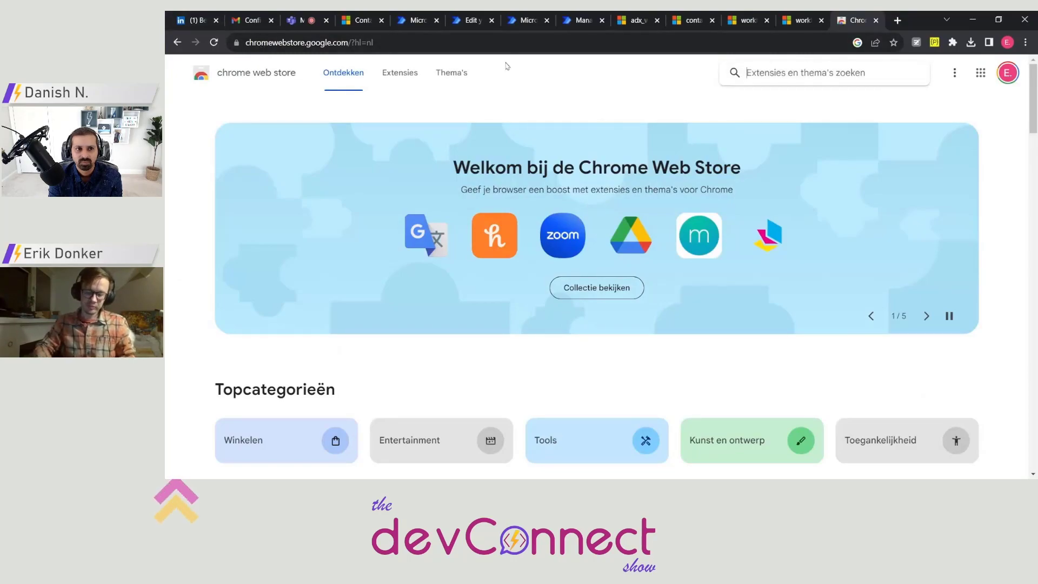
- Search the store for 'prettify' and go to the PrettifyMyWebApi for Microsoft Dataverse result
text(prett)
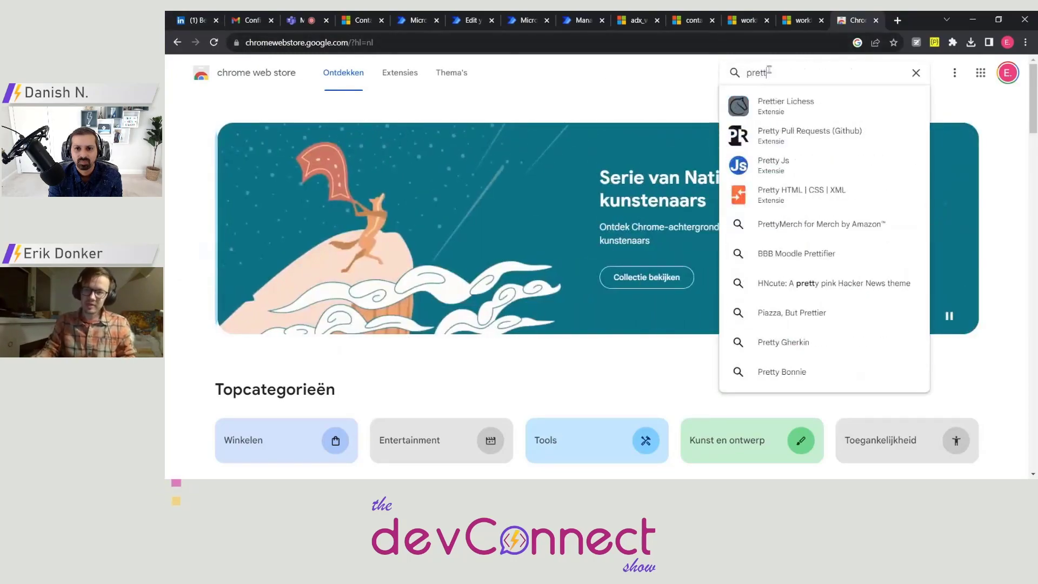
text(ify)
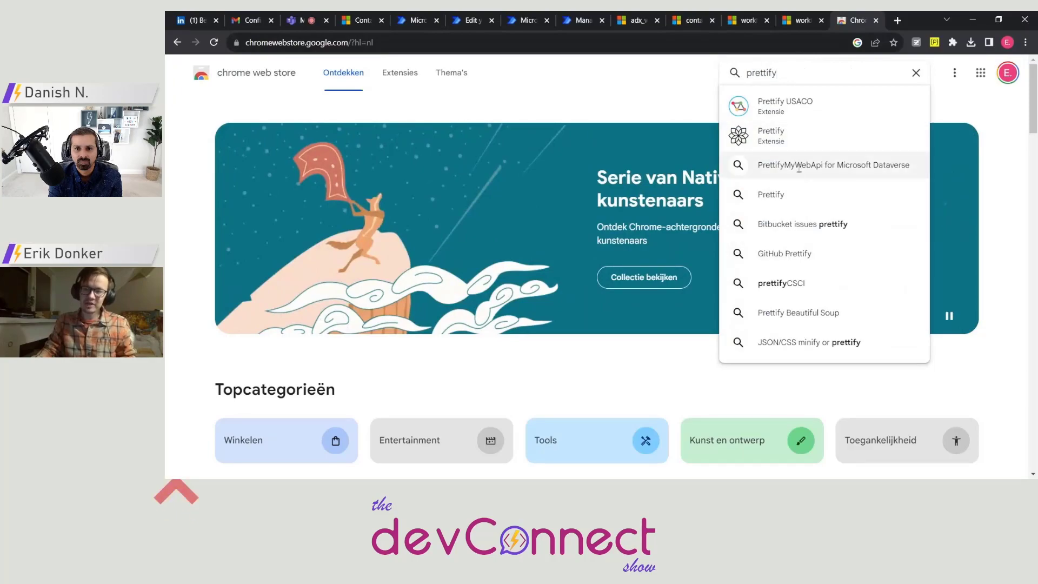
click(832, 164)
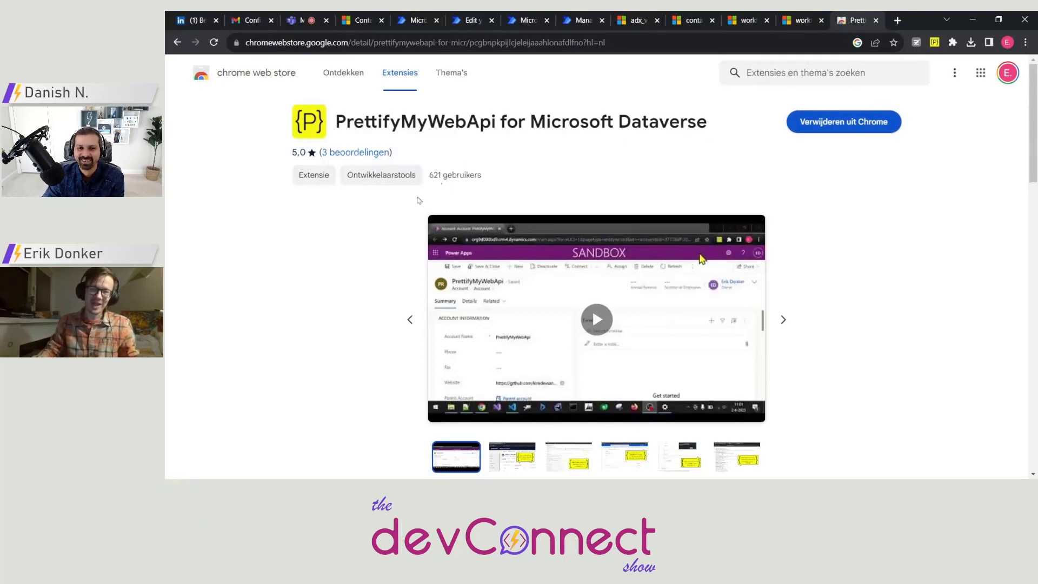
click(355, 152)
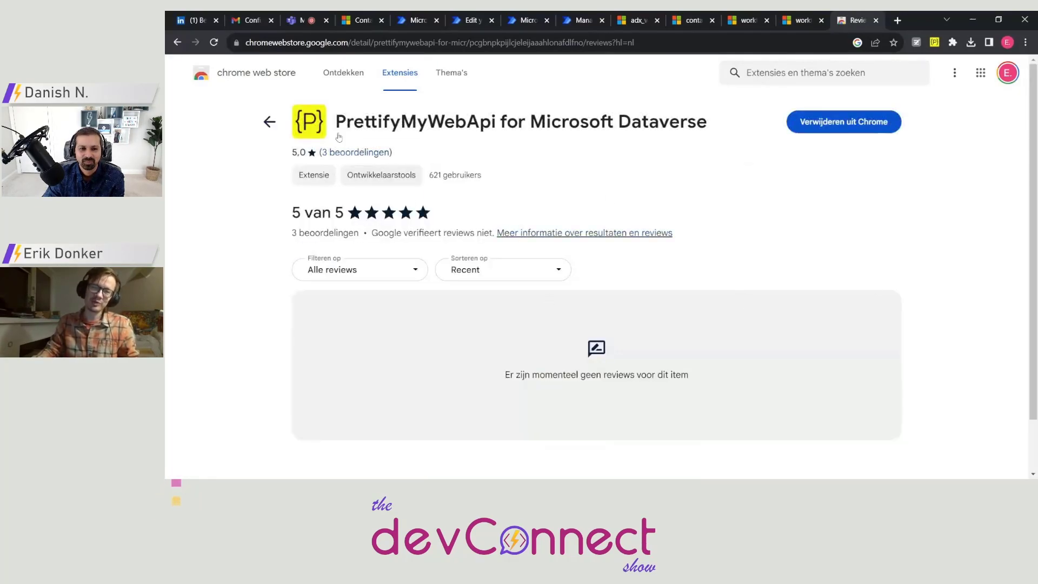
double_click(355, 152)
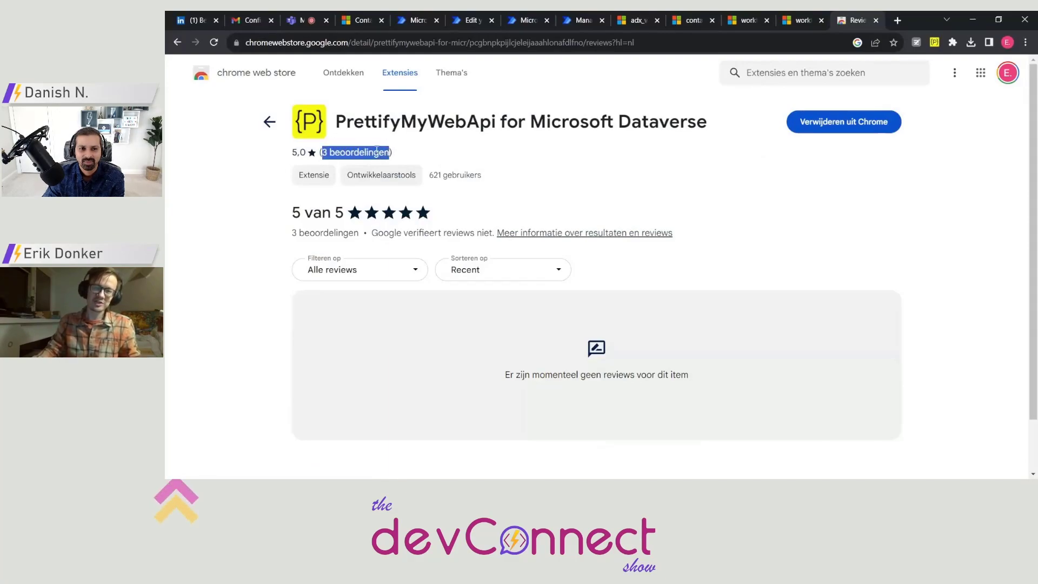
click(269, 123)
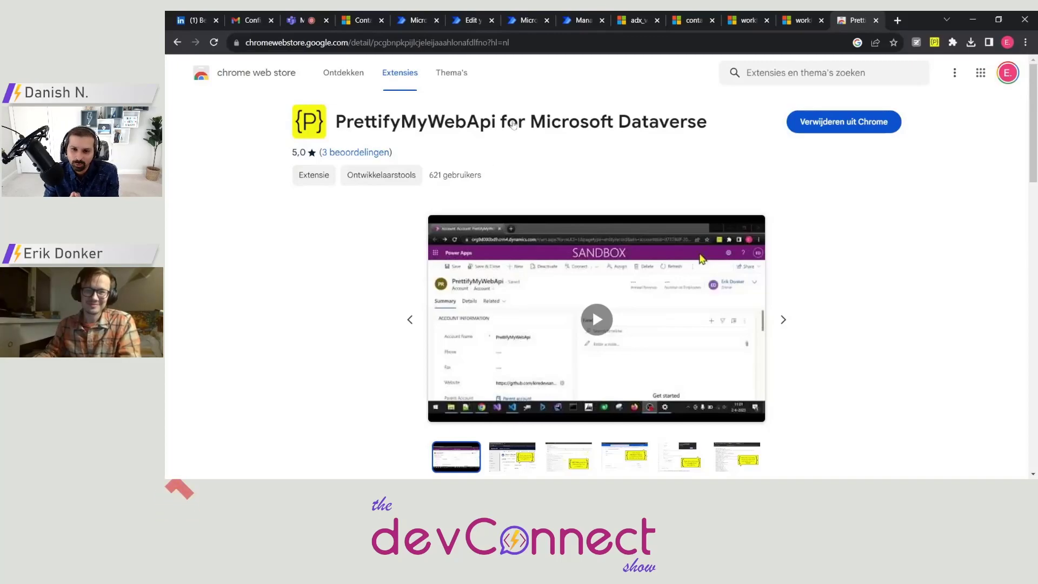
mouse_move(890, 205)
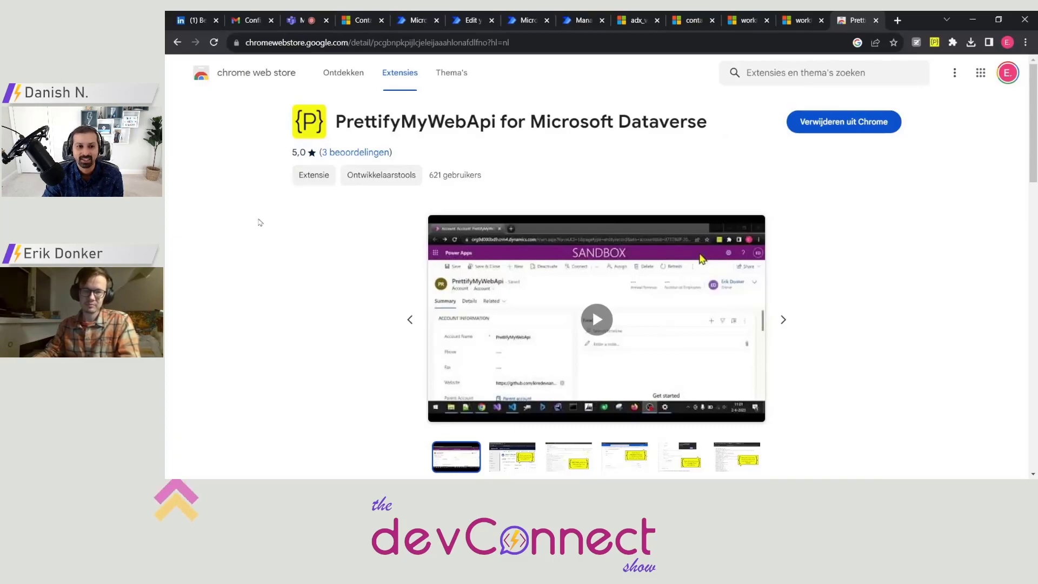
mouse_move(258, 113)
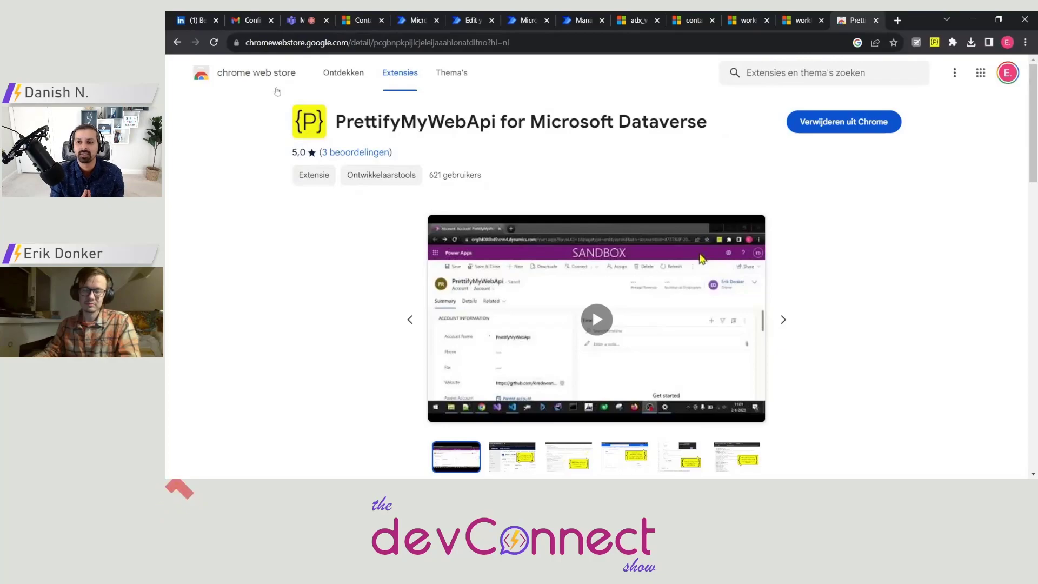
mouse_move(226, 121)
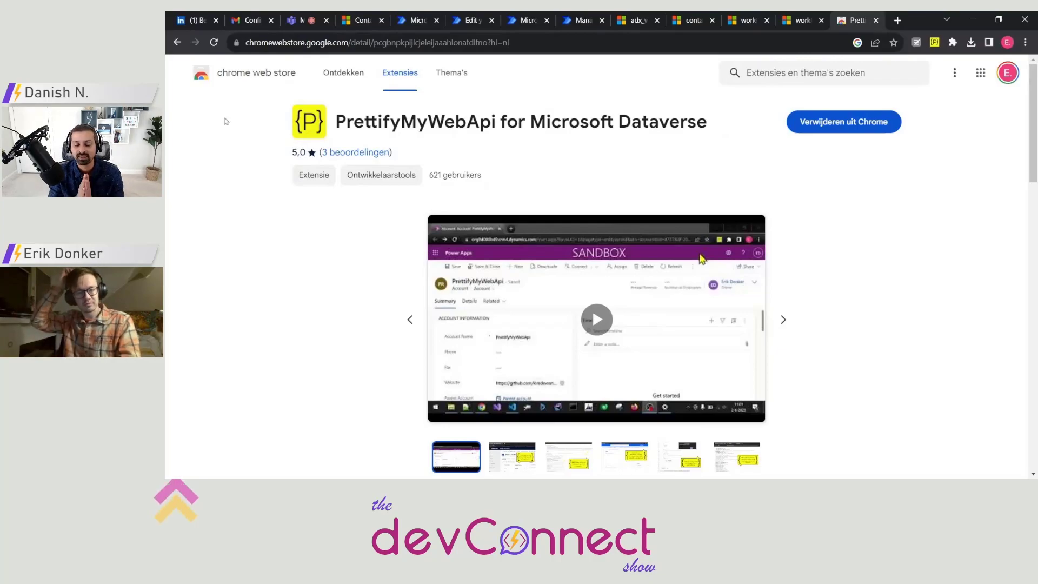